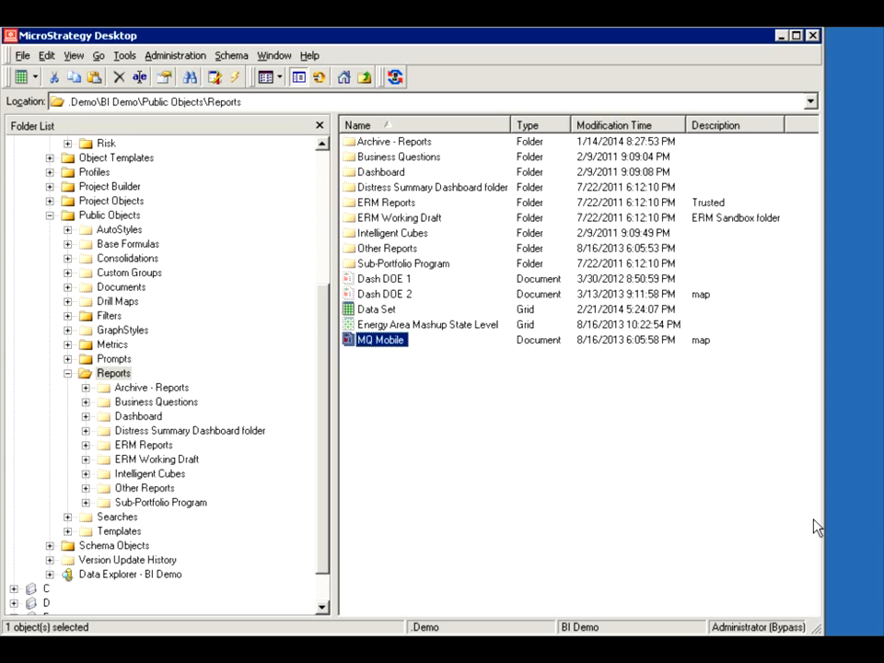
{"action": "mouse_move", "coordinate": [444, 431]}
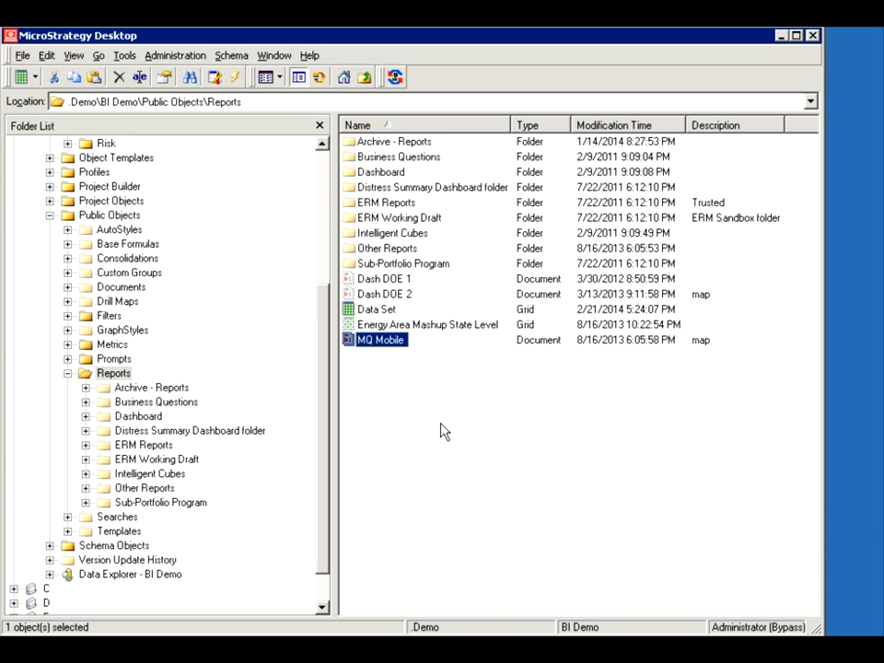
{"action": "mouse_move", "coordinate": [384, 391]}
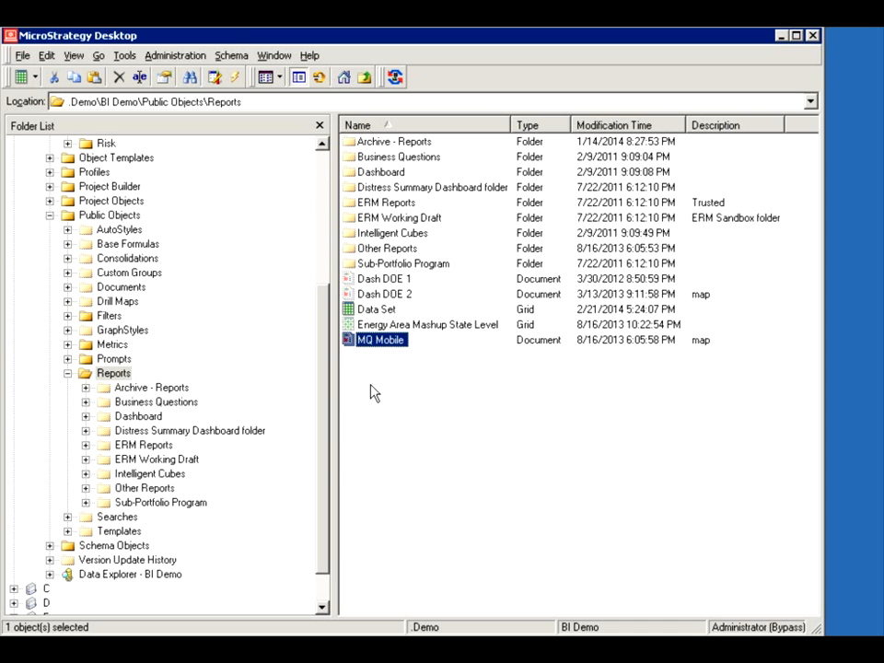
Create a new, empty Intelligent Cube from the Reports folder and open it for editing
{"action": "right_click", "coordinate": [372, 386]}
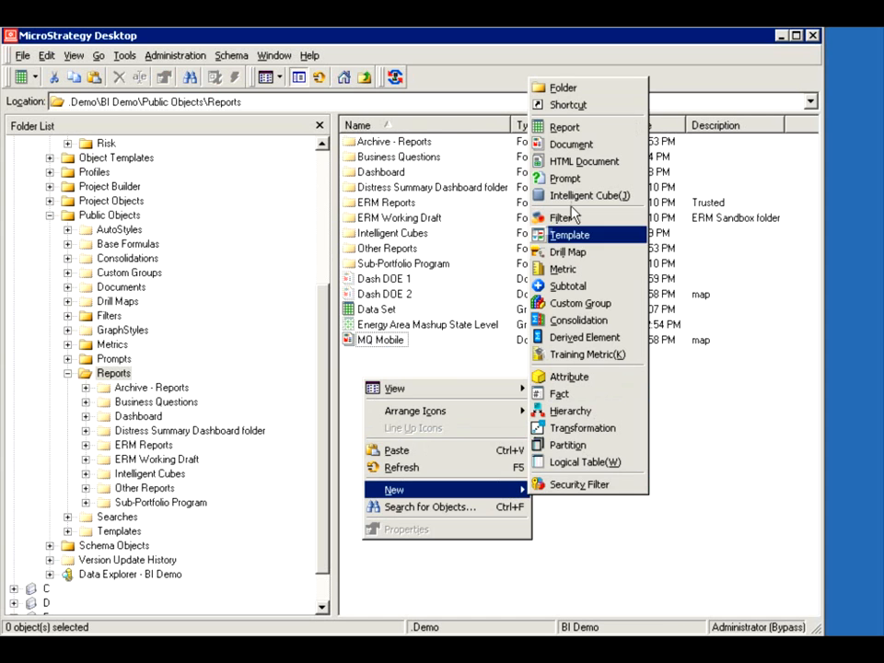
{"action": "left_click", "coordinate": [589, 195]}
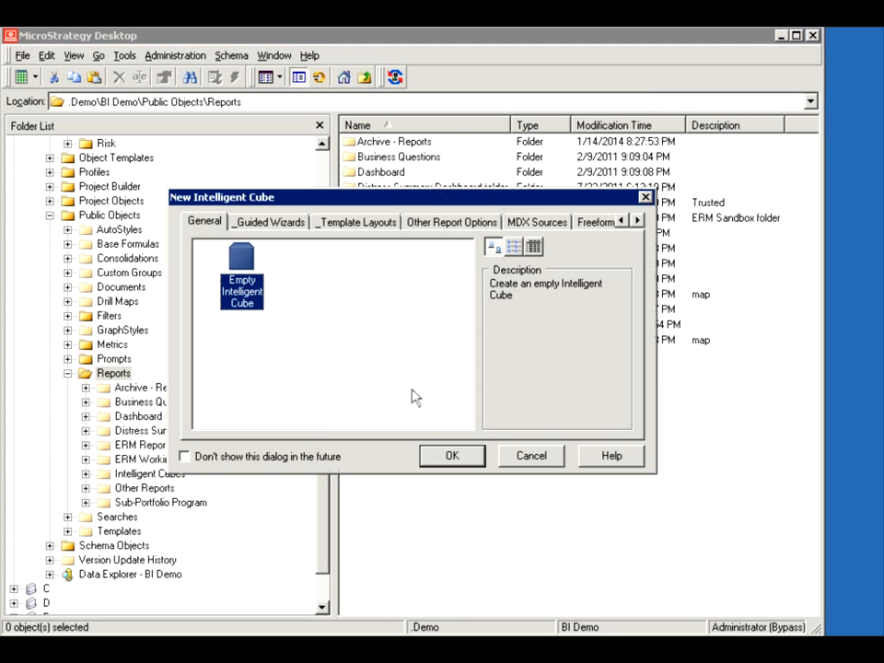
{"action": "left_click", "coordinate": [451, 455]}
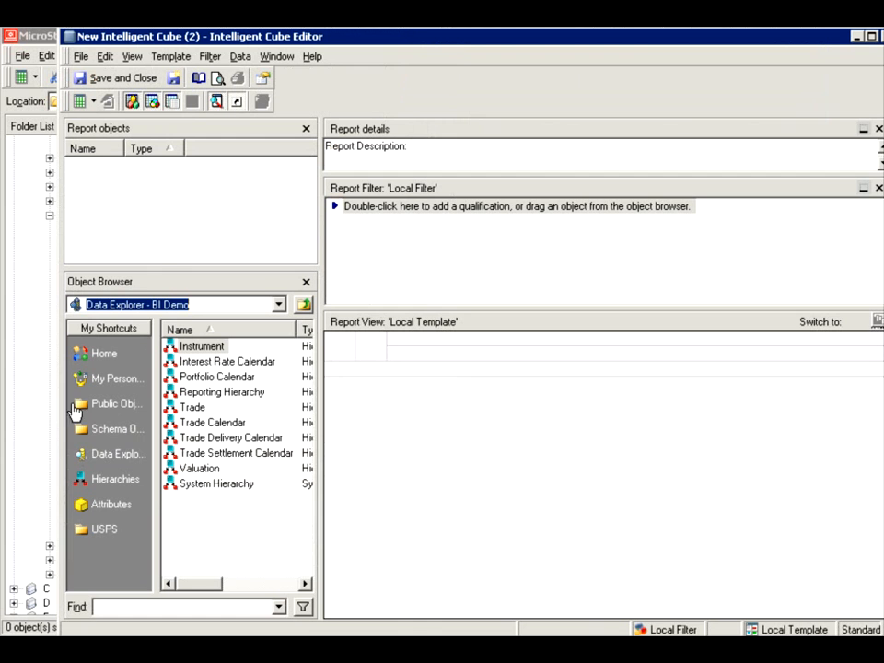
Browse to the BI Demo Data Explorer attributes and add Month to the cube
{"action": "left_click", "coordinate": [118, 403]}
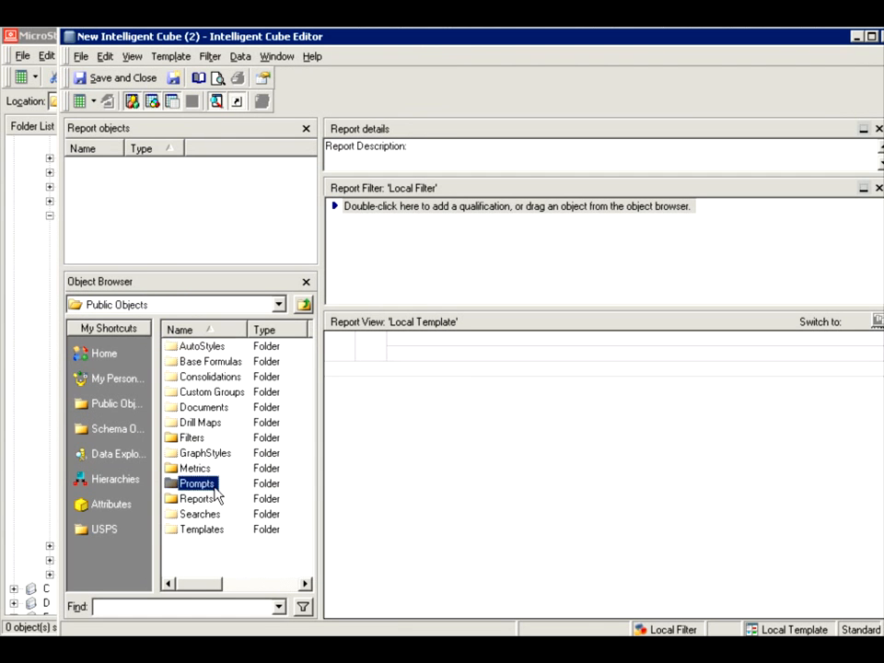
{"action": "double_click", "coordinate": [195, 482]}
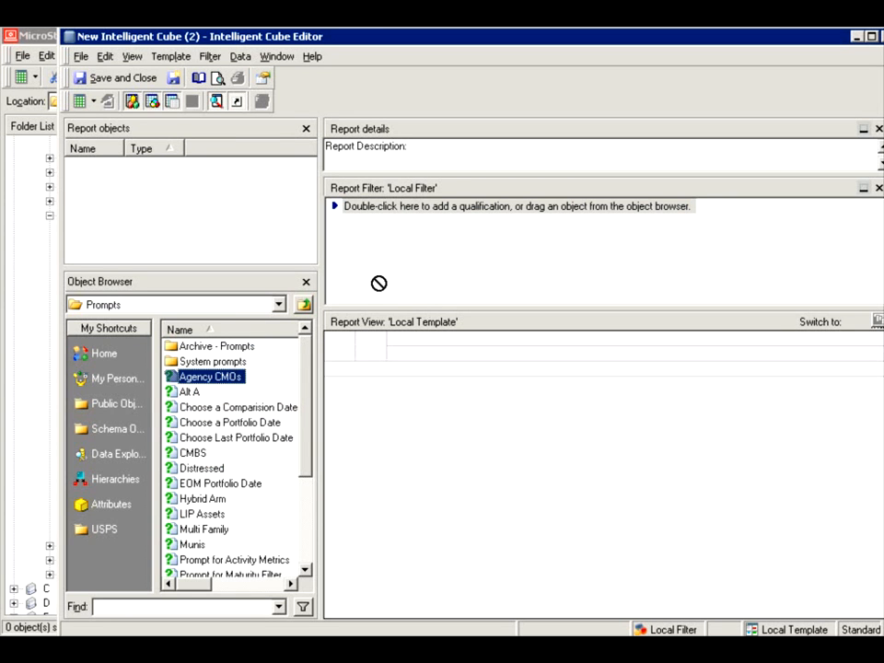
{"action": "mouse_move", "coordinate": [88, 416]}
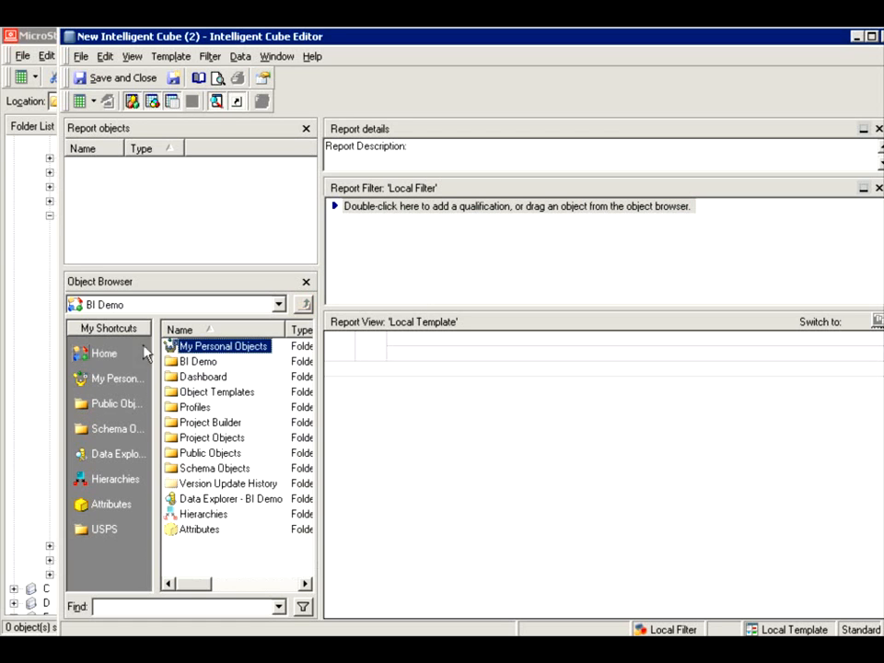
{"action": "double_click", "coordinate": [200, 376]}
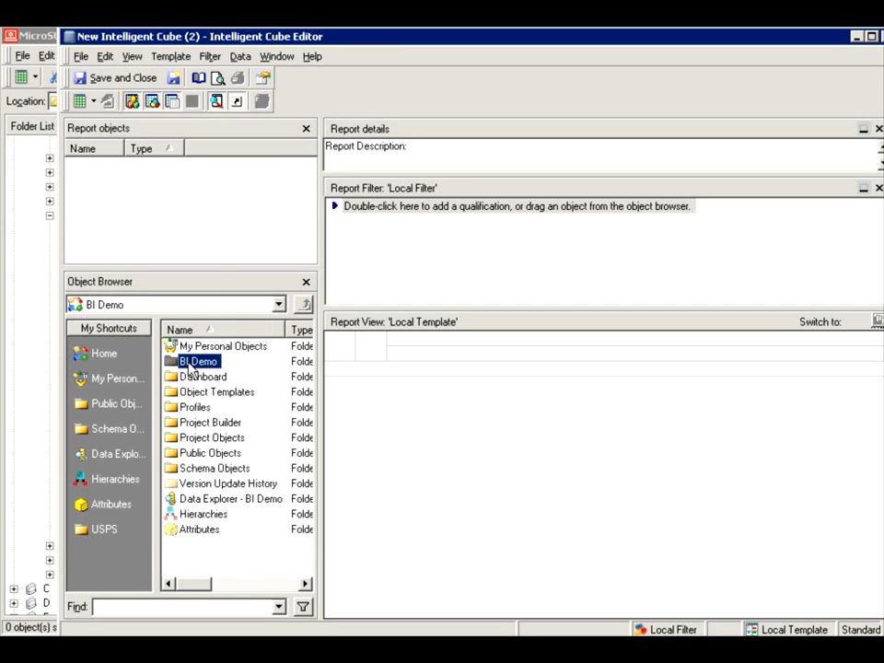
{"action": "double_click", "coordinate": [195, 359]}
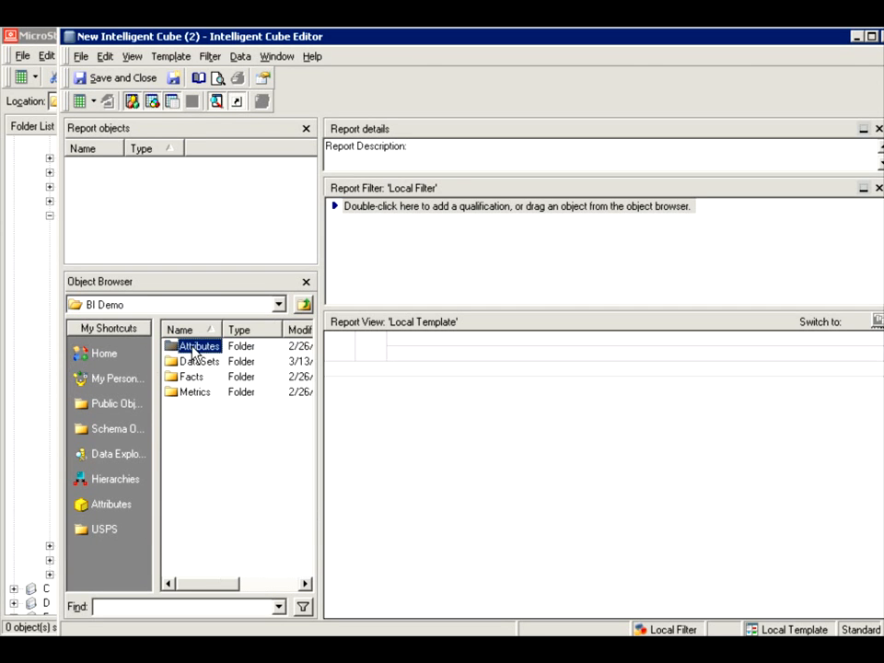
{"action": "double_click", "coordinate": [199, 346]}
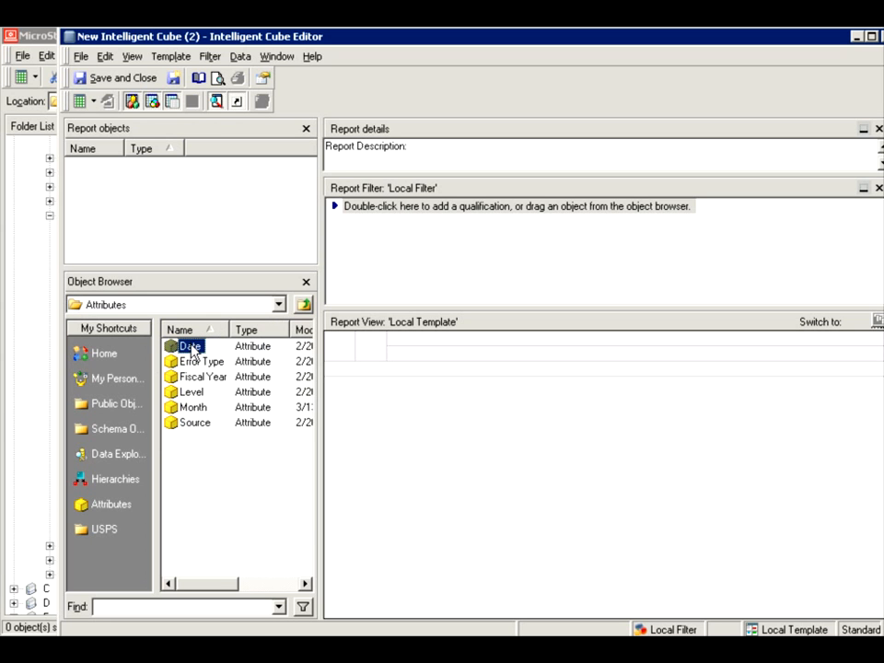
{"action": "mouse_move", "coordinate": [191, 420]}
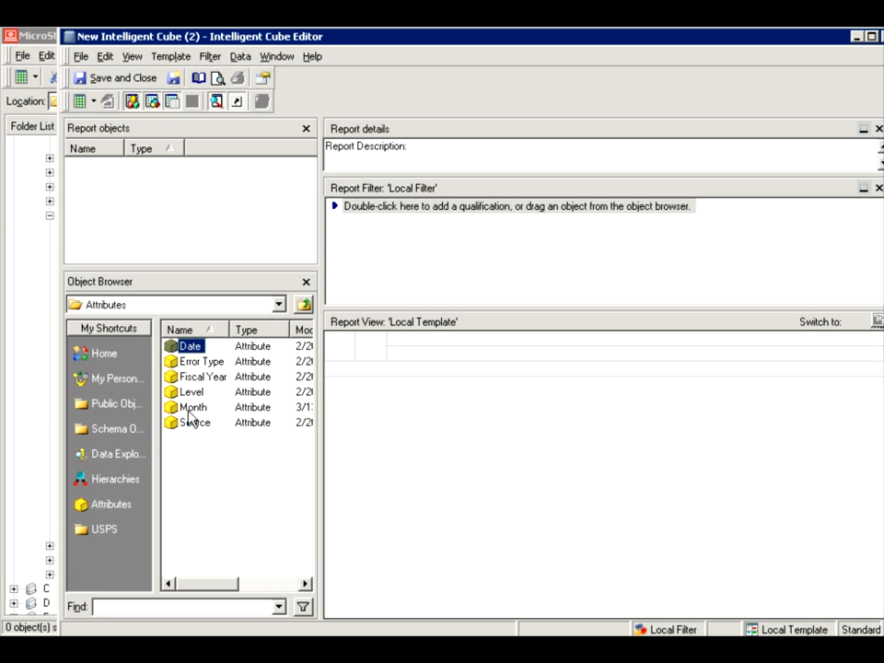
{"action": "double_click", "coordinate": [201, 361]}
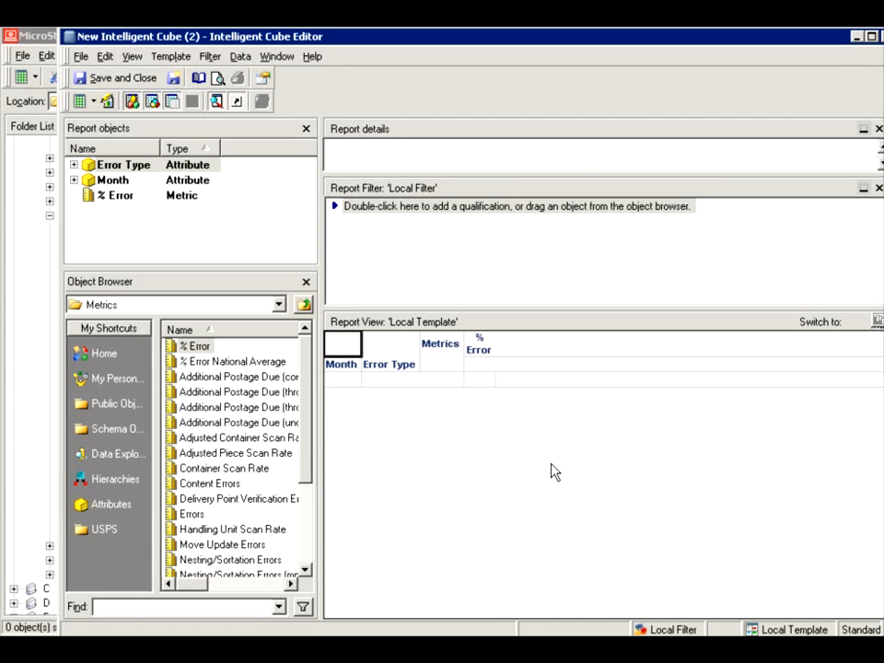
{"action": "mouse_move", "coordinate": [578, 488]}
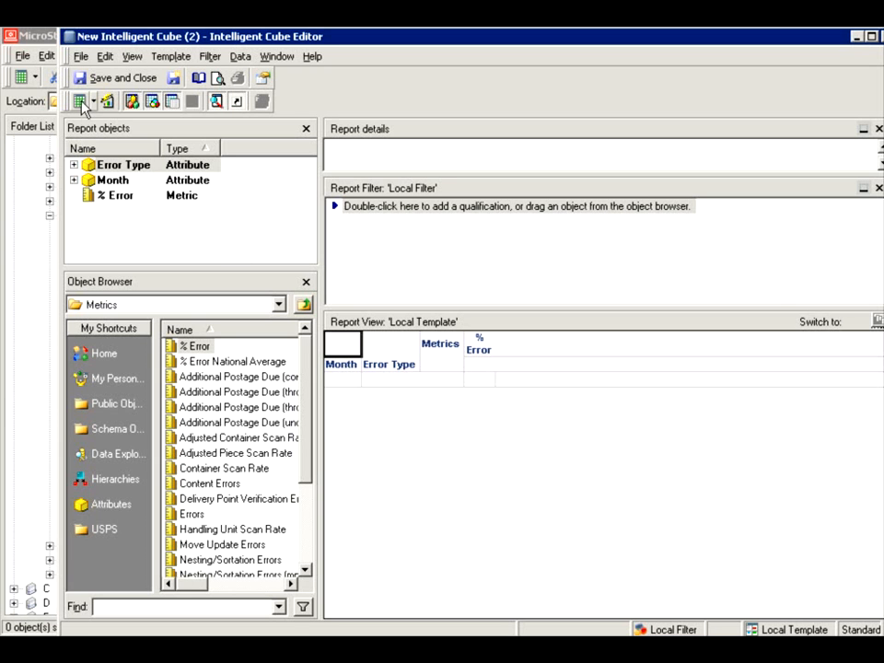
Run the cube, agreeing to save it first under the name My IC in Reports
{"action": "left_click", "coordinate": [81, 102]}
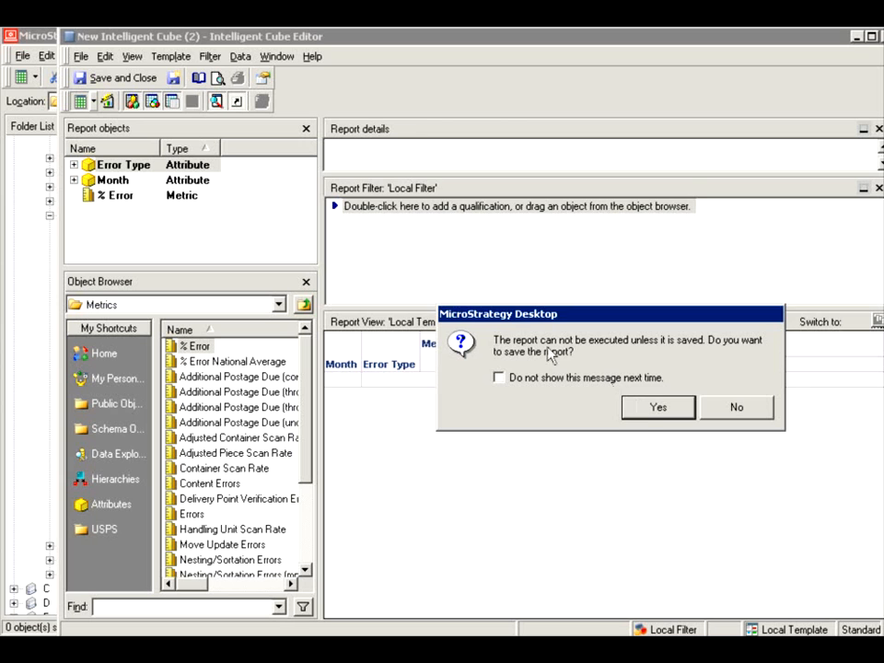
{"action": "left_click", "coordinate": [657, 407]}
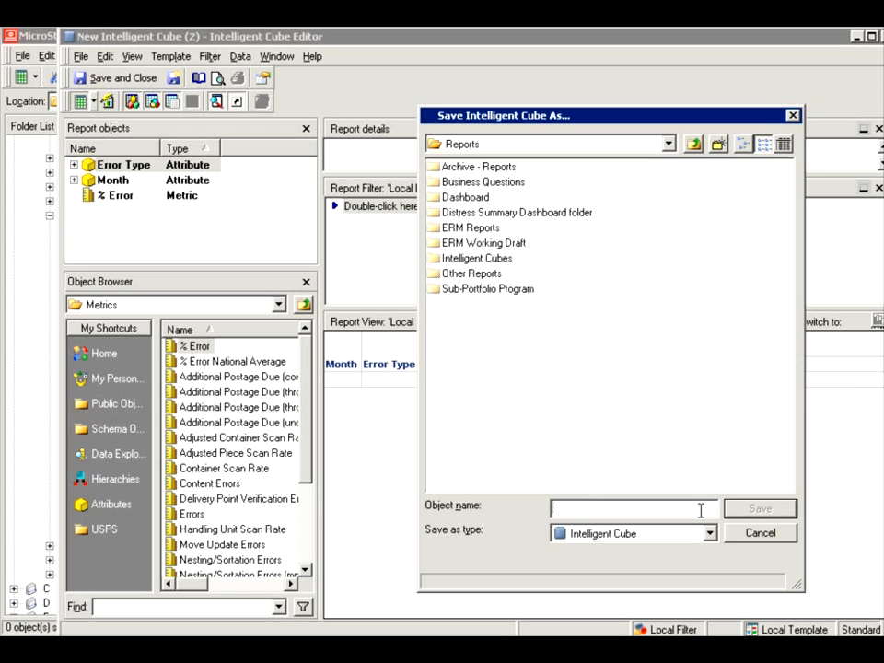
{"action": "type", "text": "My IC"}
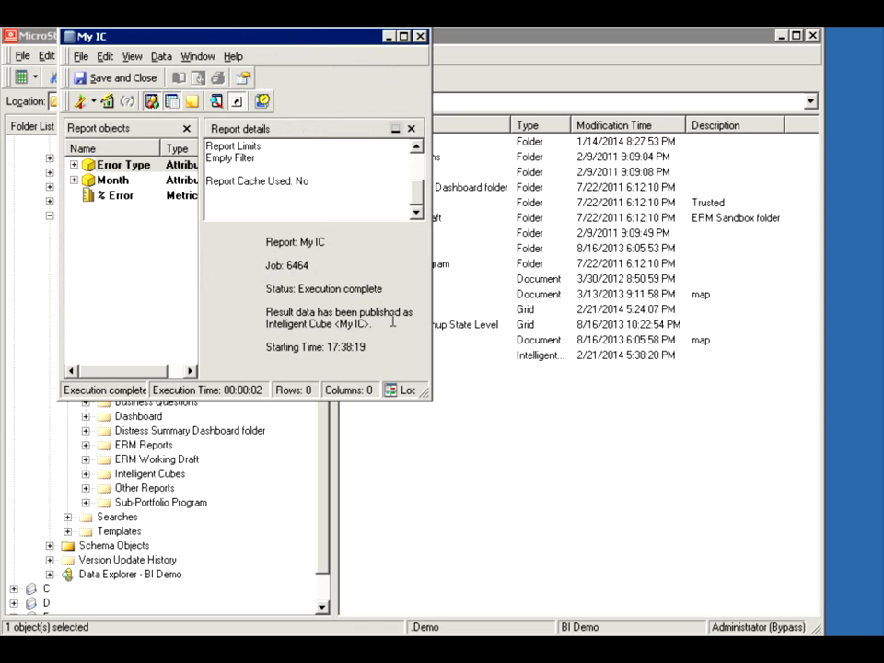
{"action": "mouse_move", "coordinate": [285, 329]}
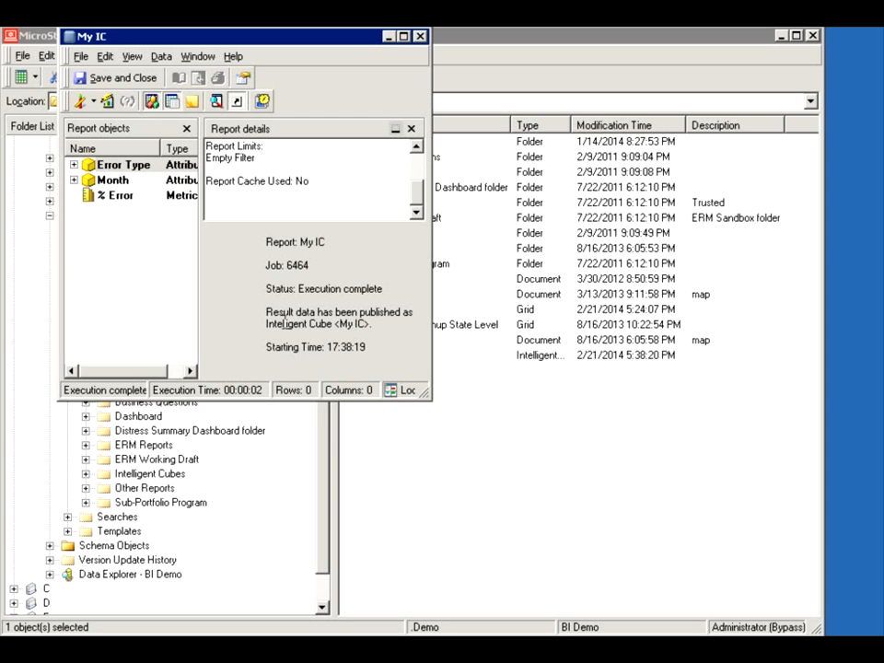
{"action": "mouse_move", "coordinate": [147, 71]}
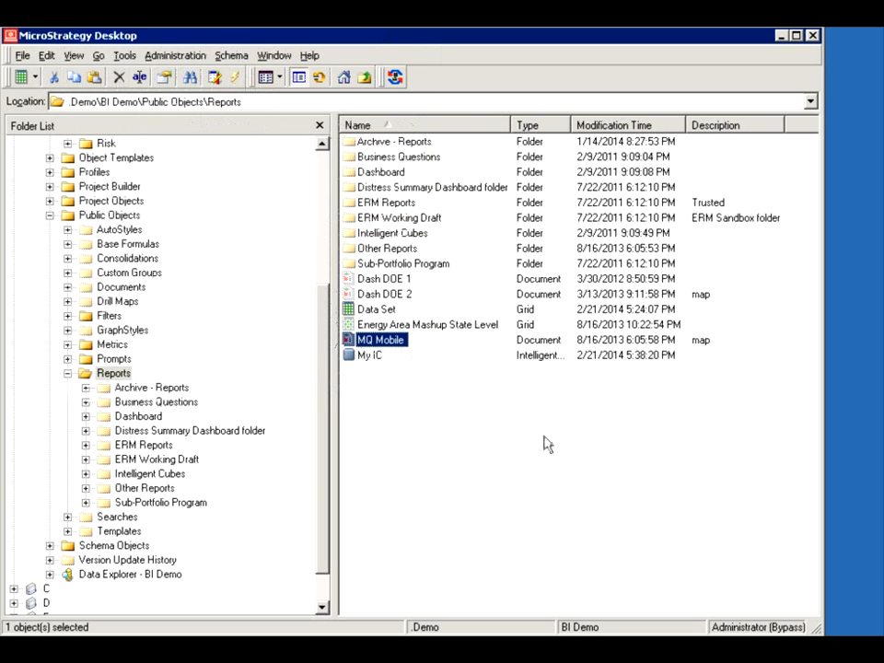
Select the My IC cube in the Reports folder list
{"action": "left_click", "coordinate": [368, 354]}
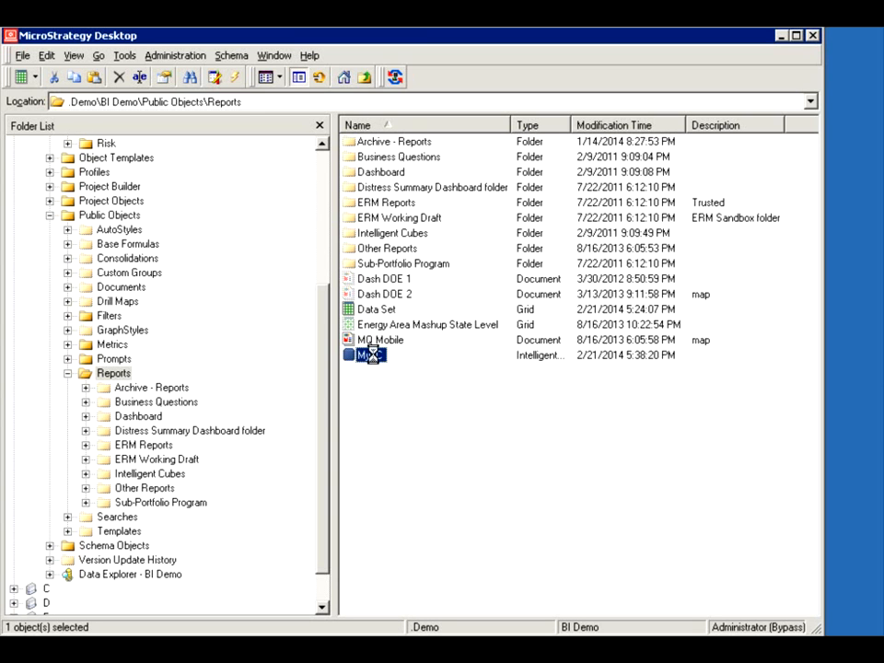
{"action": "double_click", "coordinate": [368, 354]}
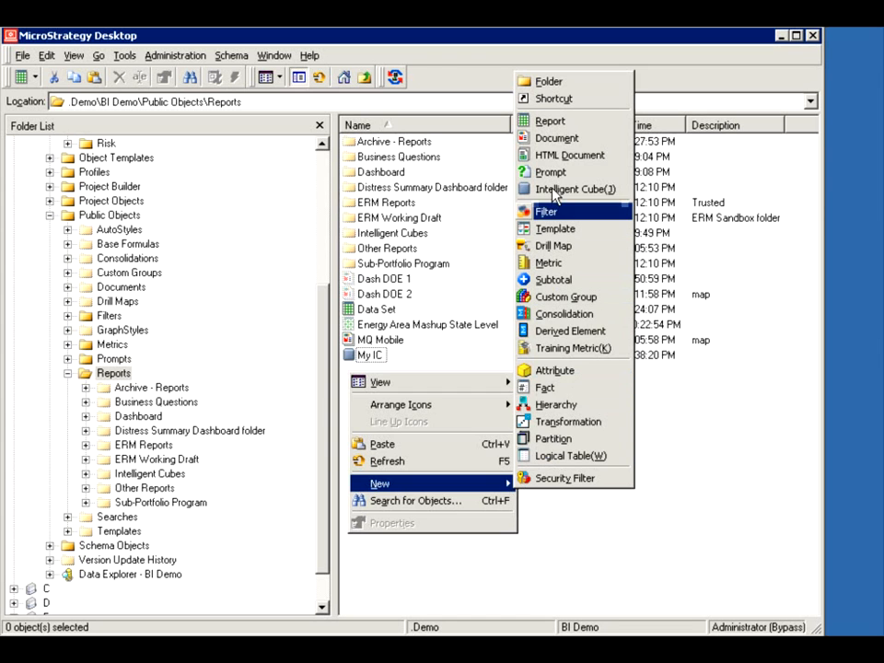
Create a new report using the My IC Intelligent Cube as its data source
{"action": "left_click", "coordinate": [549, 121]}
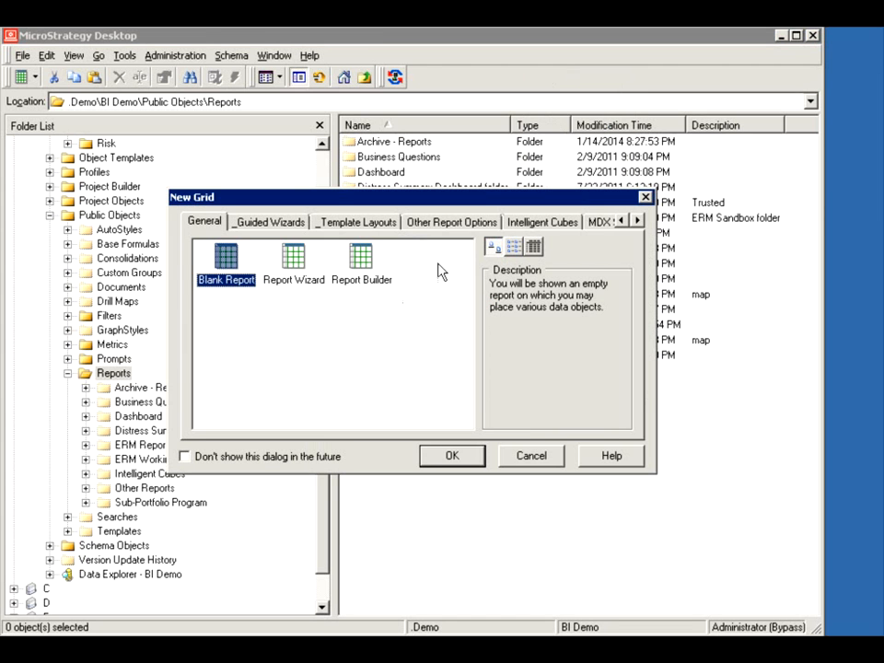
{"action": "mouse_move", "coordinate": [549, 233]}
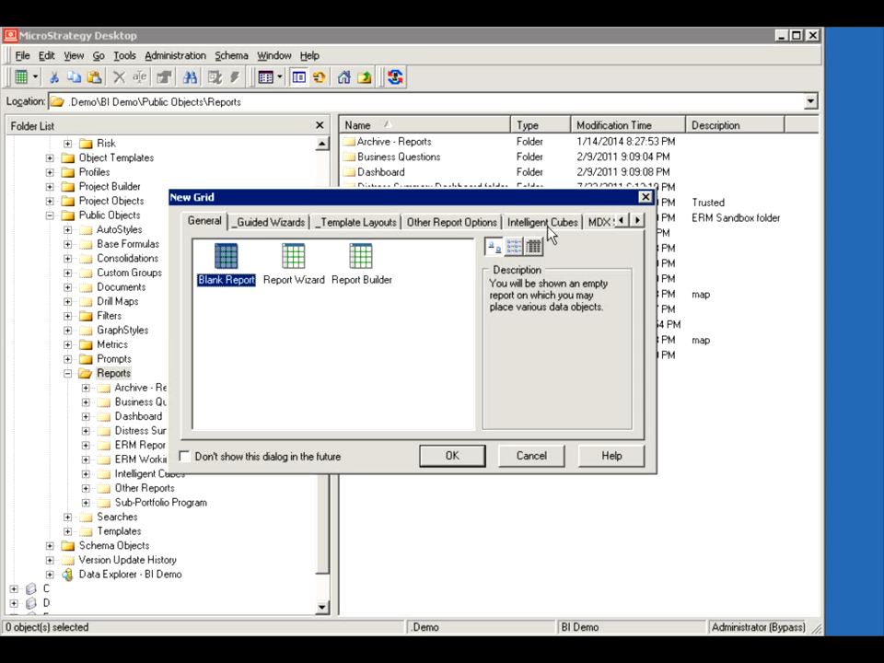
{"action": "left_click", "coordinate": [541, 221]}
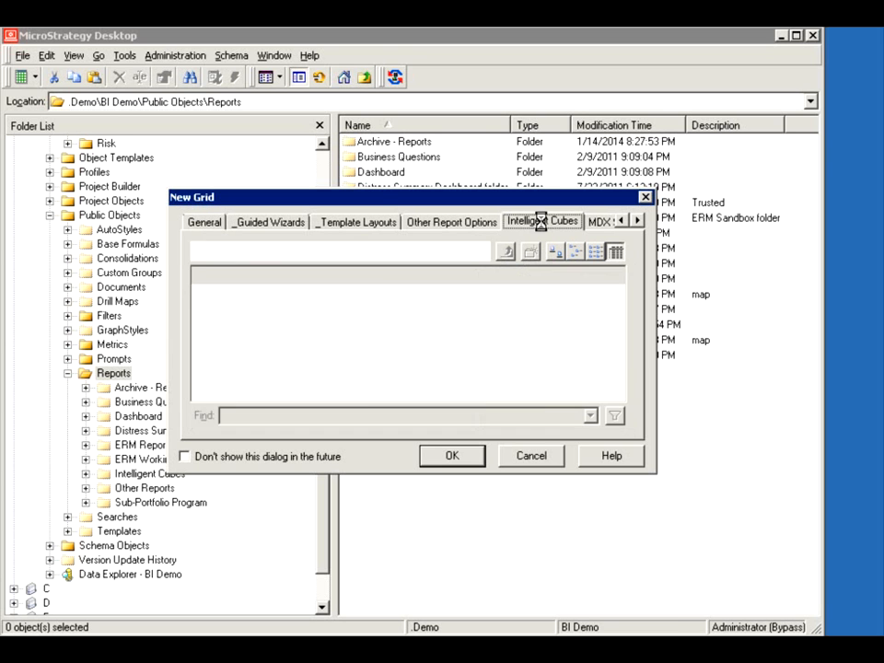
{"action": "left_click", "coordinate": [541, 221]}
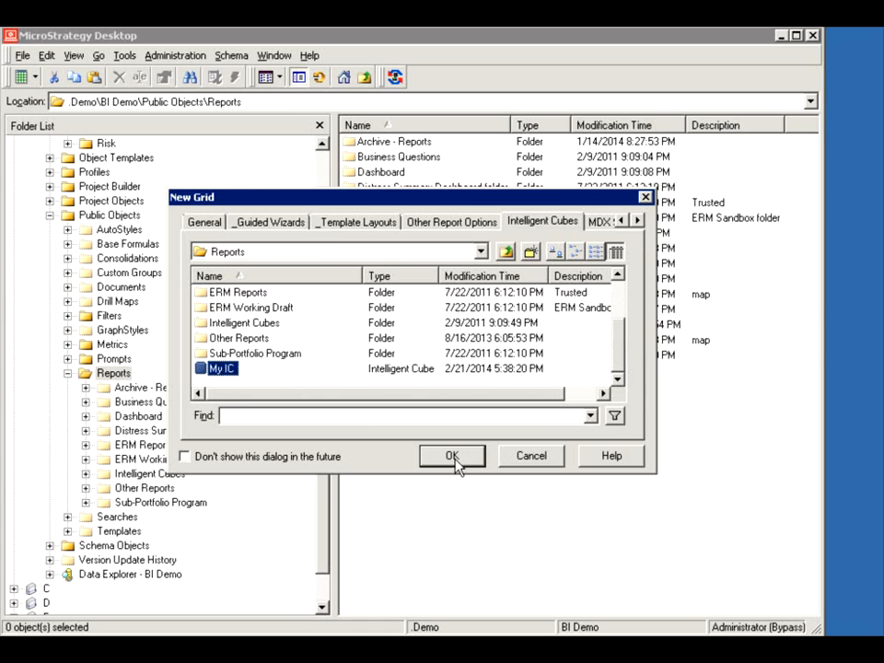
{"action": "left_click", "coordinate": [451, 456]}
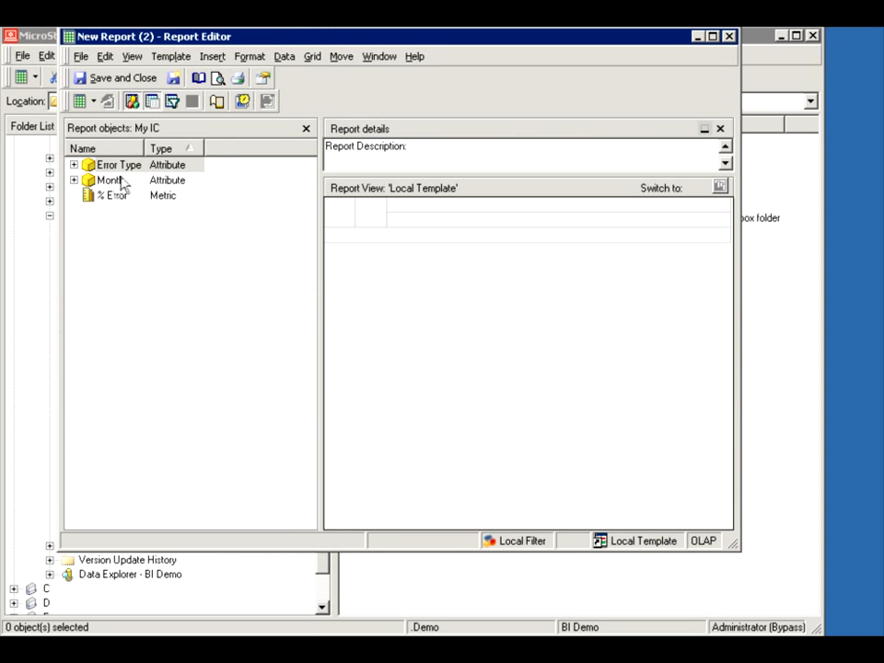
{"action": "mouse_move", "coordinate": [212, 447]}
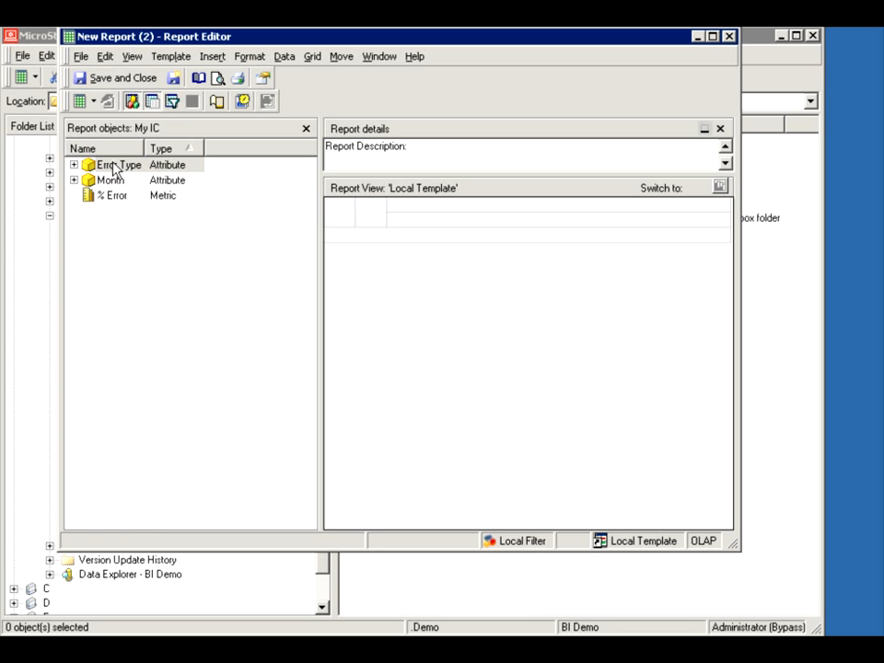
Add Error Type and % Error to the report grid and begin Save and Close
{"action": "double_click", "coordinate": [118, 164]}
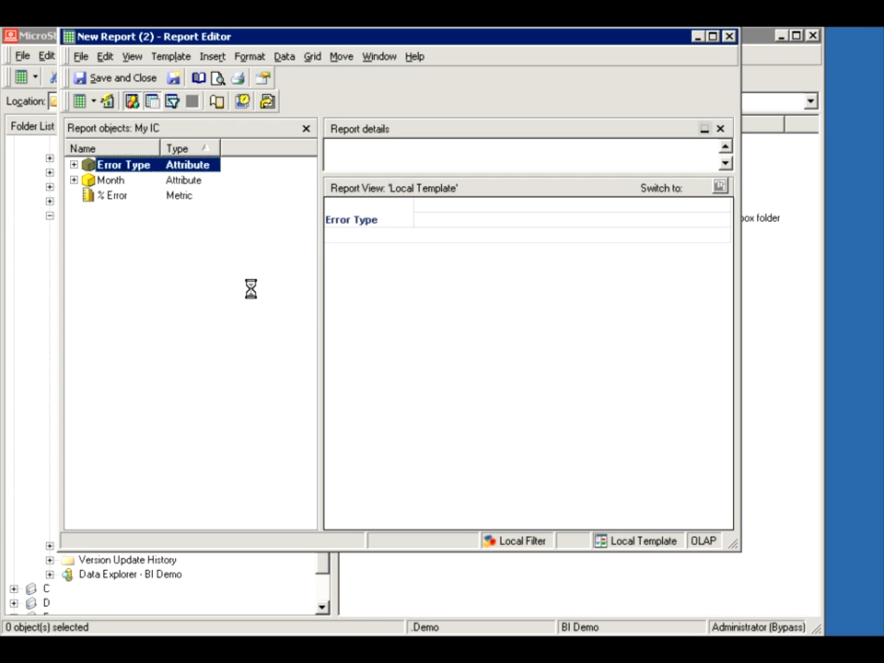
{"action": "double_click", "coordinate": [118, 195]}
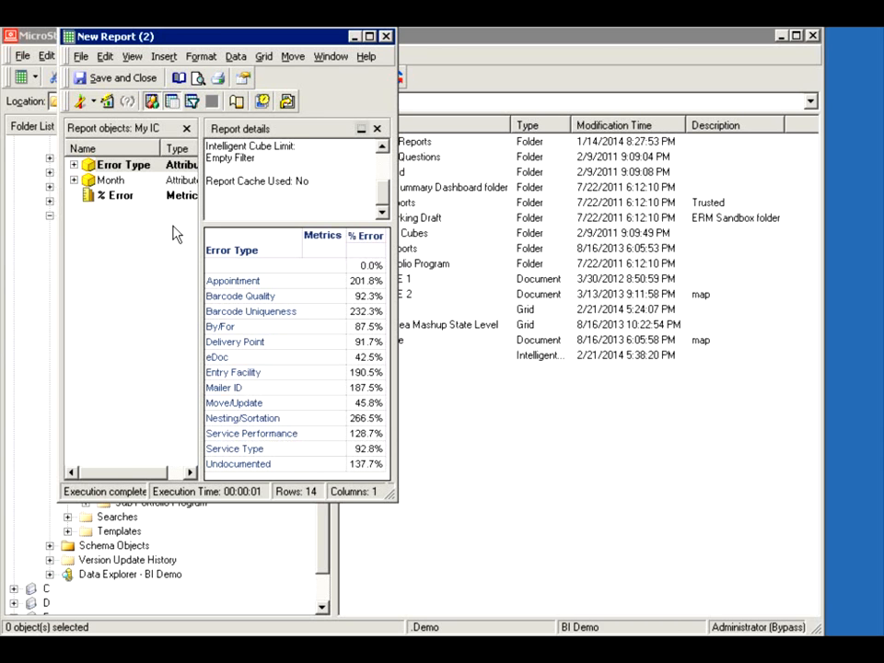
{"action": "left_click", "coordinate": [107, 77]}
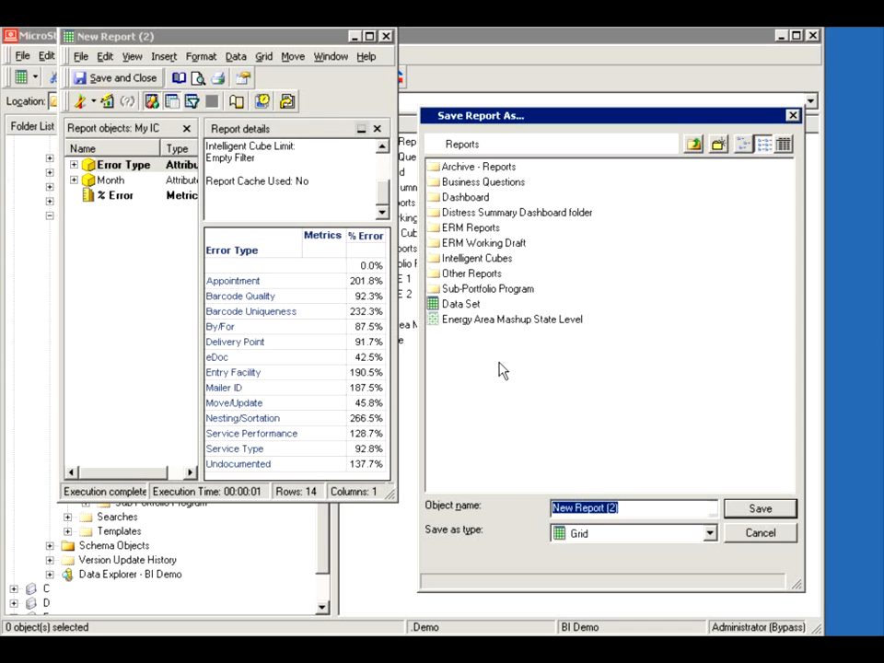
Attempt saving the report as 'my IC' and decline replacing the existing My IC object
{"action": "type", "text": "m"}
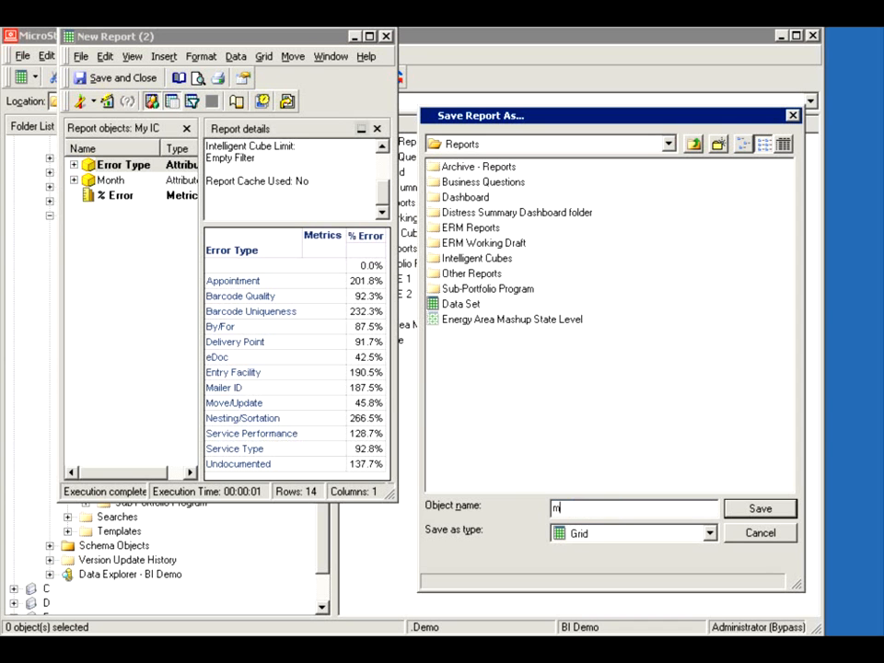
{"action": "type", "text": "y IC"}
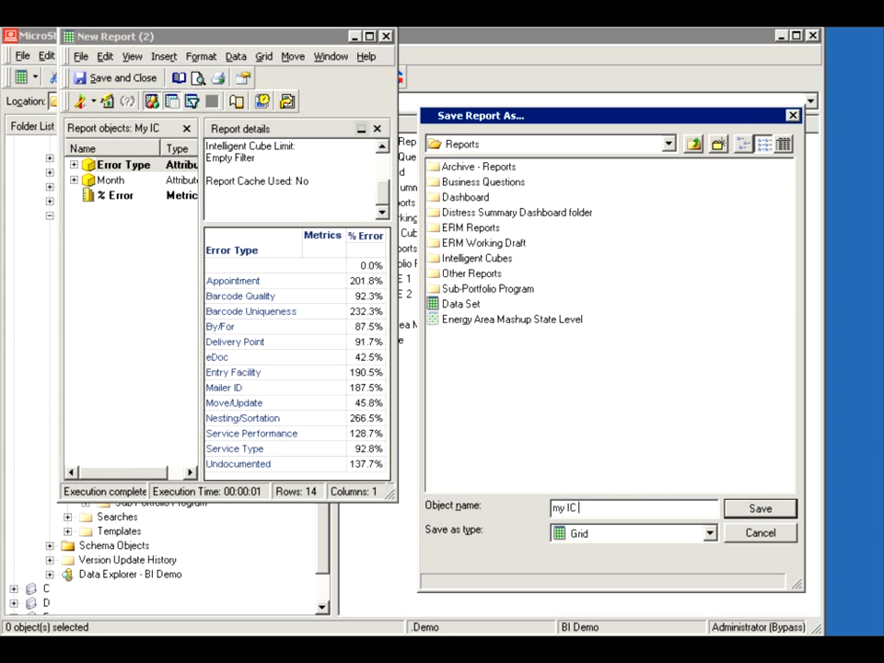
{"action": "left_click", "coordinate": [758, 509]}
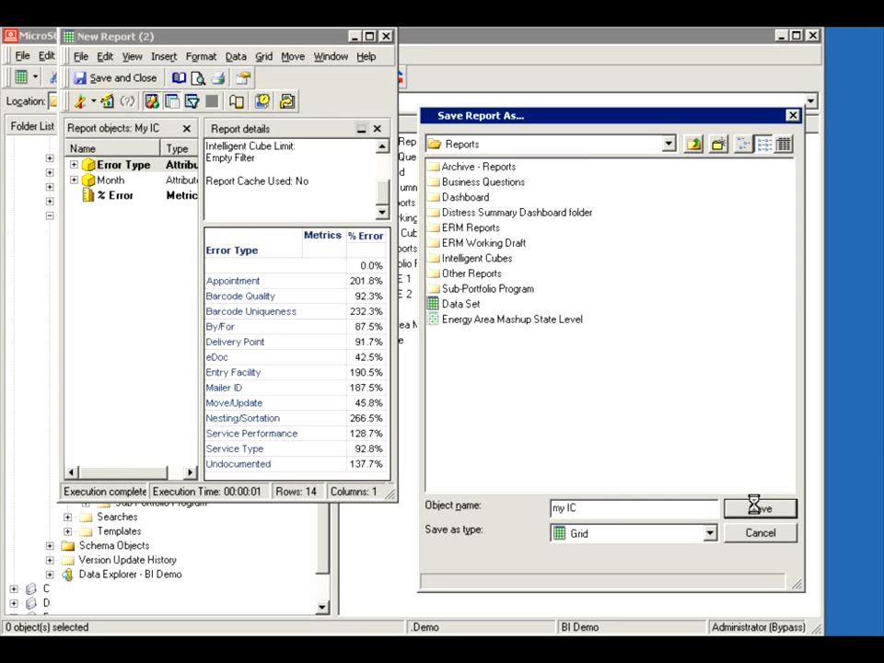
{"action": "left_click", "coordinate": [758, 508]}
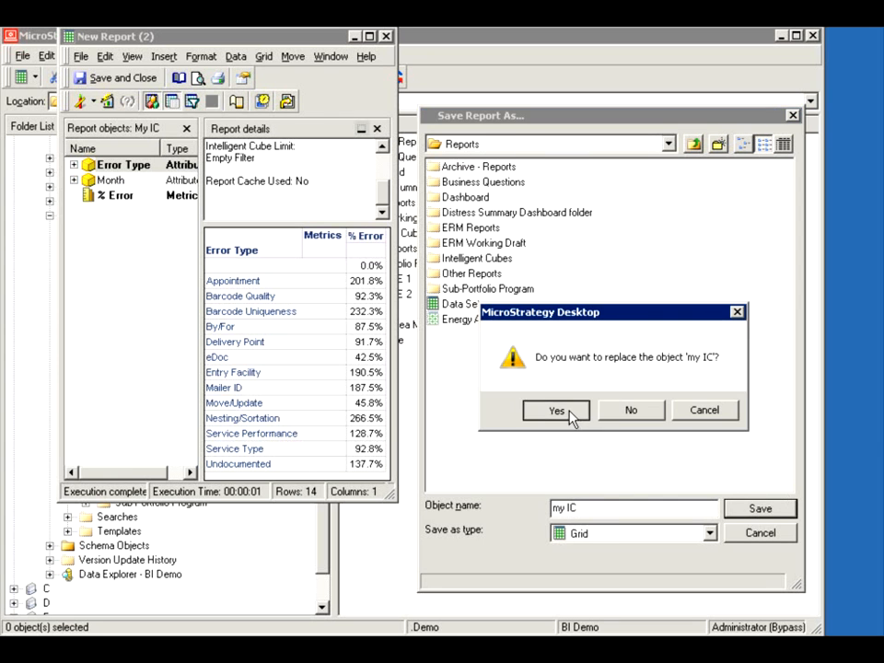
{"action": "left_click", "coordinate": [556, 408]}
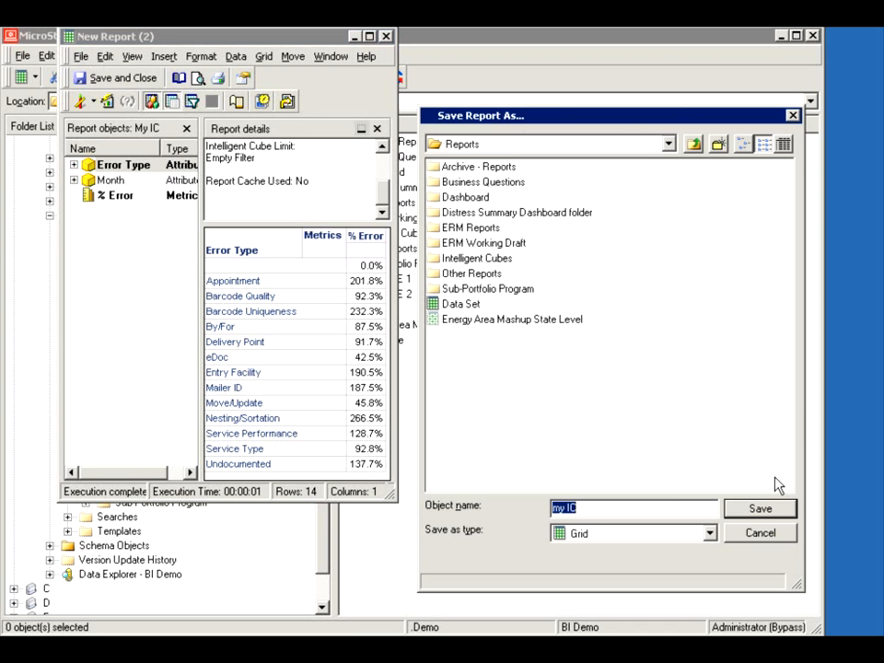
Save the report under the new name 'my IC report' instead
{"action": "type", "text": "report"}
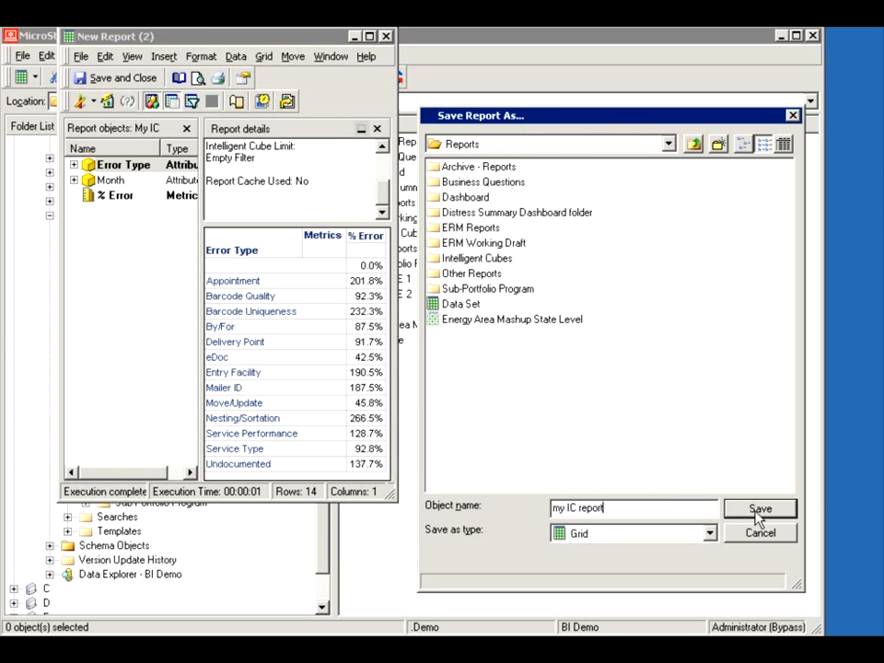
{"action": "left_click", "coordinate": [758, 508]}
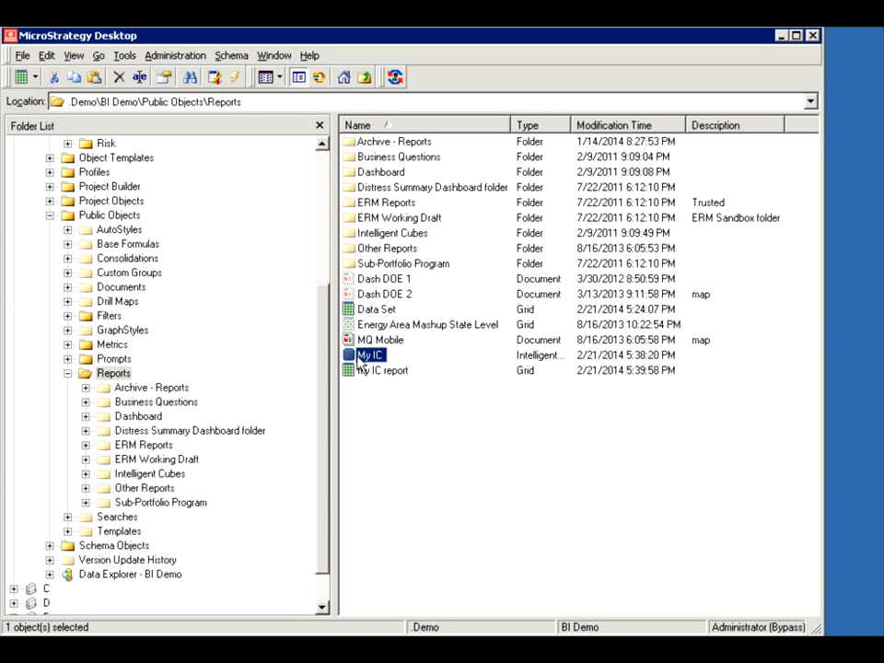
{"action": "mouse_move", "coordinate": [360, 382]}
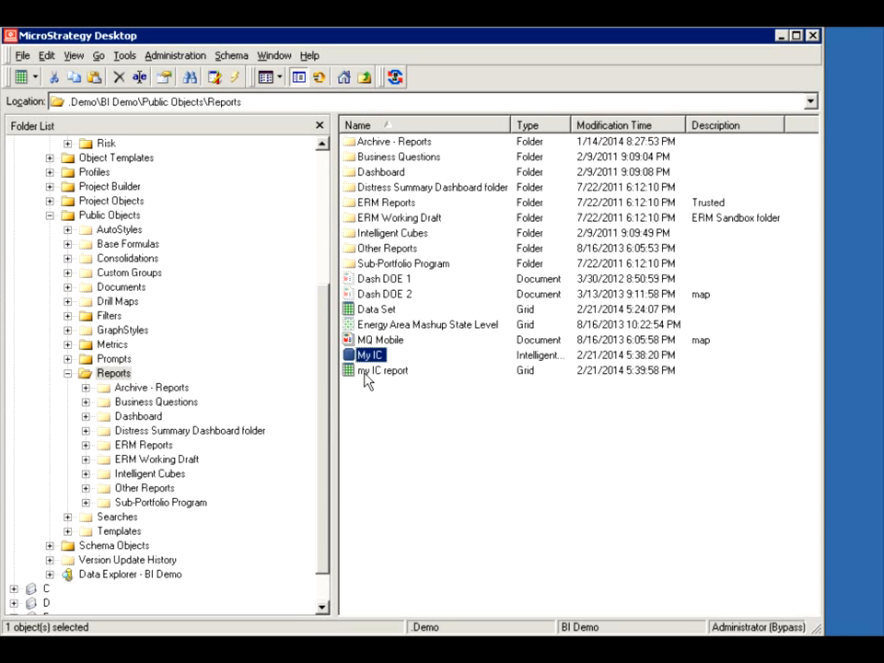
{"action": "mouse_move", "coordinate": [386, 377]}
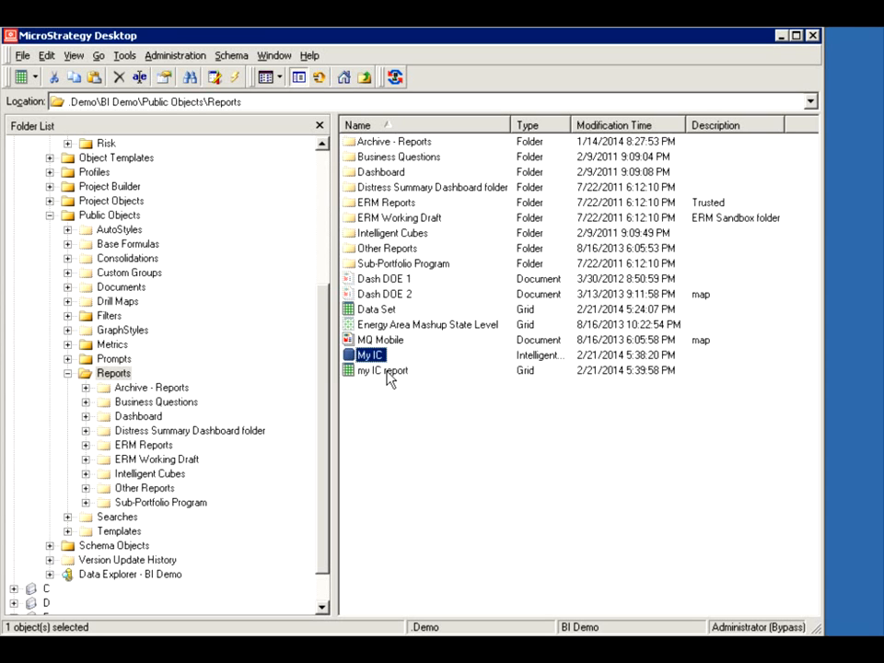
{"action": "left_click", "coordinate": [383, 370]}
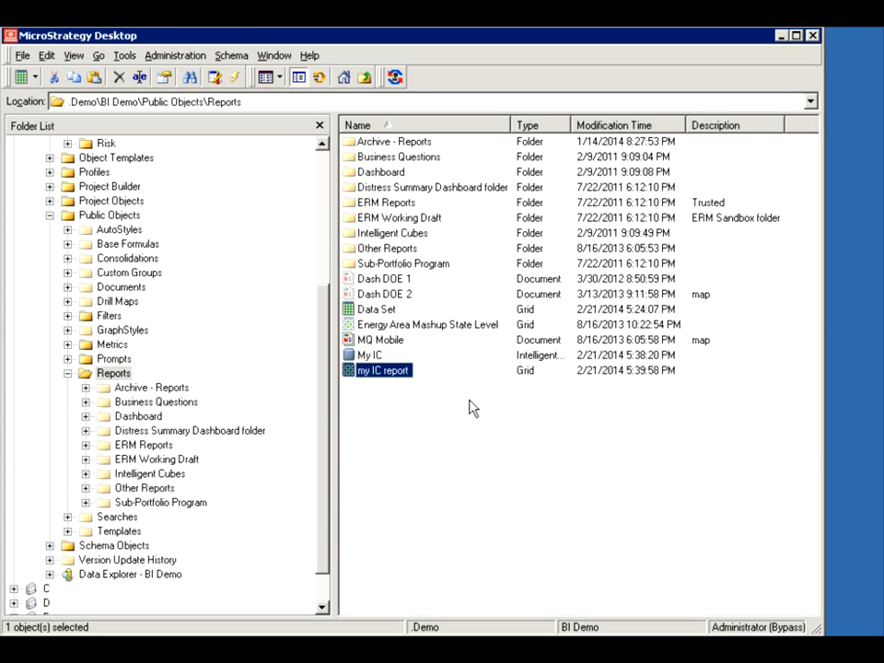
{"action": "mouse_move", "coordinate": [366, 407]}
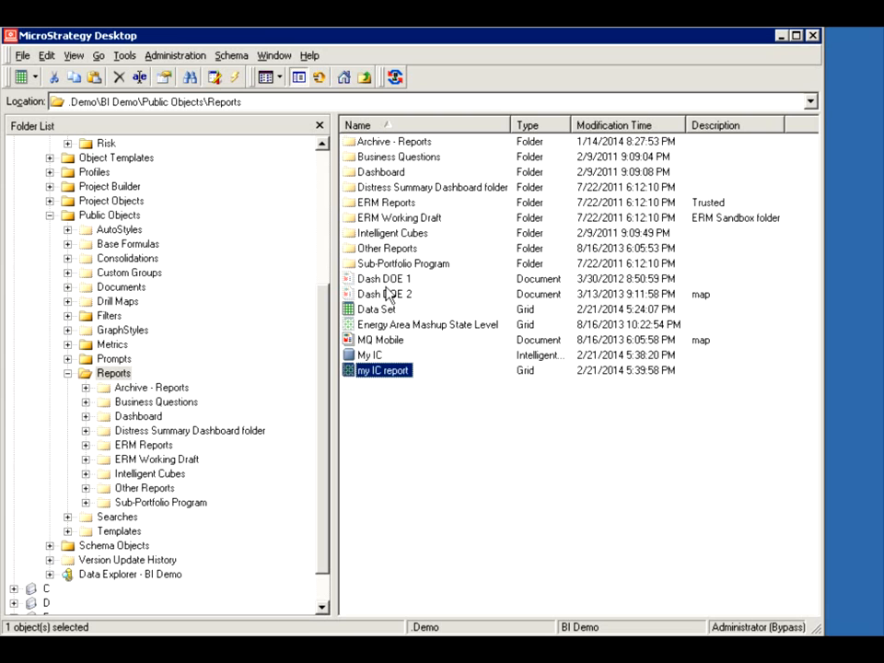
{"action": "mouse_move", "coordinate": [372, 316]}
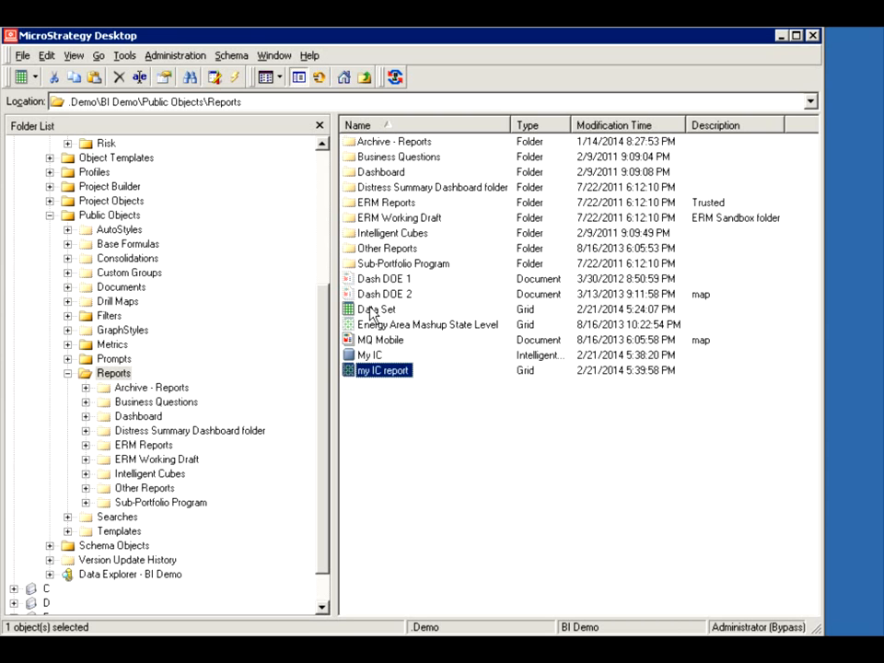
Run the Data Set report from the Reports folder
{"action": "left_click", "coordinate": [377, 309]}
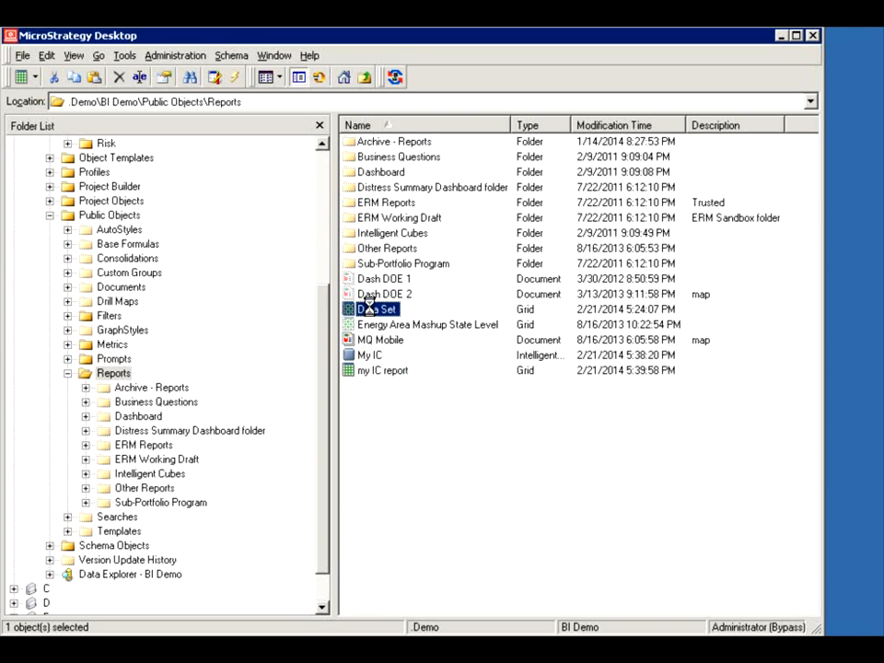
{"action": "double_click", "coordinate": [377, 309]}
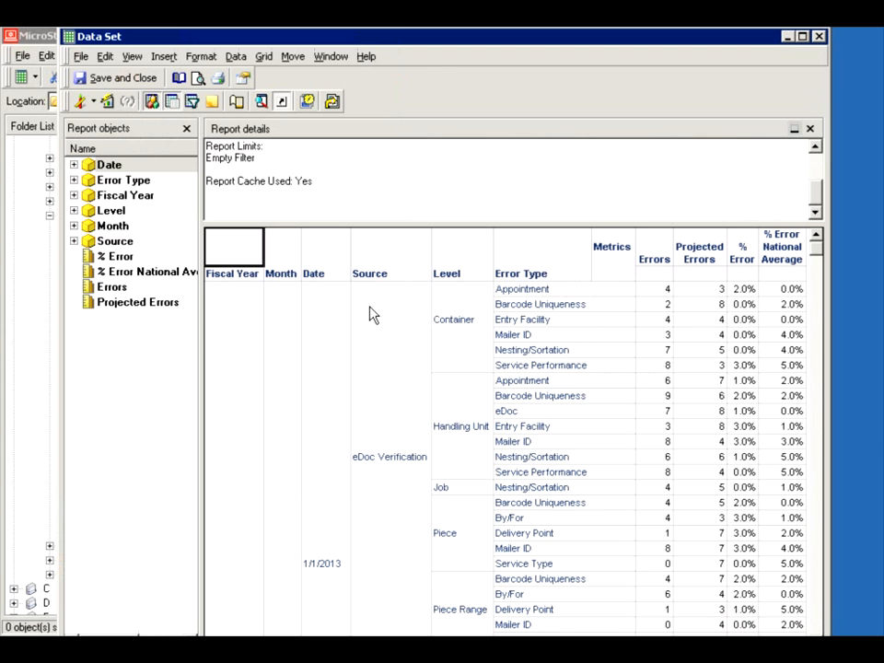
{"action": "mouse_move", "coordinate": [611, 258]}
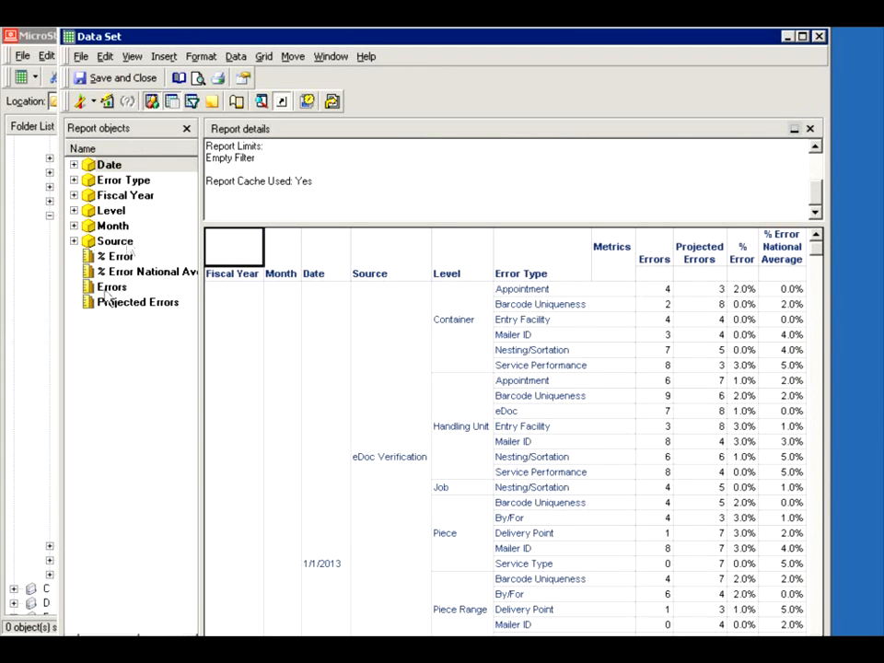
{"action": "mouse_move", "coordinate": [155, 199]}
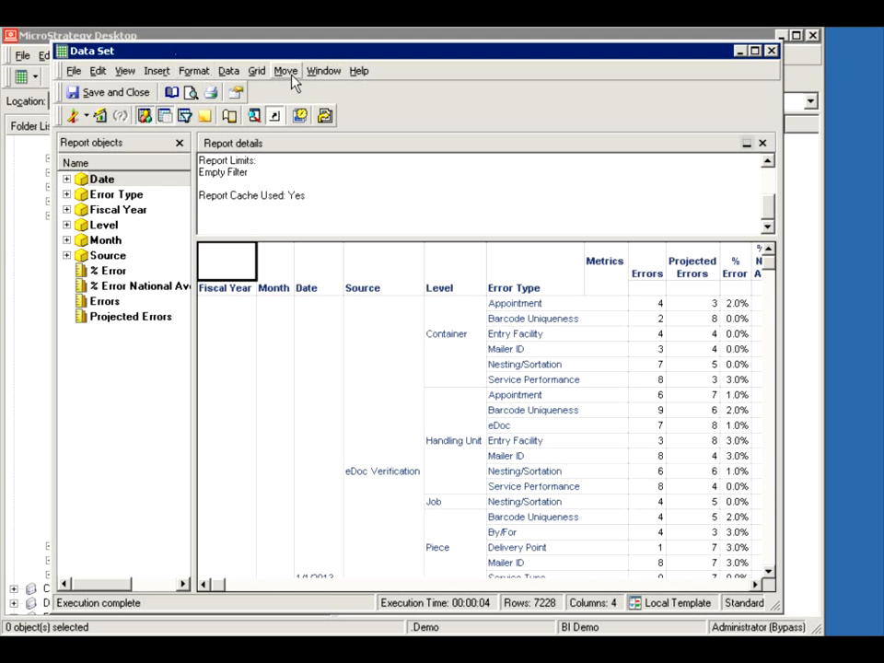
{"action": "mouse_move", "coordinate": [304, 100]}
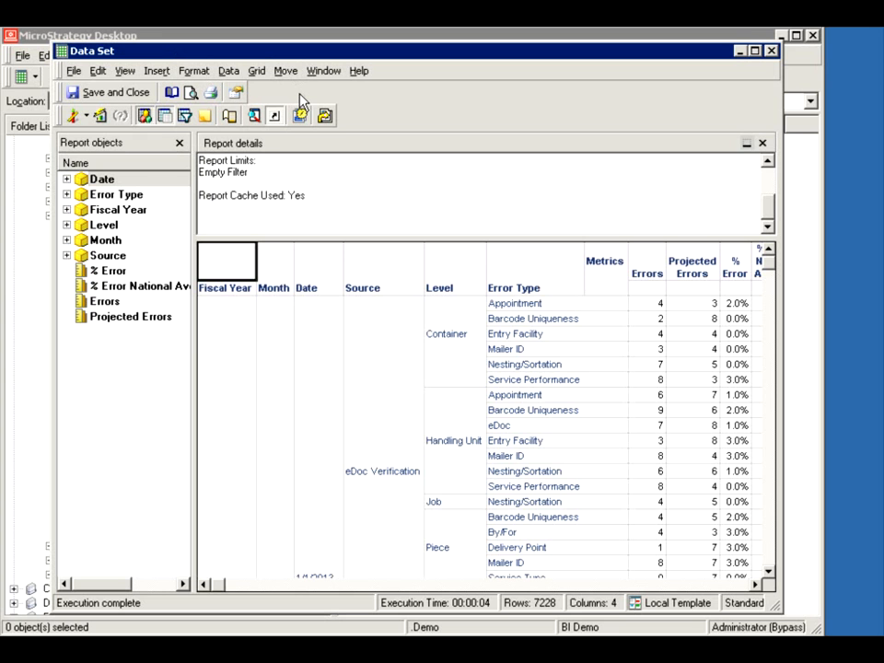
{"action": "mouse_move", "coordinate": [257, 78]}
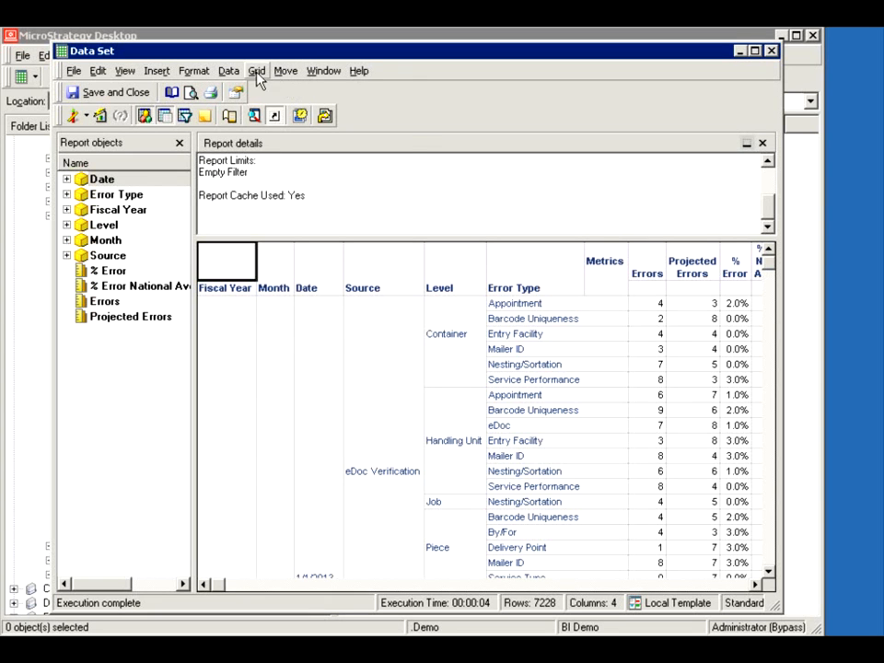
Review the report's Data menu options and switch the Data Set report to Design View
{"action": "left_click", "coordinate": [228, 70]}
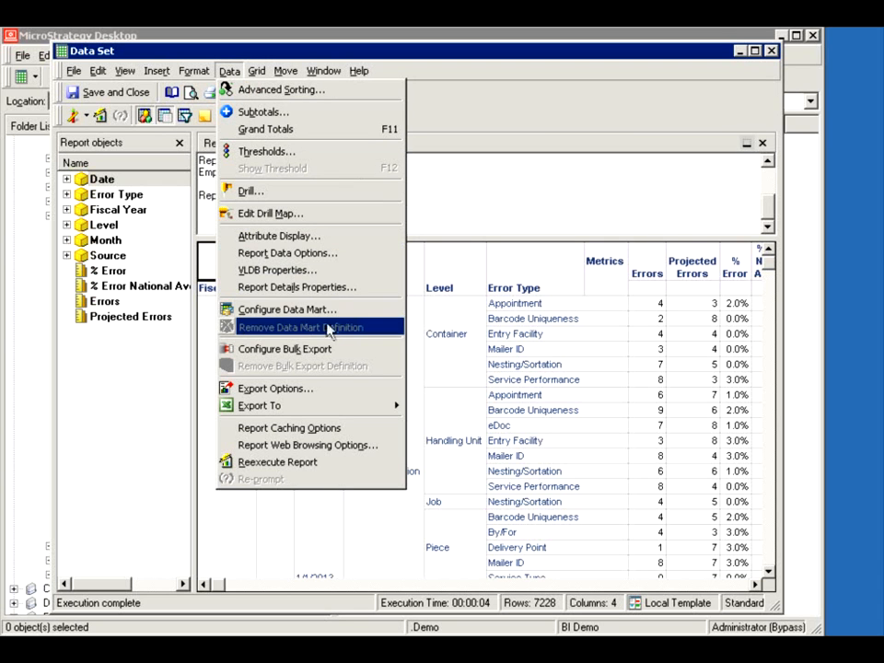
{"action": "mouse_move", "coordinate": [286, 252]}
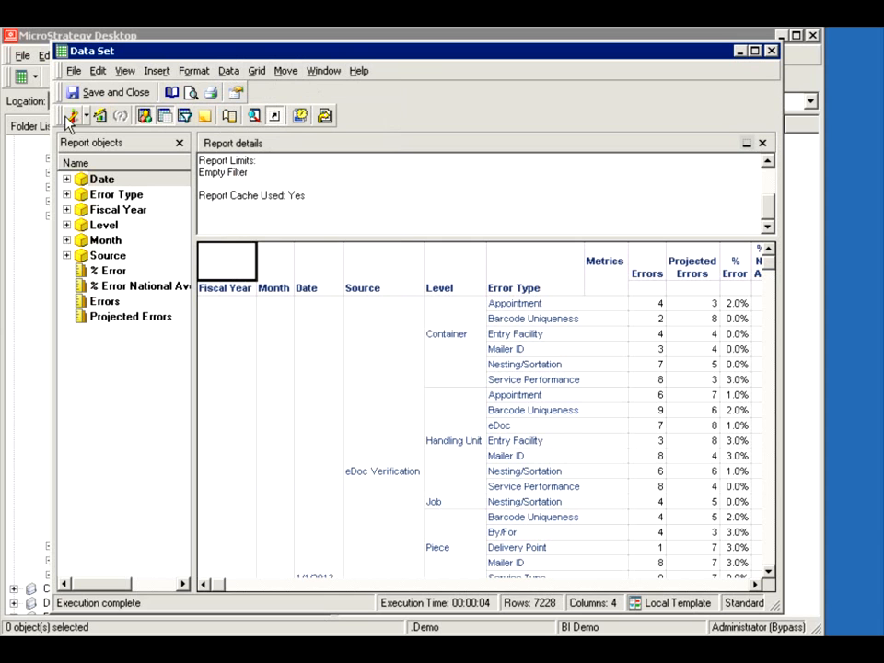
{"action": "left_click", "coordinate": [72, 114]}
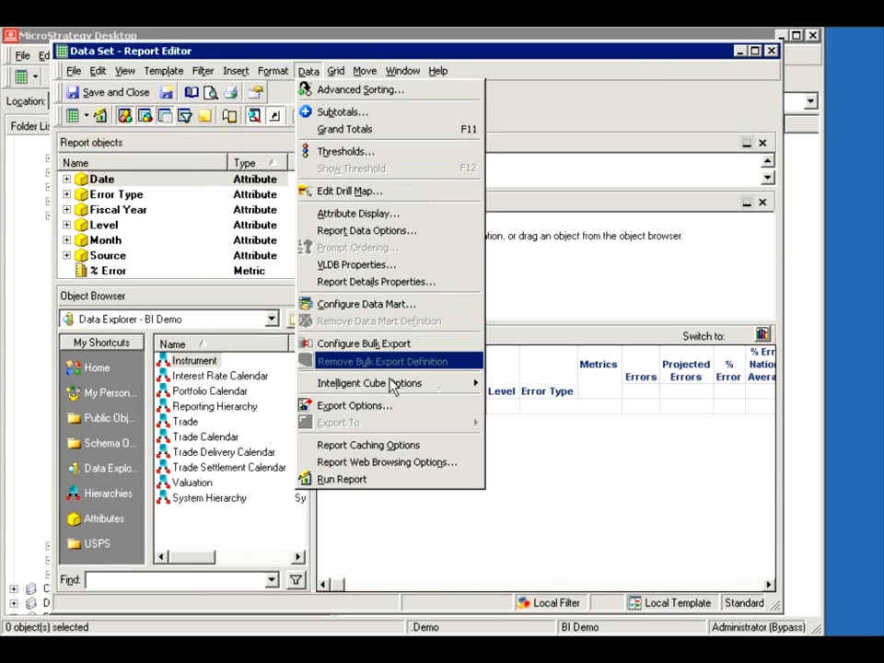
{"action": "mouse_move", "coordinate": [368, 381]}
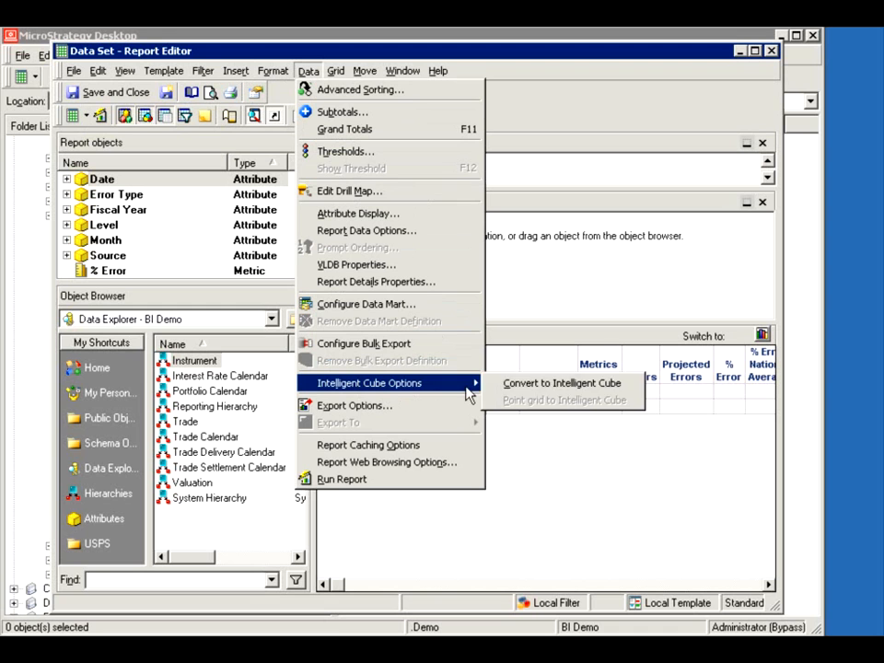
{"action": "mouse_move", "coordinate": [561, 383]}
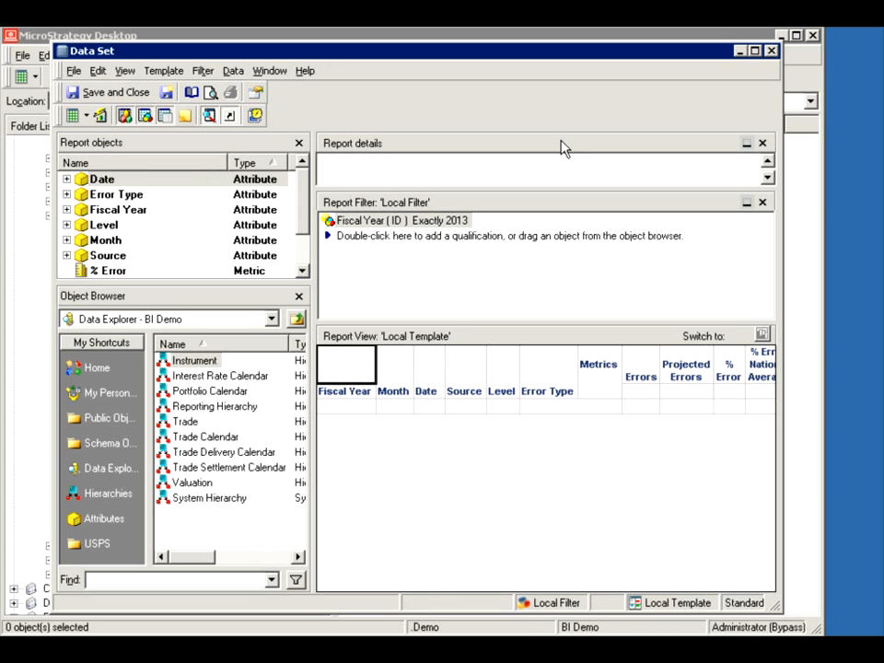
{"action": "mouse_move", "coordinate": [100, 148]}
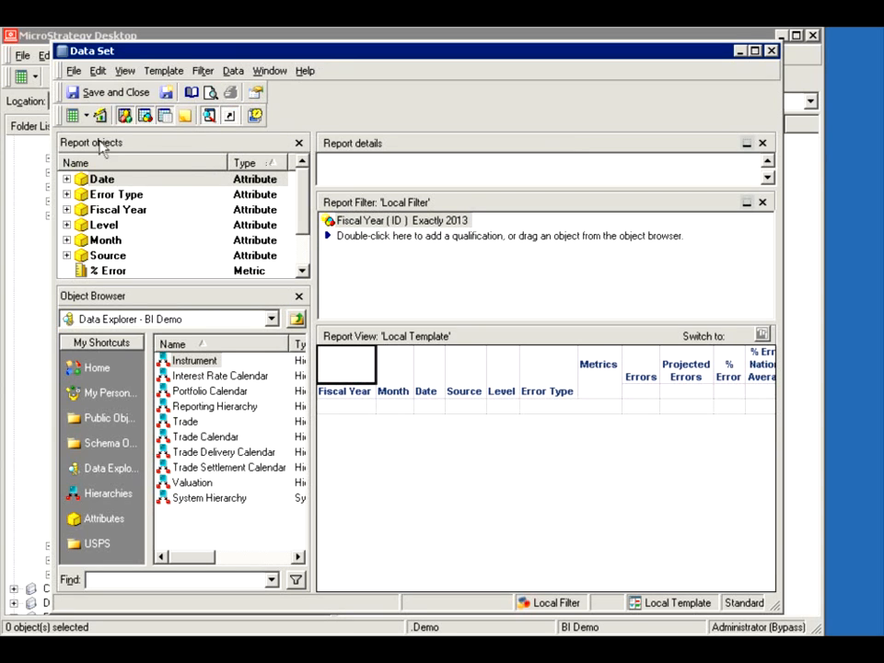
{"action": "left_click", "coordinate": [115, 92]}
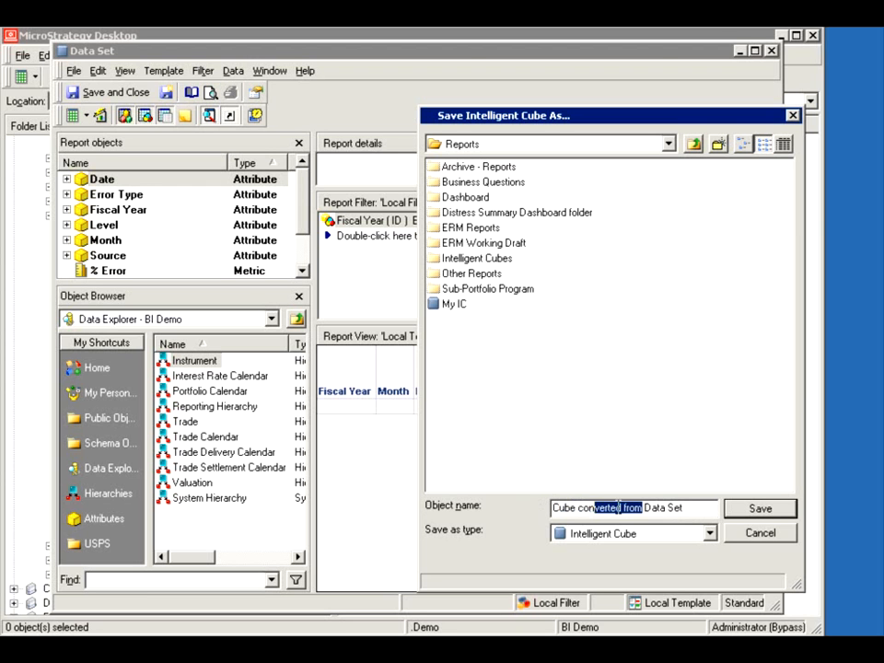
{"action": "left_click", "coordinate": [758, 508]}
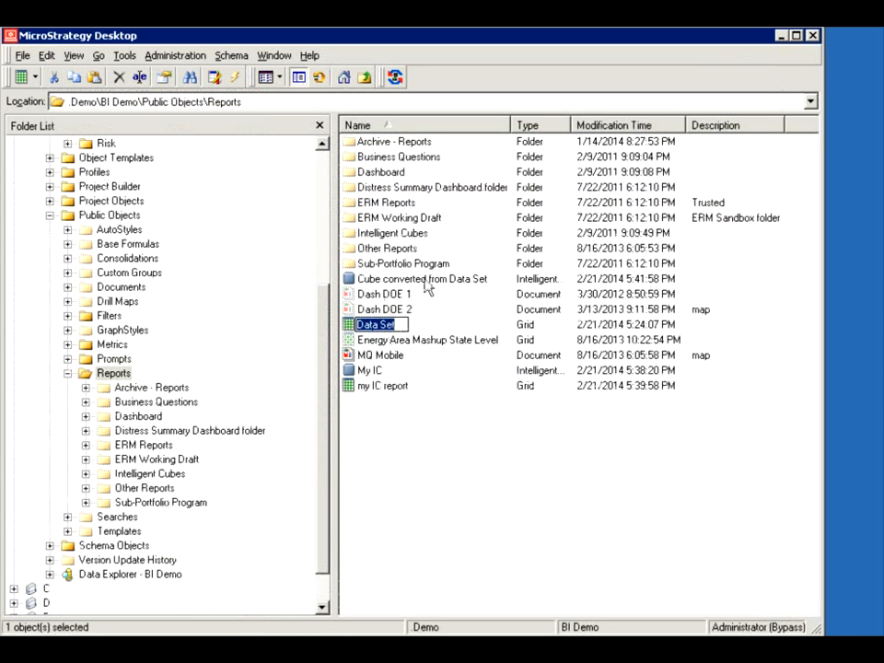
{"action": "left_click", "coordinate": [423, 278]}
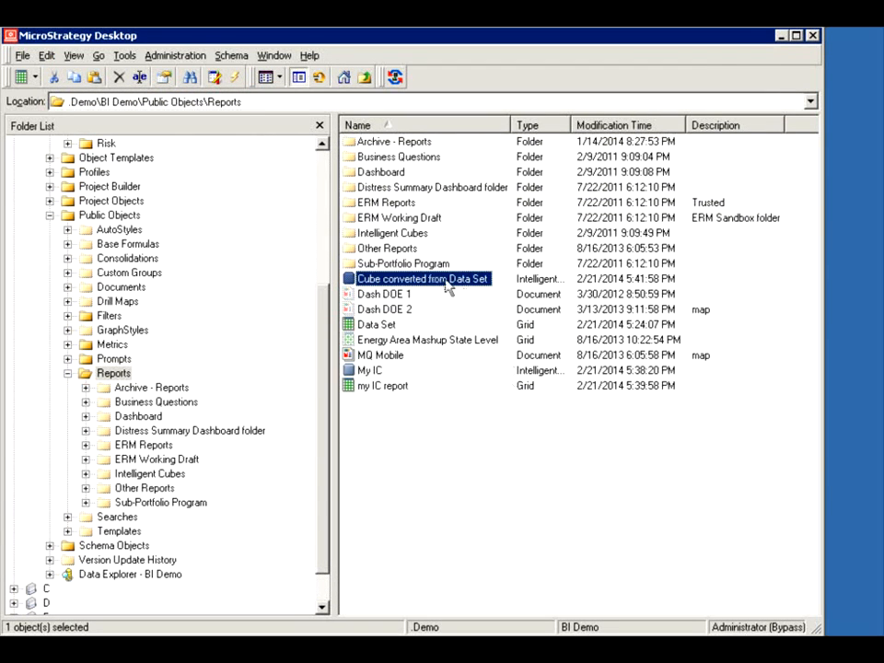
{"action": "mouse_move", "coordinate": [458, 291]}
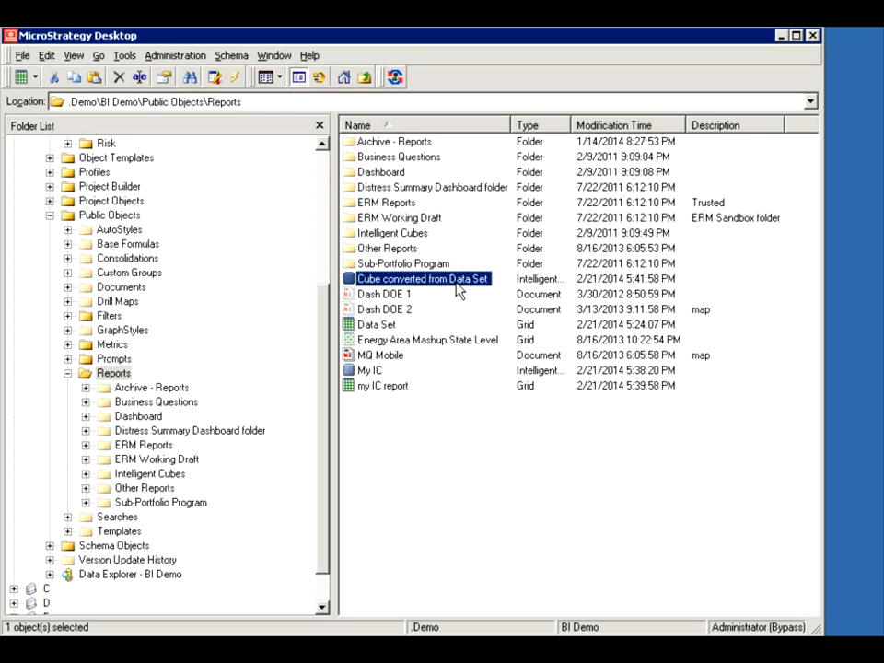
{"action": "mouse_move", "coordinate": [427, 291]}
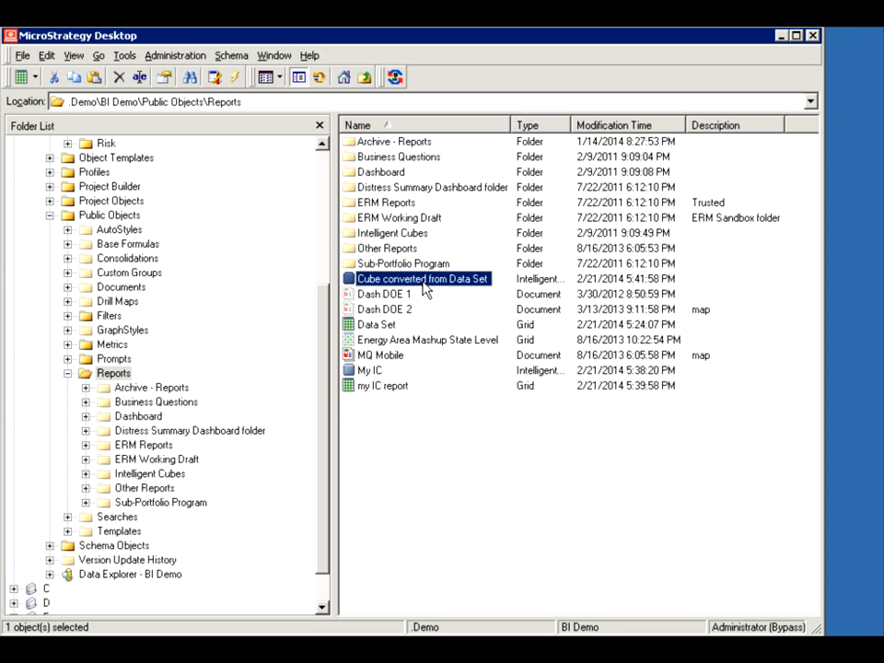
{"action": "mouse_move", "coordinate": [359, 280]}
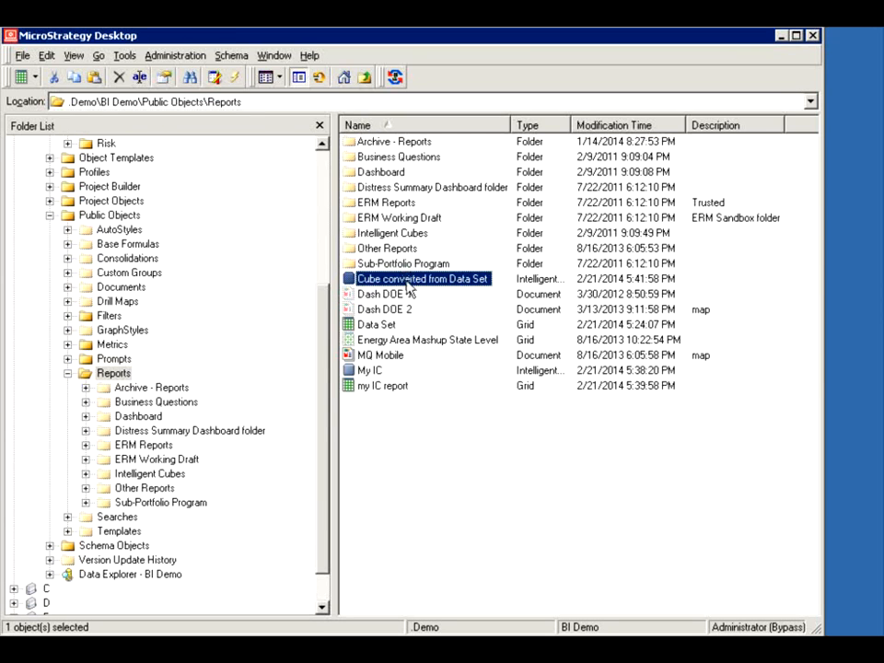
Execute 'Cube converted from Data Set' to publish it, then close the executed cube
{"action": "double_click", "coordinate": [421, 278]}
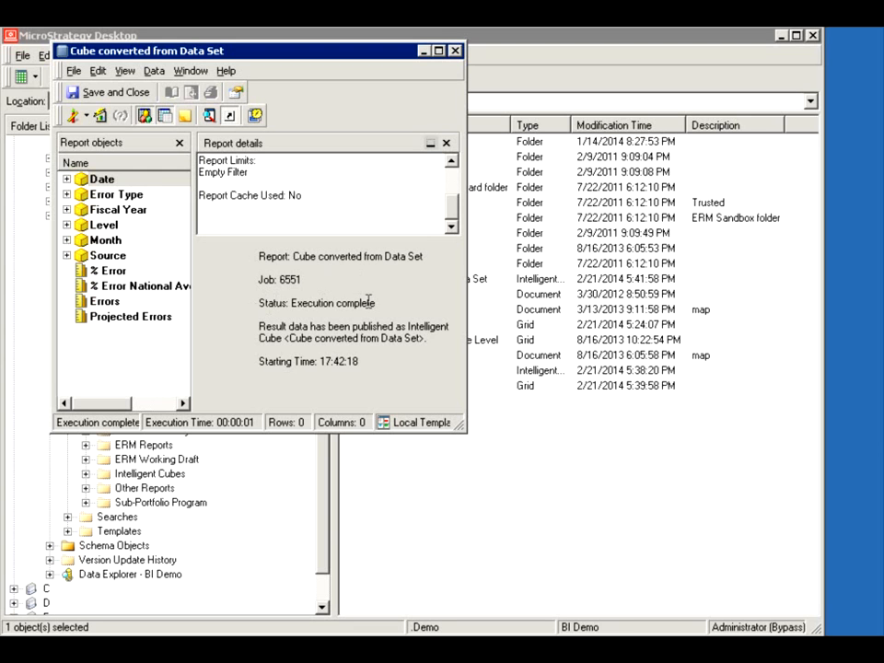
{"action": "mouse_move", "coordinate": [447, 339]}
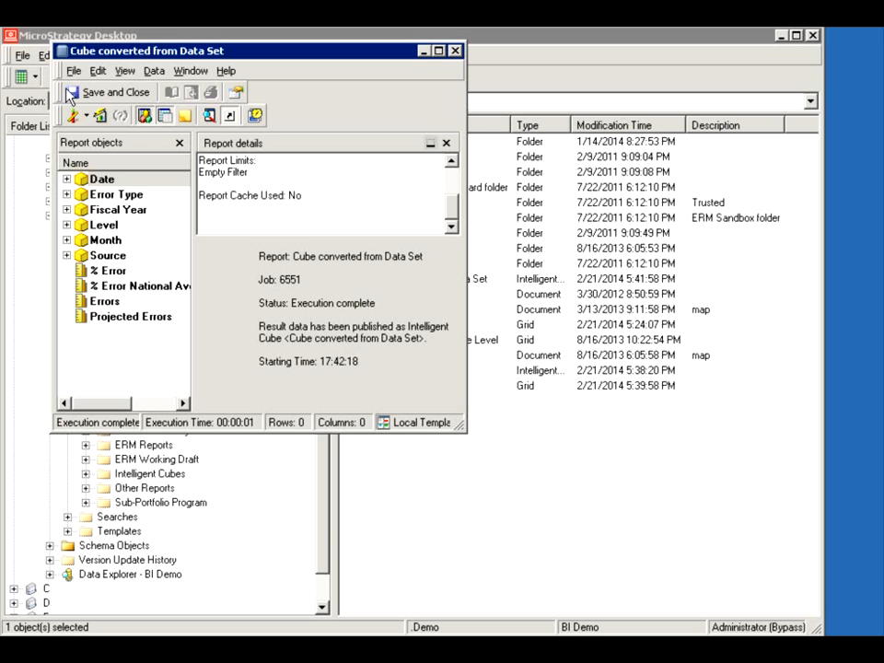
{"action": "left_click", "coordinate": [110, 92]}
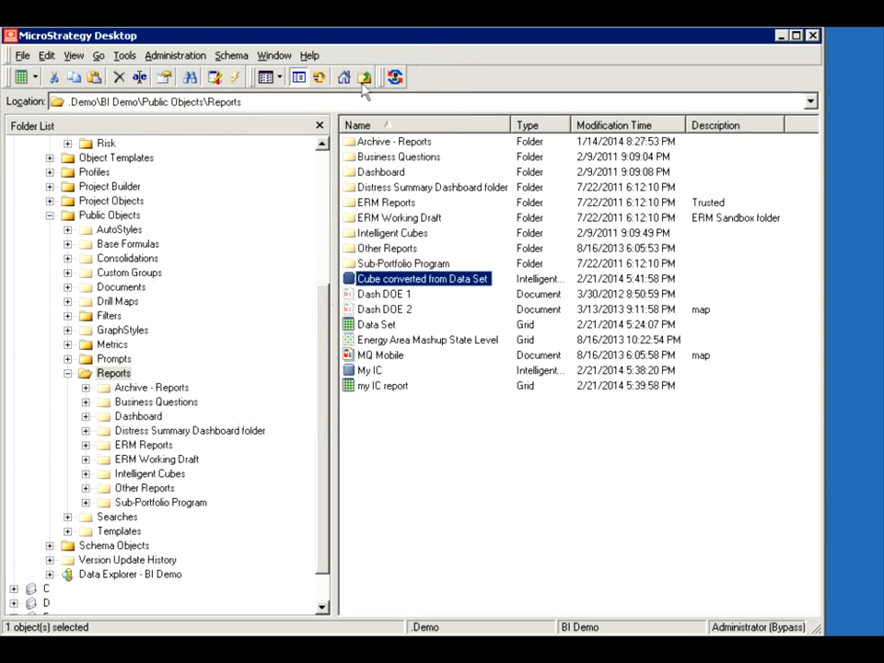
{"action": "mouse_move", "coordinate": [402, 280]}
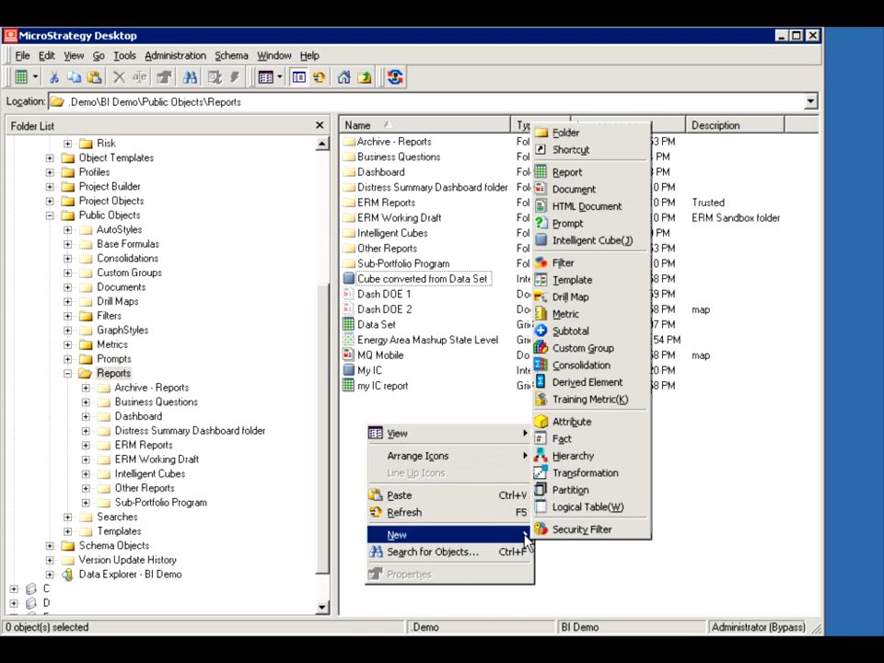
{"action": "mouse_move", "coordinate": [340, 419]}
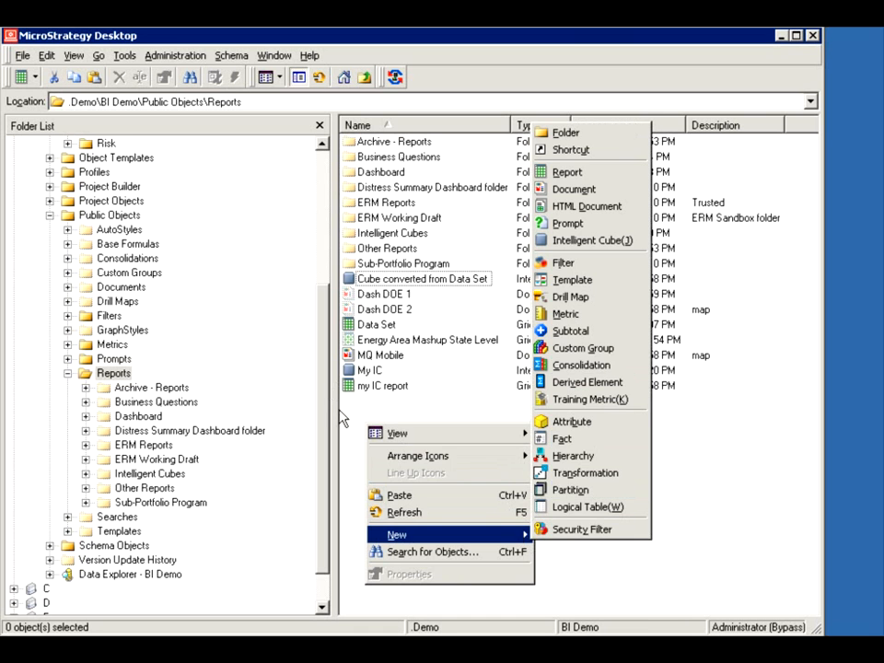
Open my IC report in the Report Editor from its context menu
{"action": "right_click", "coordinate": [377, 384]}
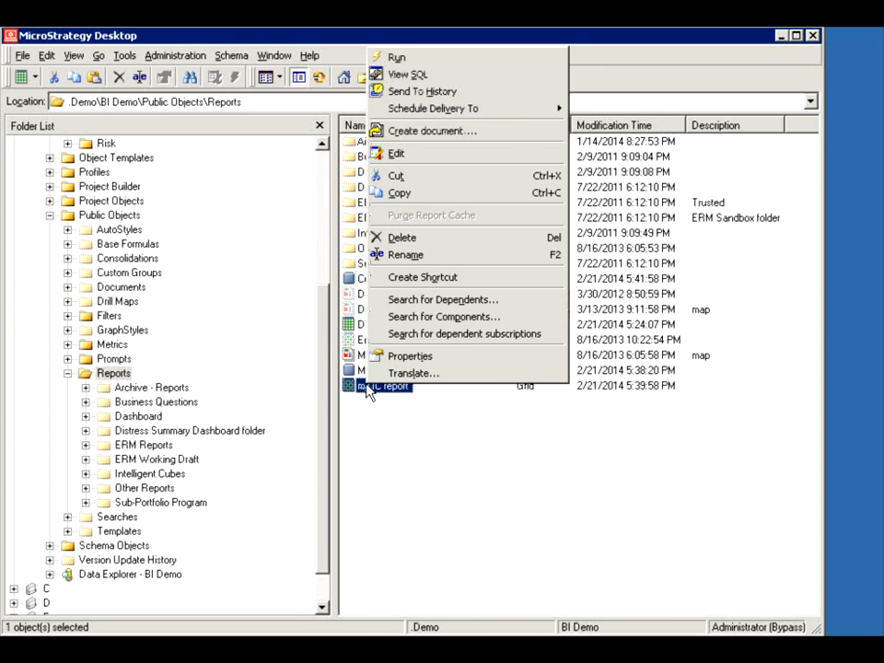
{"action": "mouse_move", "coordinate": [396, 153]}
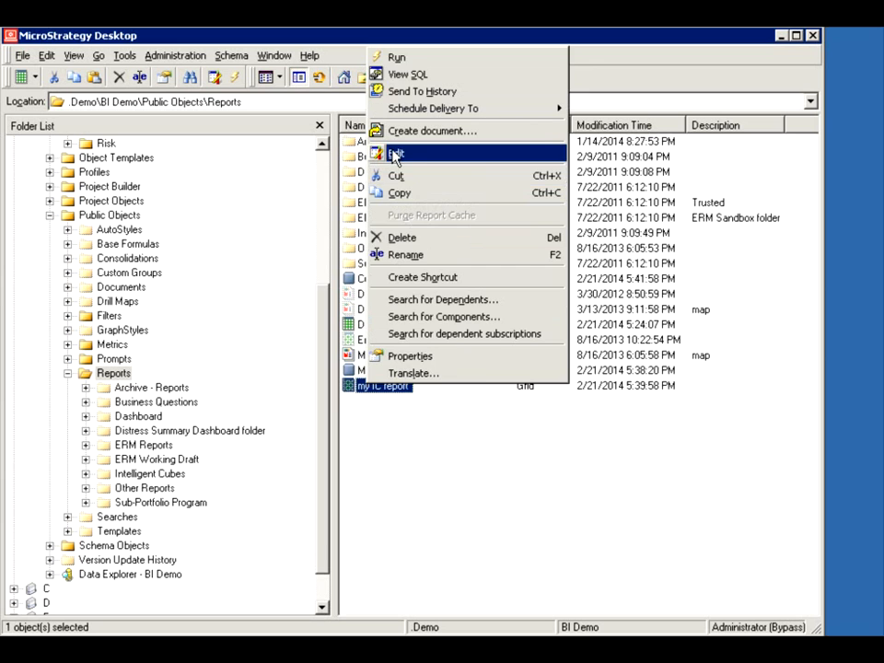
{"action": "left_click", "coordinate": [396, 153]}
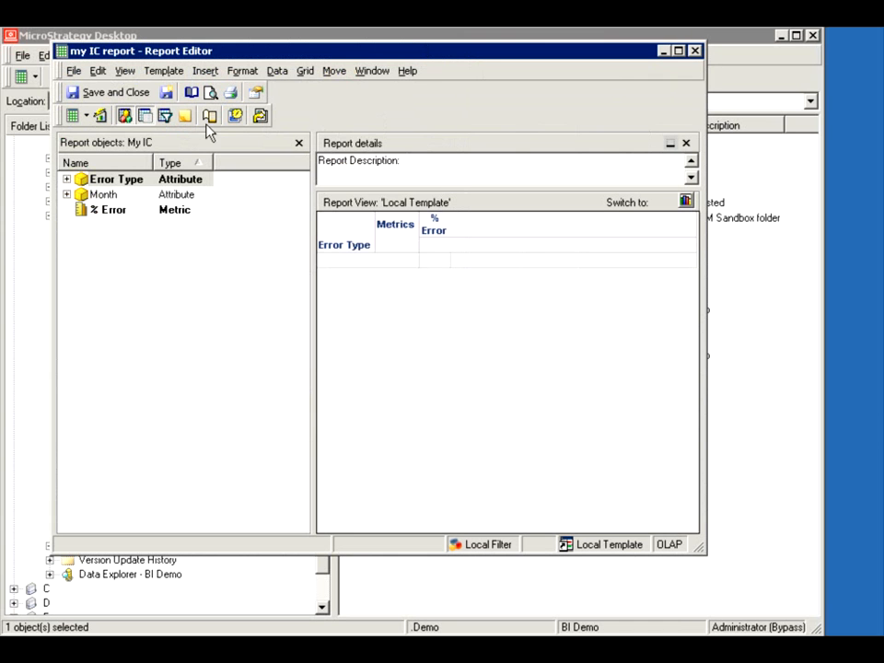
{"action": "left_click", "coordinate": [243, 70]}
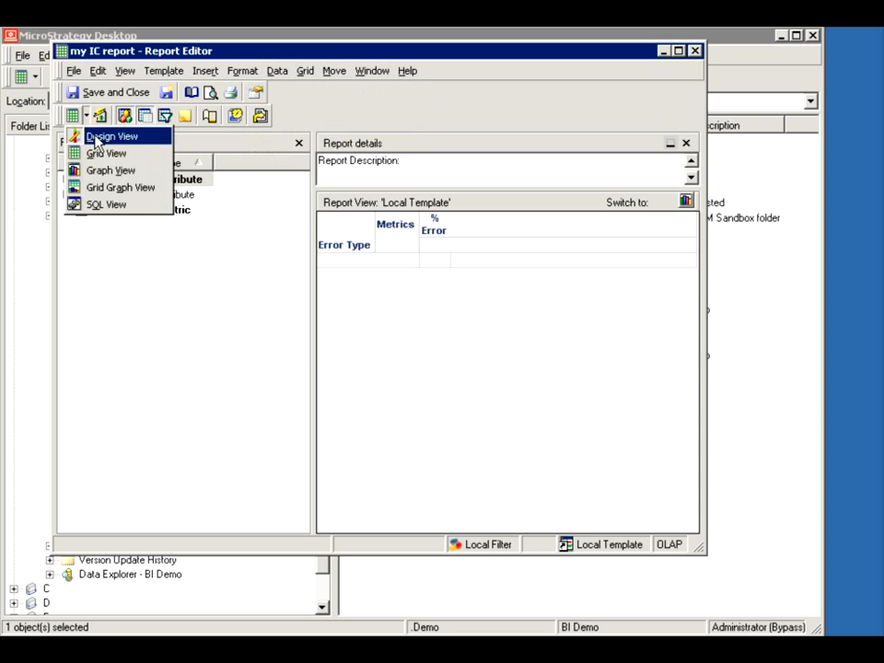
Choose Cube converted from Data Set as the Intelligent Cube the grid points to
{"action": "left_click", "coordinate": [276, 70]}
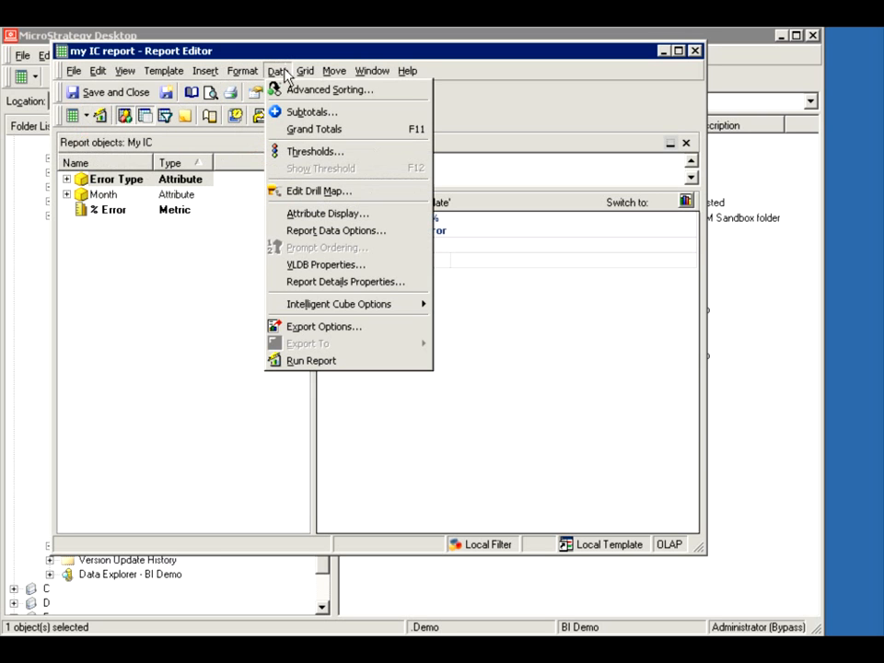
{"action": "mouse_move", "coordinate": [339, 304]}
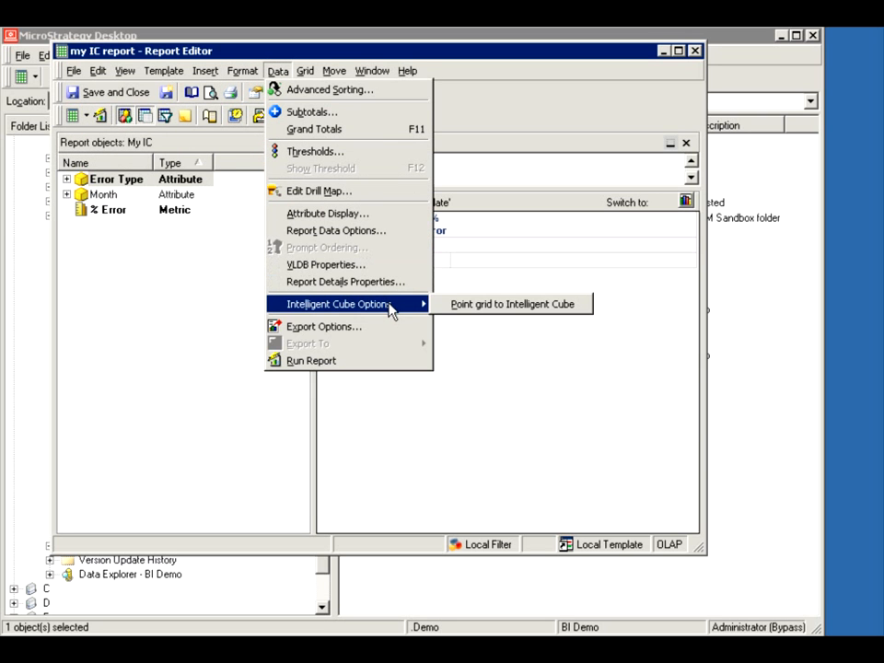
{"action": "left_click", "coordinate": [511, 304]}
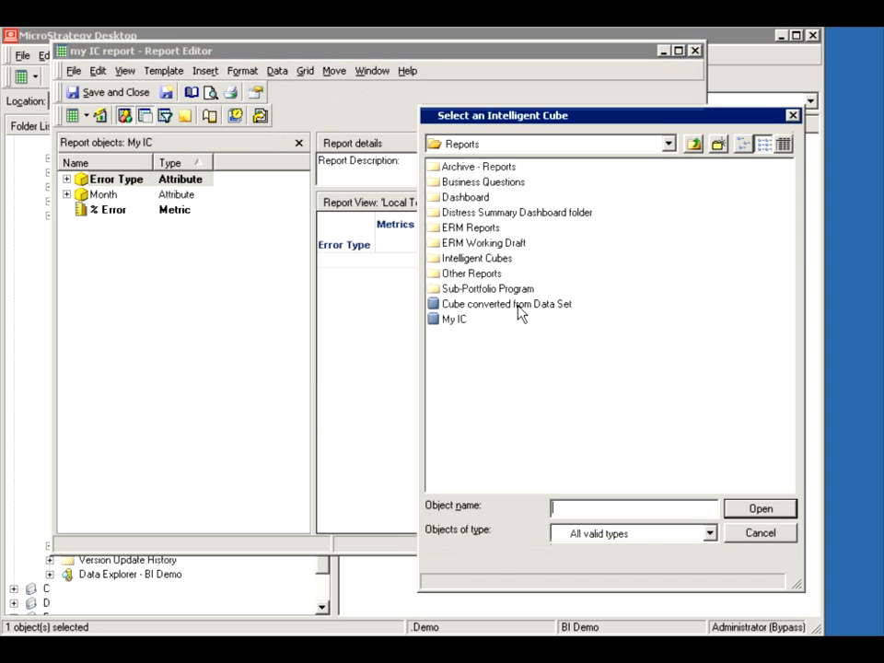
{"action": "left_click", "coordinate": [504, 304]}
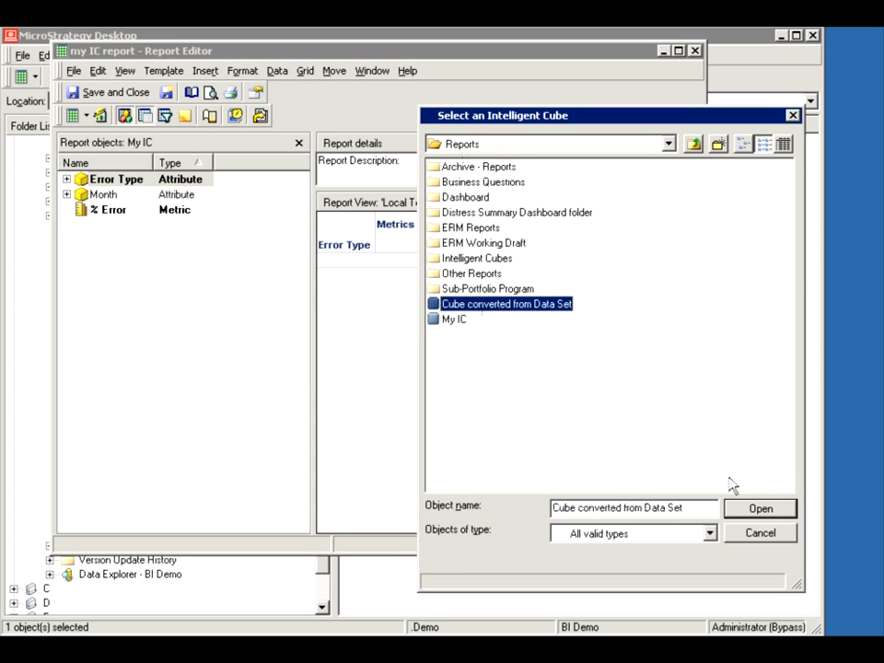
Confirm the cube source, run the report to see % Error by Error Type, and save it
{"action": "left_click", "coordinate": [758, 508]}
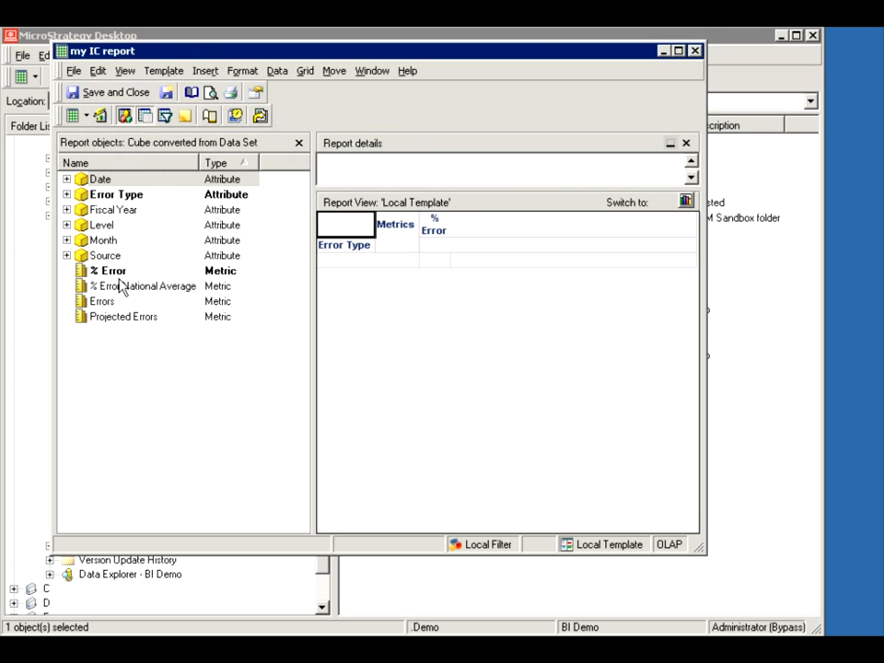
{"action": "mouse_move", "coordinate": [456, 240]}
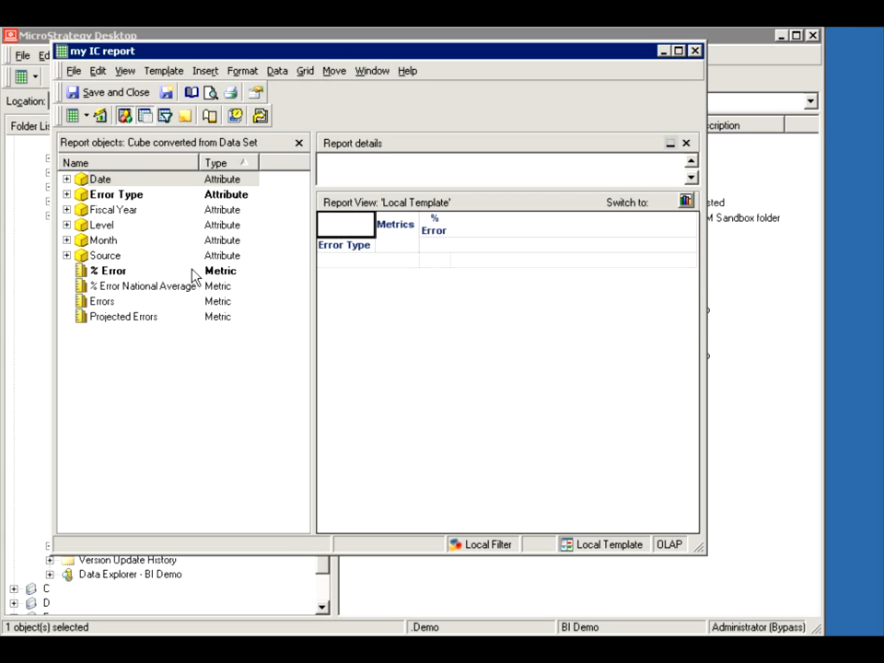
{"action": "mouse_move", "coordinate": [170, 297]}
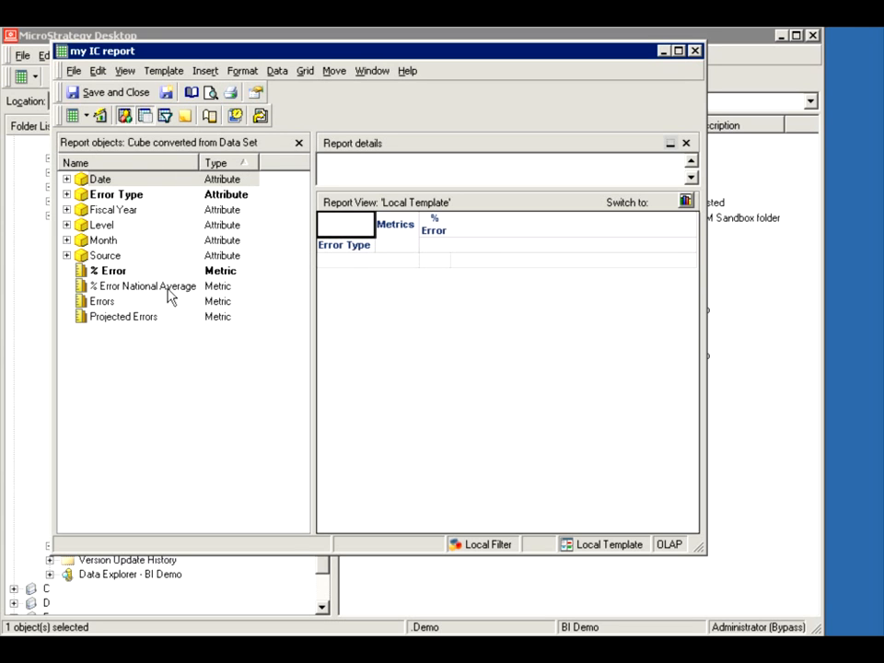
{"action": "mouse_move", "coordinate": [203, 321]}
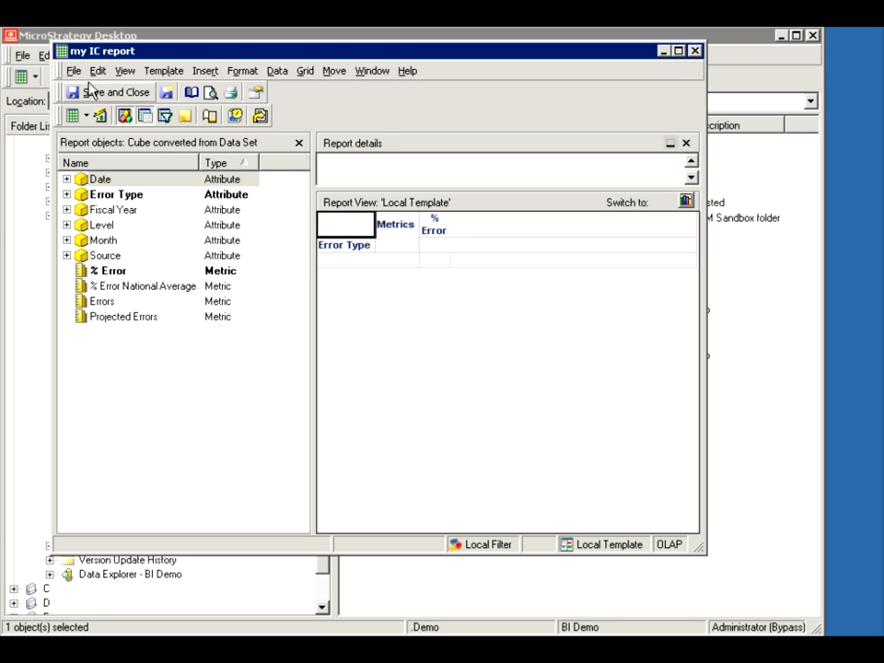
{"action": "left_click", "coordinate": [103, 92]}
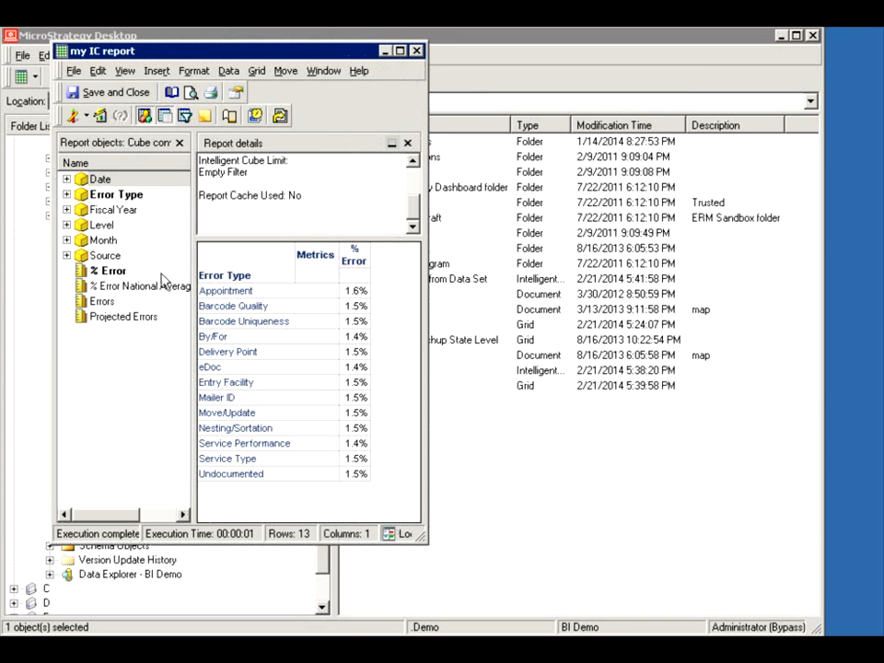
{"action": "left_click", "coordinate": [113, 92]}
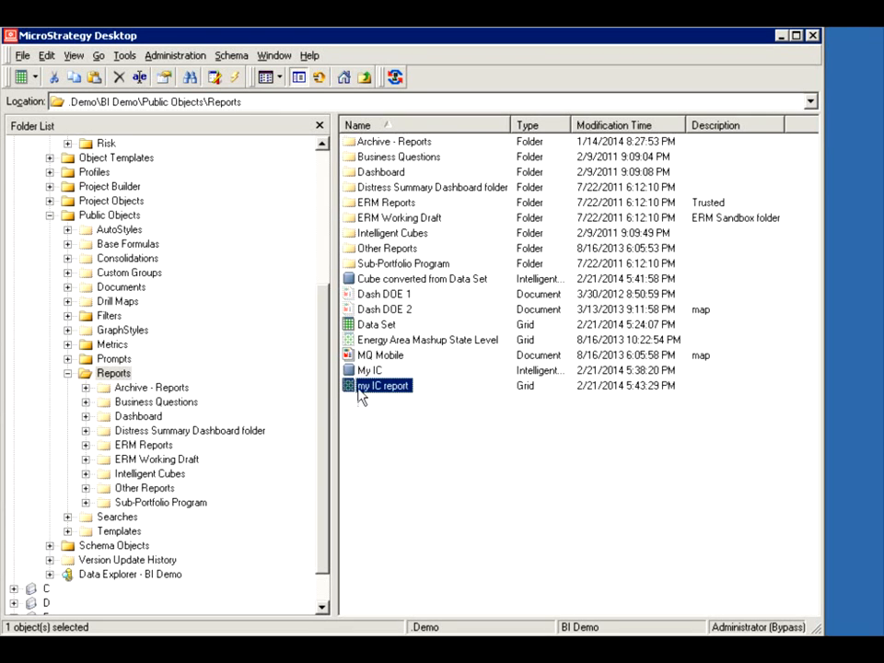
{"action": "mouse_move", "coordinate": [412, 285]}
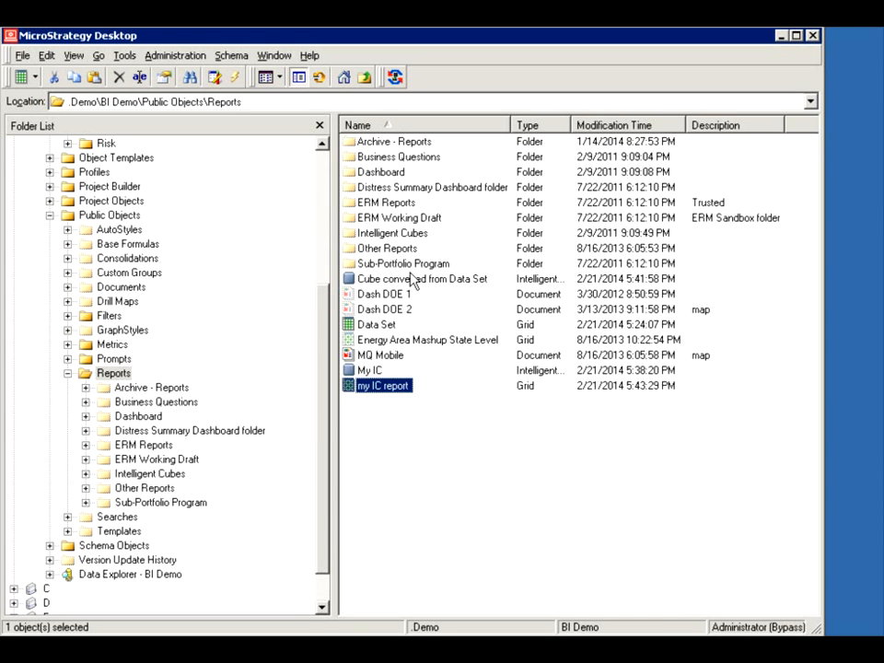
{"action": "mouse_move", "coordinate": [368, 427]}
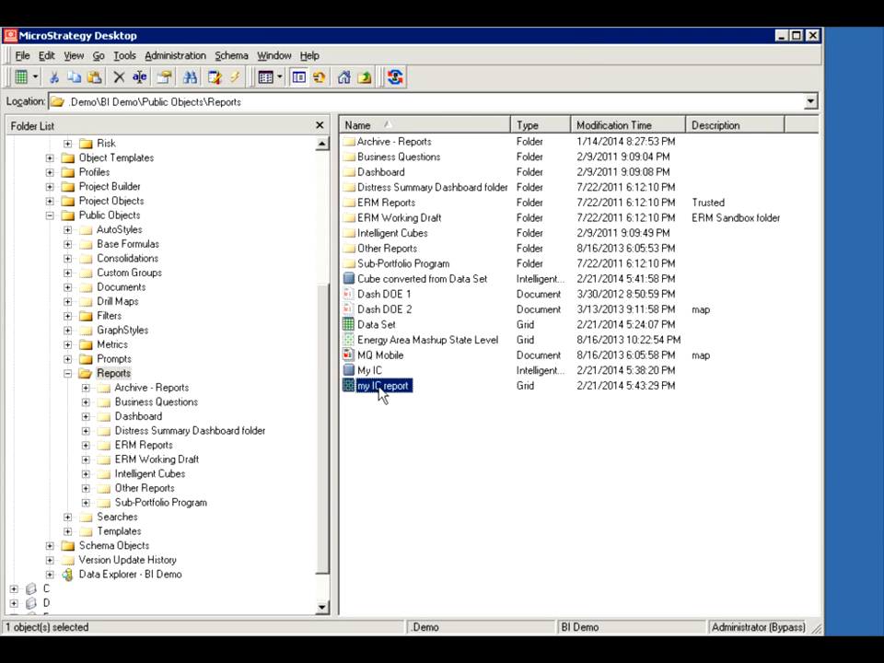
Open my IC report from the Reports folder in the Report Editor
{"action": "double_click", "coordinate": [379, 384]}
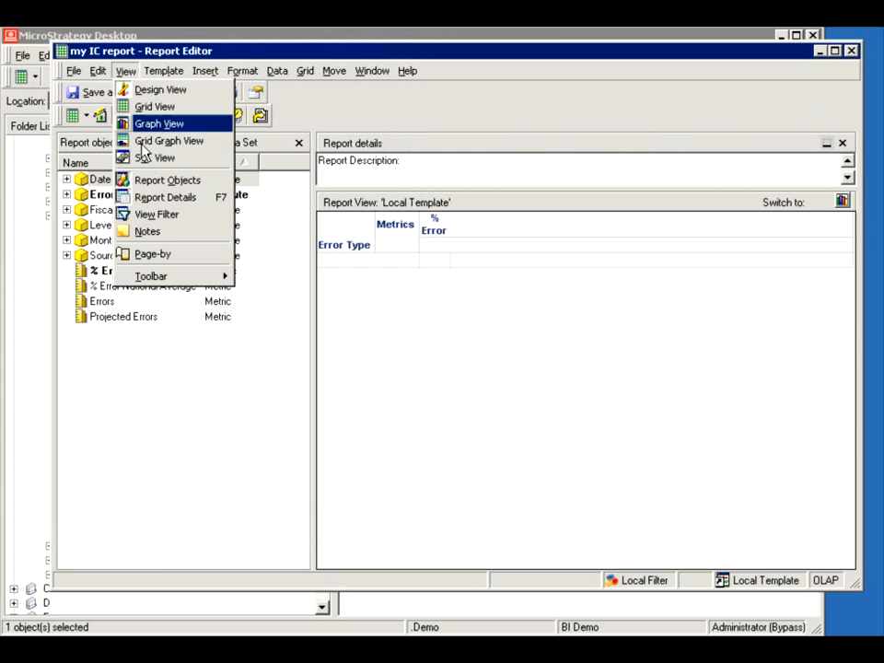
{"action": "left_click", "coordinate": [157, 213]}
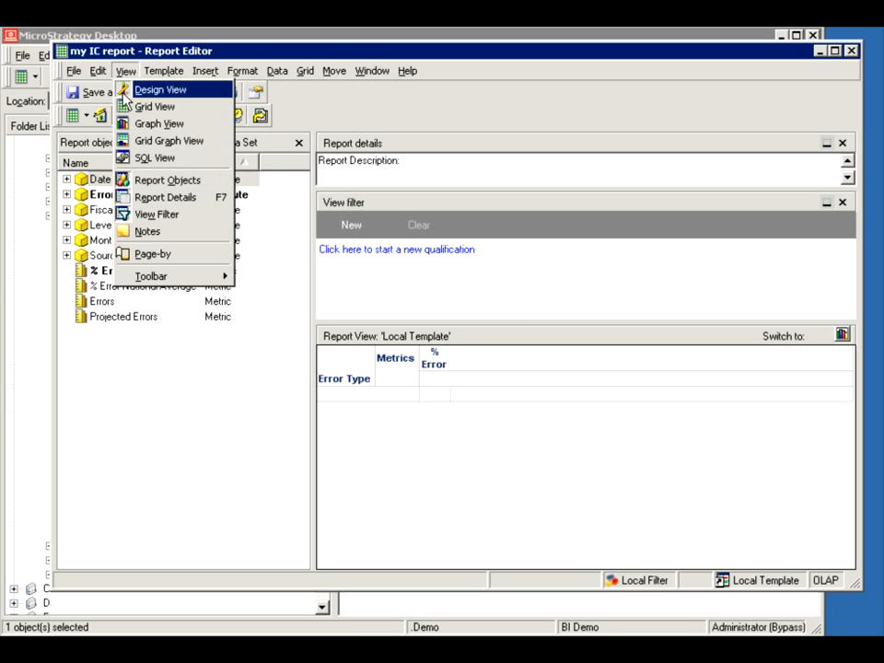
{"action": "mouse_move", "coordinate": [394, 175]}
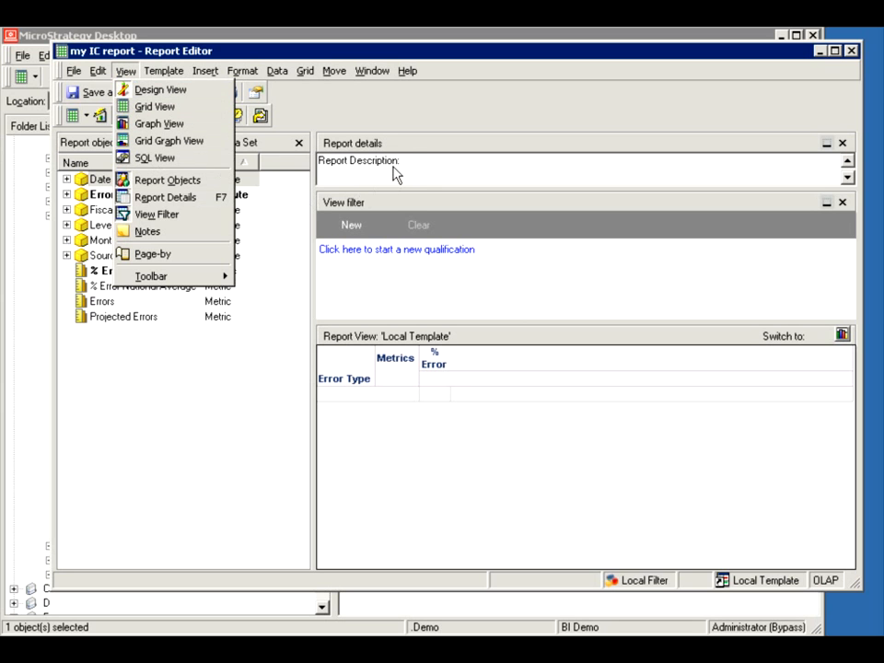
{"action": "mouse_move", "coordinate": [376, 173]}
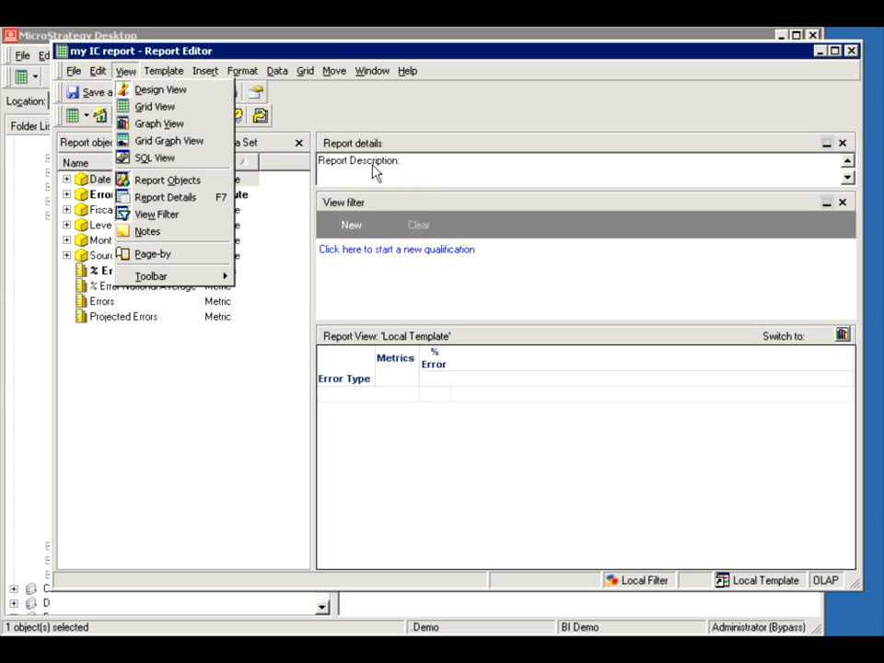
{"action": "mouse_move", "coordinate": [276, 396]}
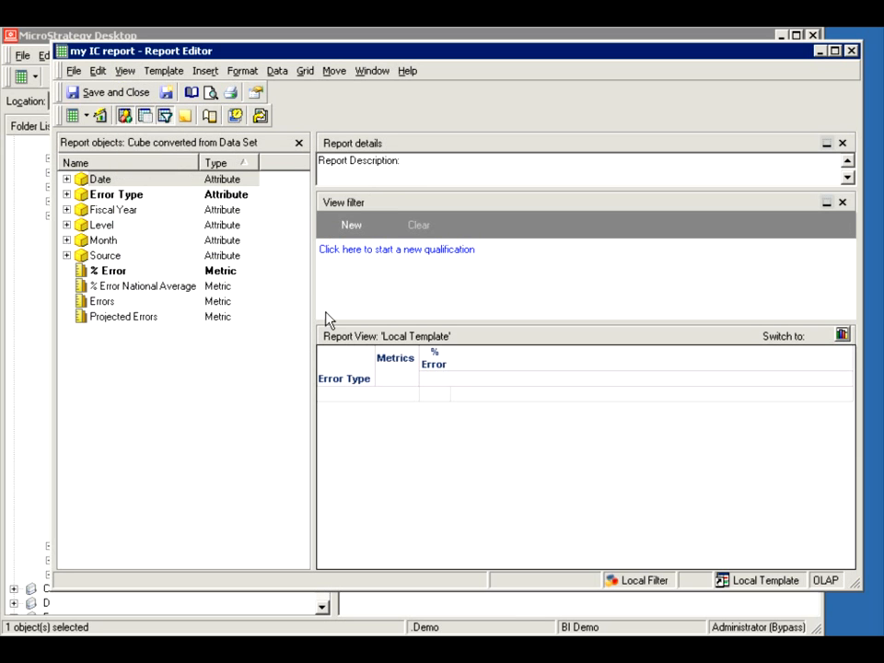
{"action": "mouse_move", "coordinate": [423, 182]}
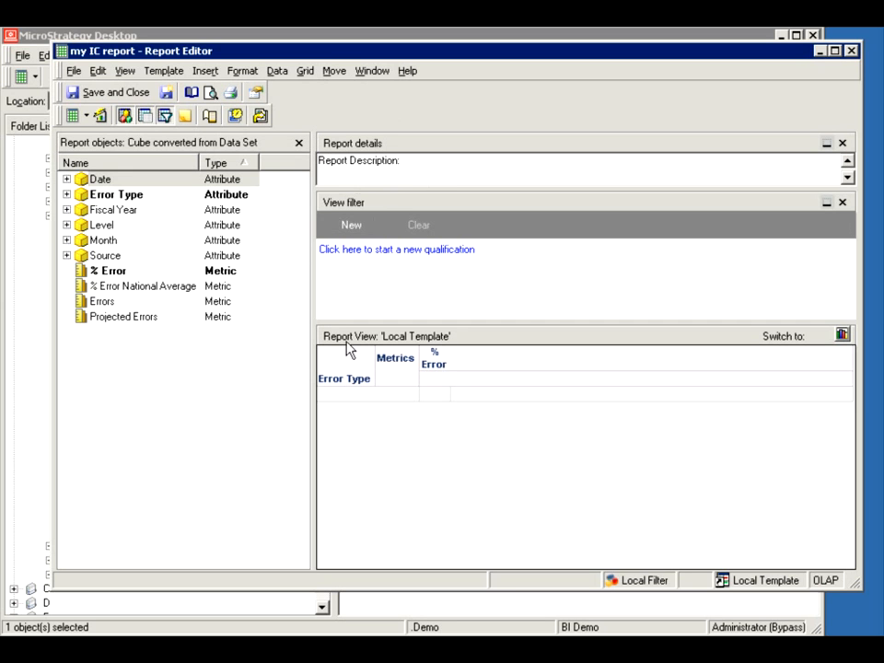
{"action": "mouse_move", "coordinate": [372, 341]}
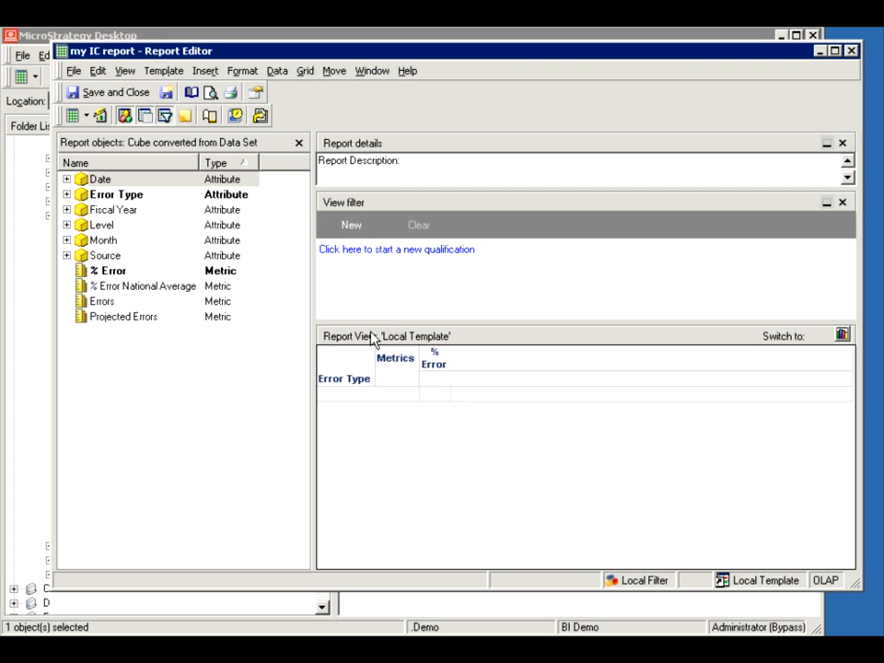
{"action": "mouse_move", "coordinate": [361, 294]}
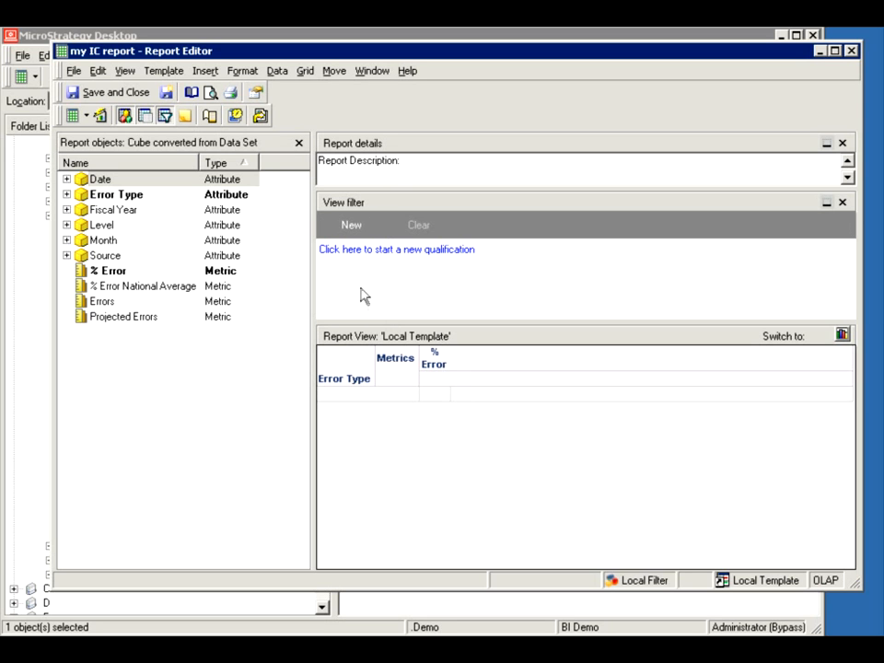
{"action": "mouse_move", "coordinate": [205, 70]}
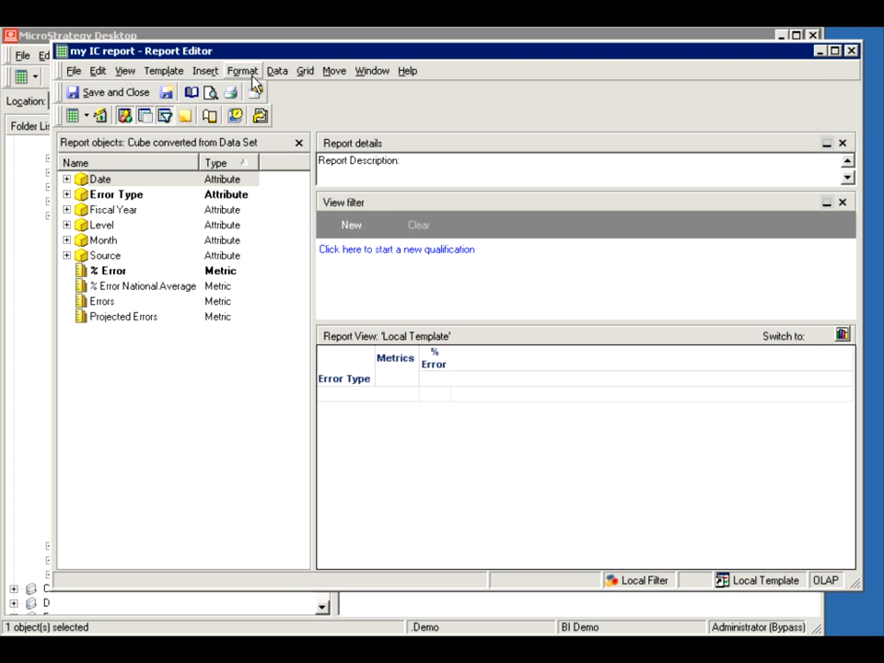
{"action": "mouse_move", "coordinate": [714, 96]}
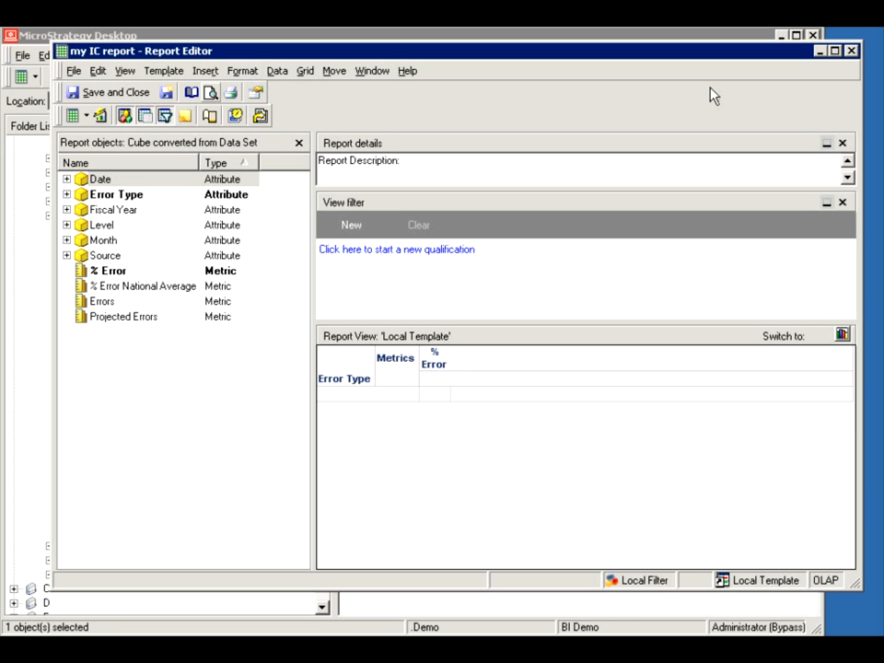
{"action": "mouse_move", "coordinate": [850, 54]}
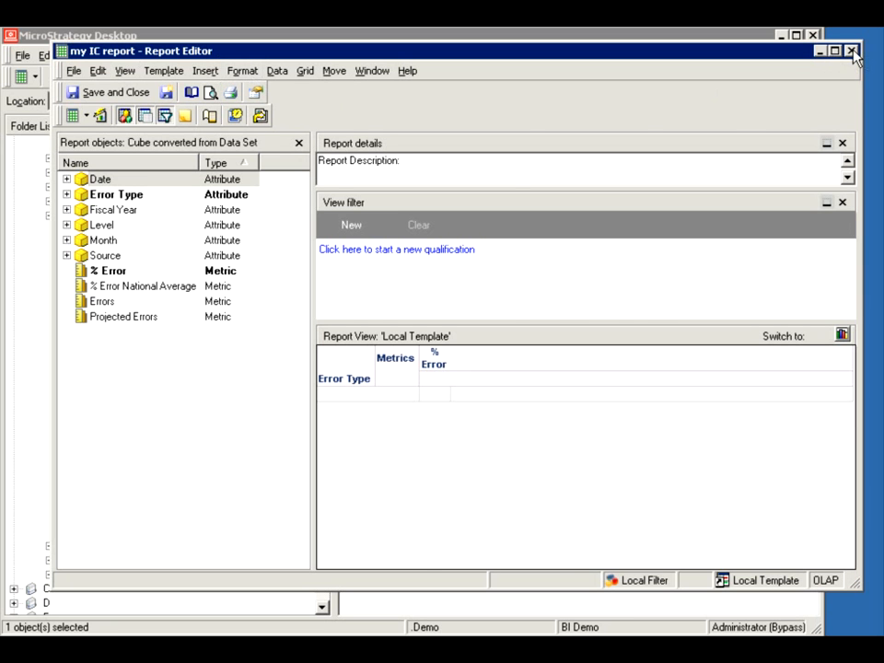
{"action": "left_click", "coordinate": [850, 52]}
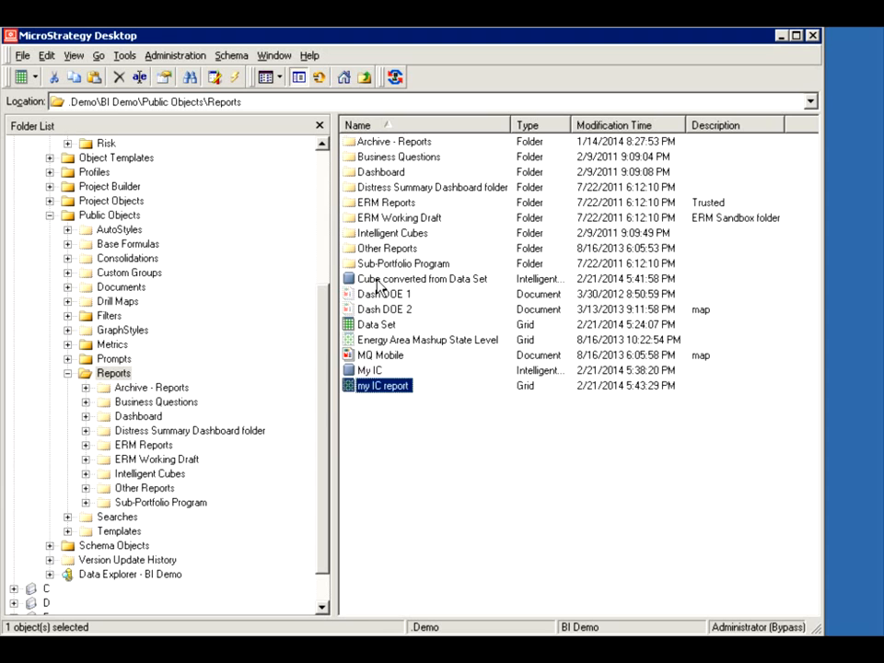
Bring up the actions menu for Cube converted from Data Set in Reports
{"action": "right_click", "coordinate": [423, 278]}
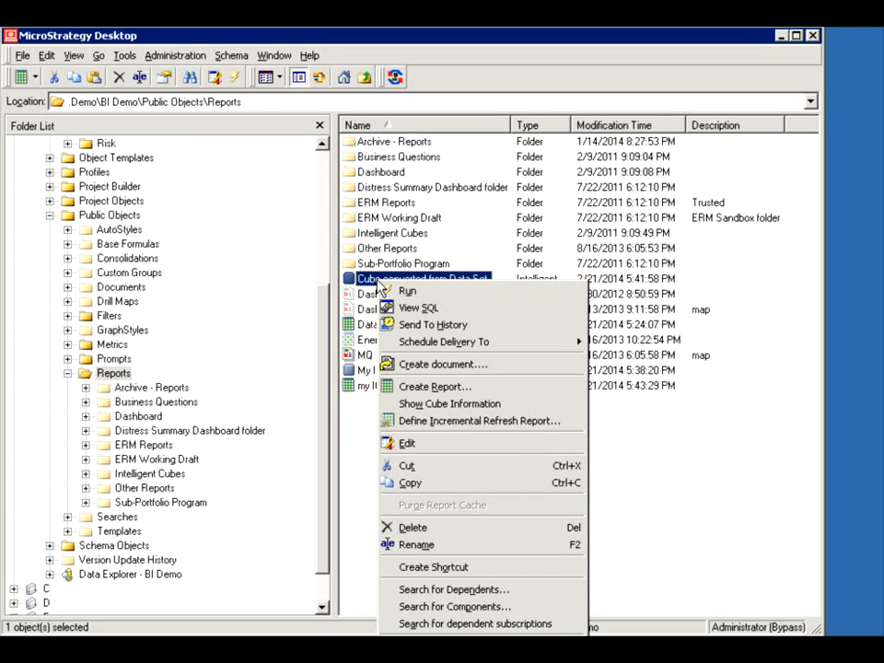
{"action": "mouse_move", "coordinate": [419, 308]}
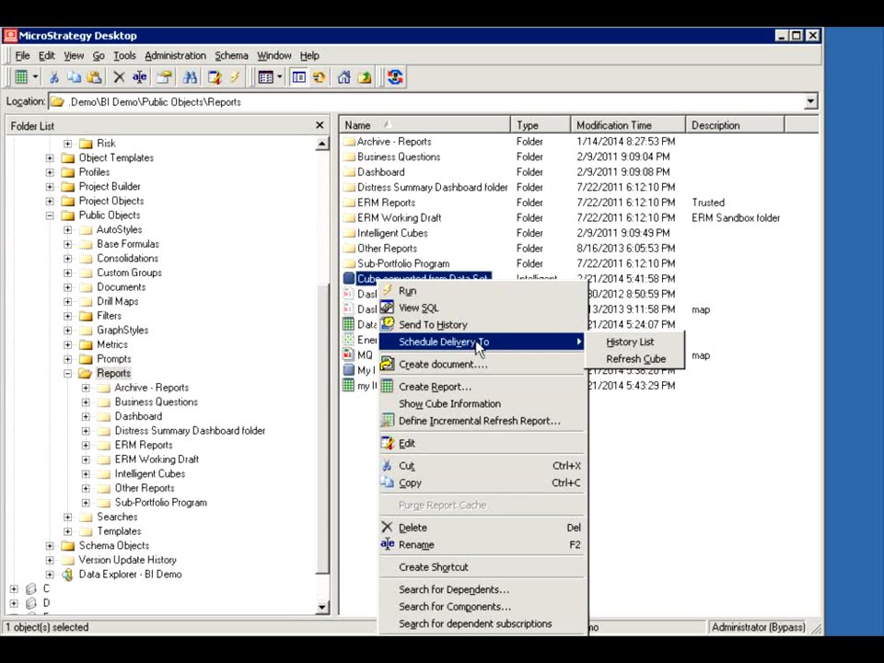
{"action": "mouse_move", "coordinate": [635, 357]}
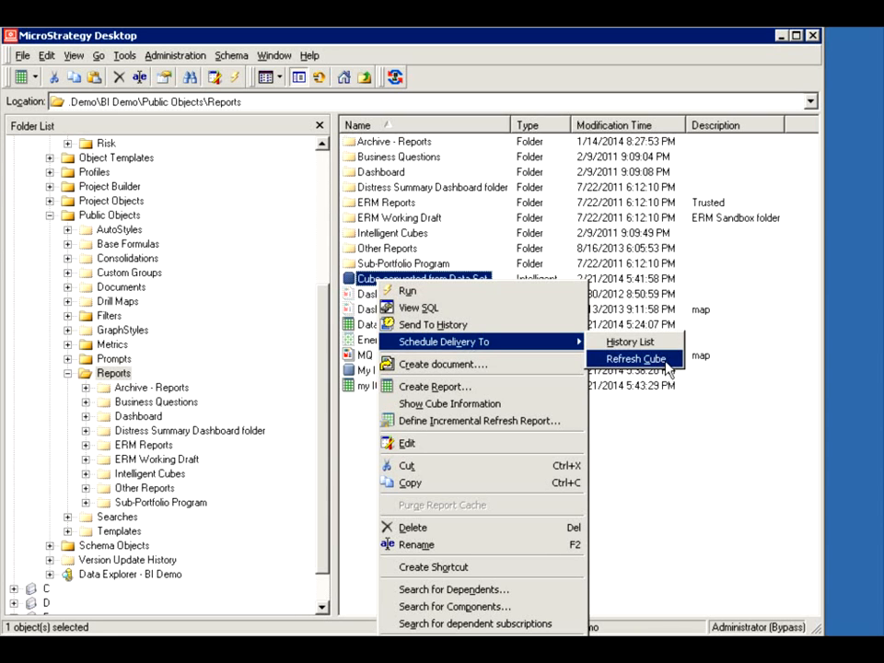
{"action": "left_click", "coordinate": [633, 357]}
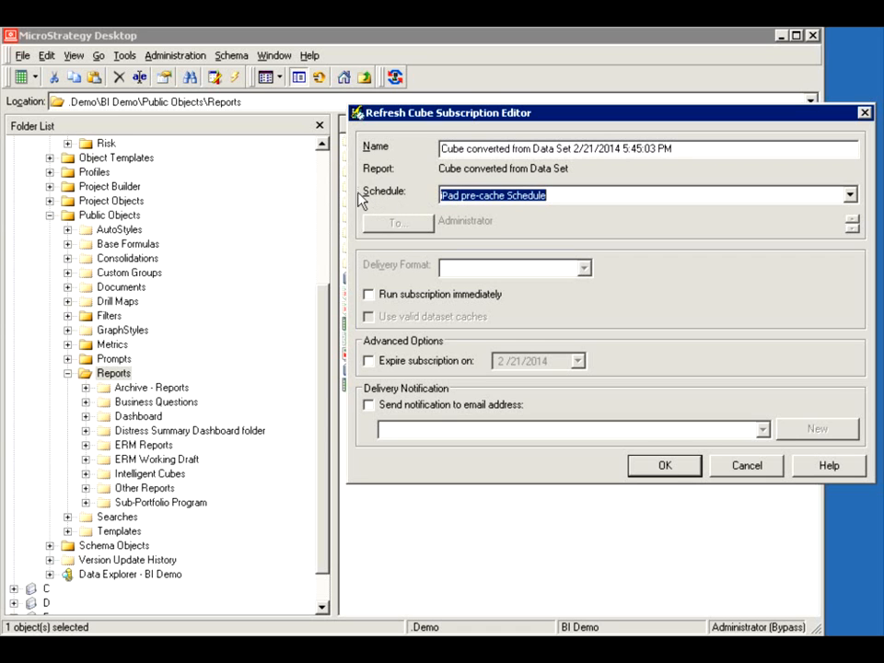
{"action": "mouse_move", "coordinate": [670, 309]}
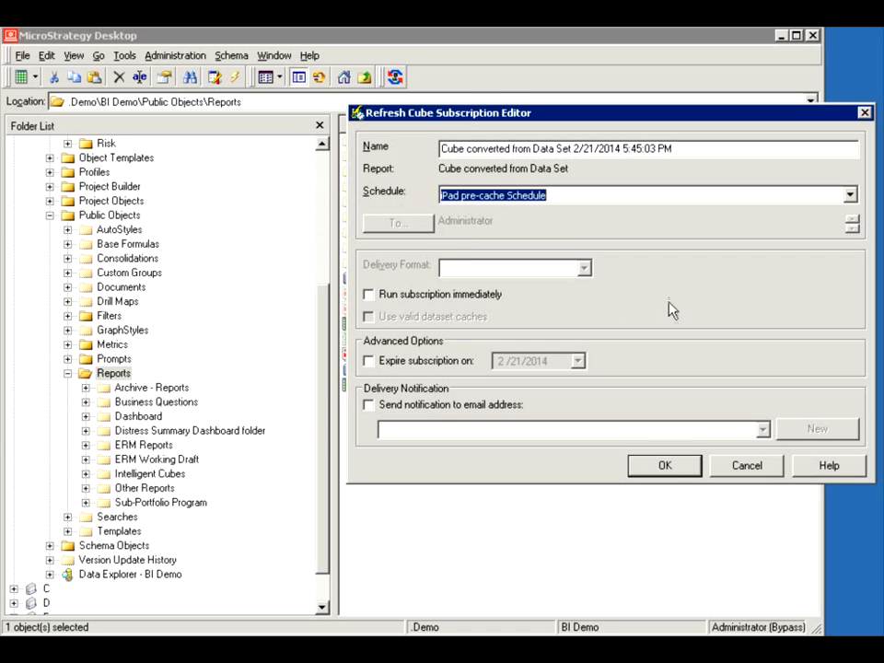
{"action": "mouse_move", "coordinate": [372, 409]}
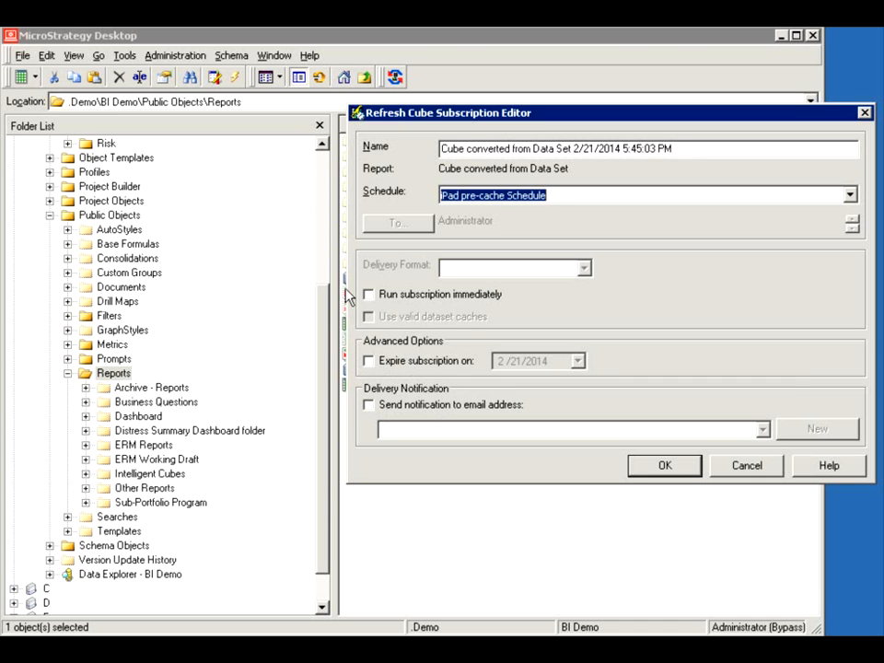
{"action": "left_click", "coordinate": [368, 295]}
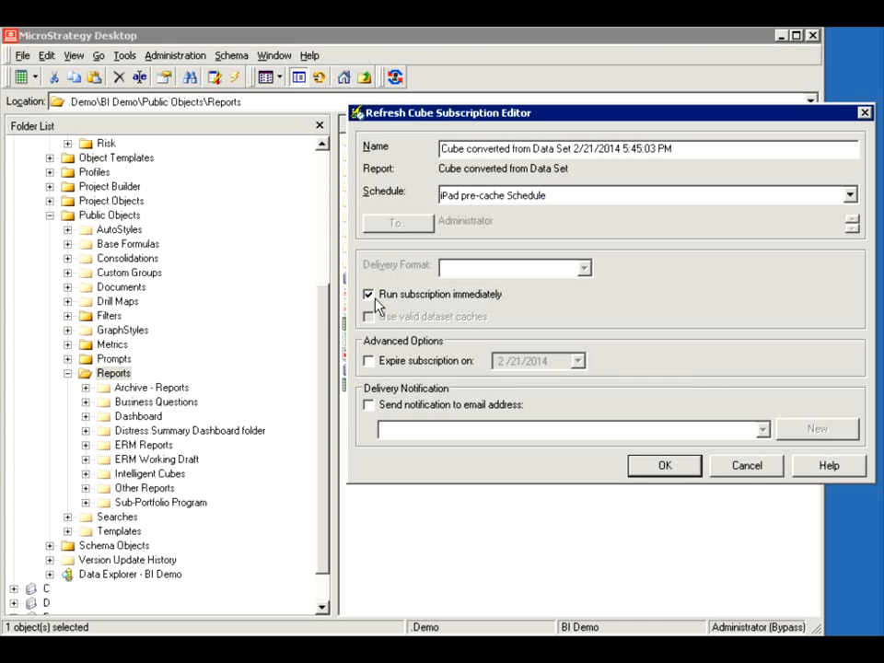
{"action": "left_click", "coordinate": [368, 295]}
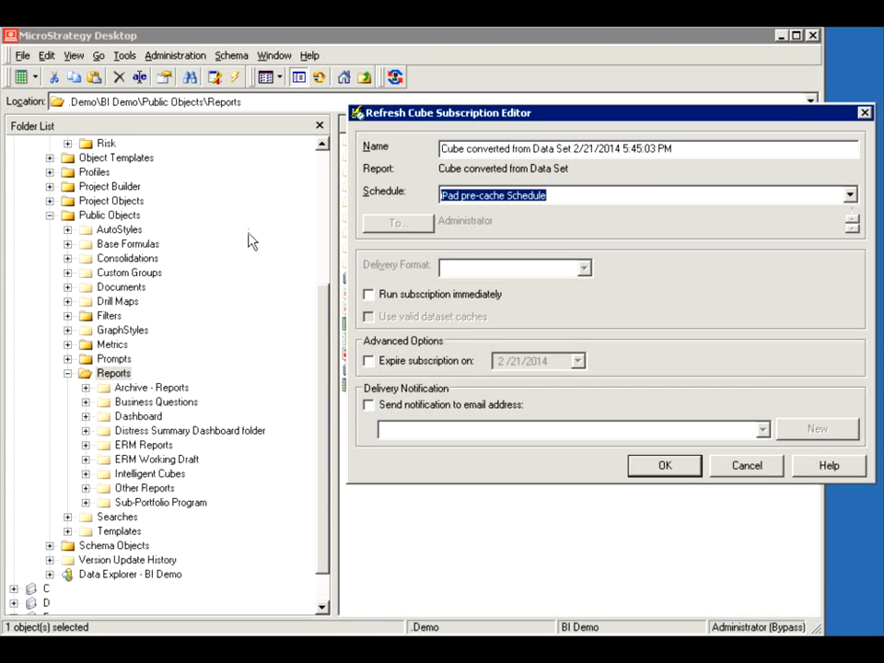
{"action": "mouse_move", "coordinate": [416, 204]}
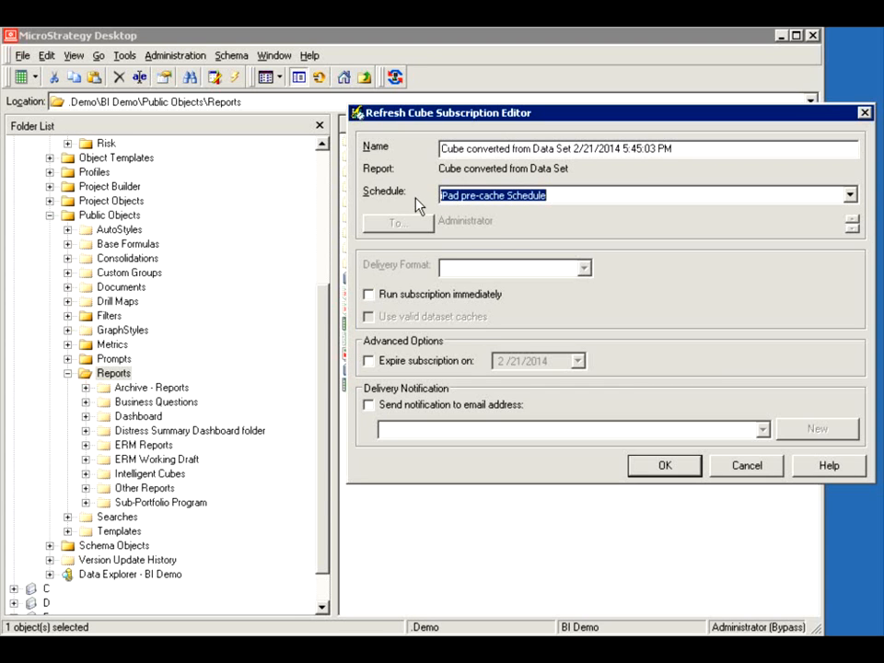
{"action": "left_click", "coordinate": [368, 295]}
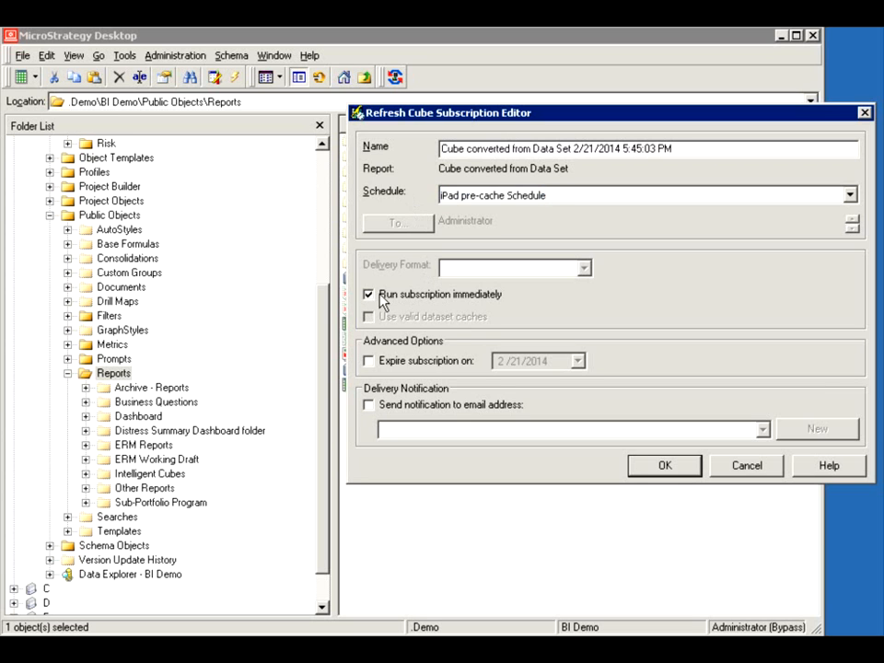
{"action": "left_click", "coordinate": [368, 295]}
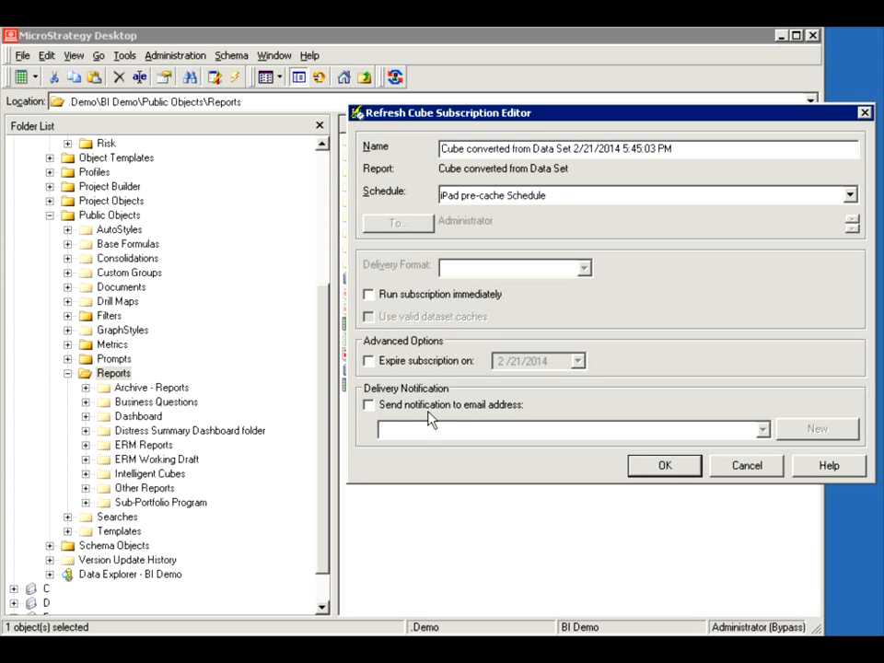
{"action": "mouse_move", "coordinate": [366, 407]}
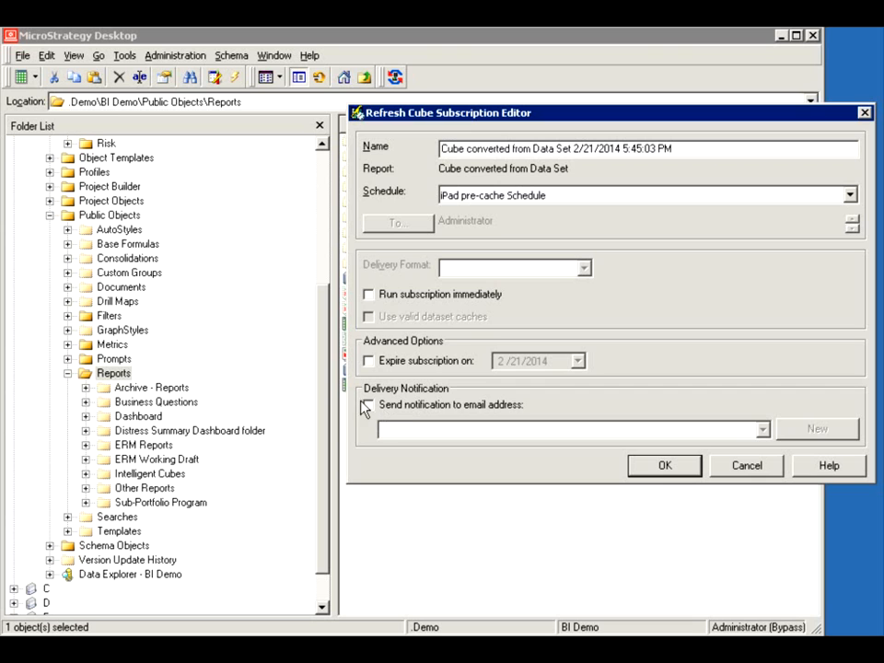
{"action": "mouse_move", "coordinate": [486, 407]}
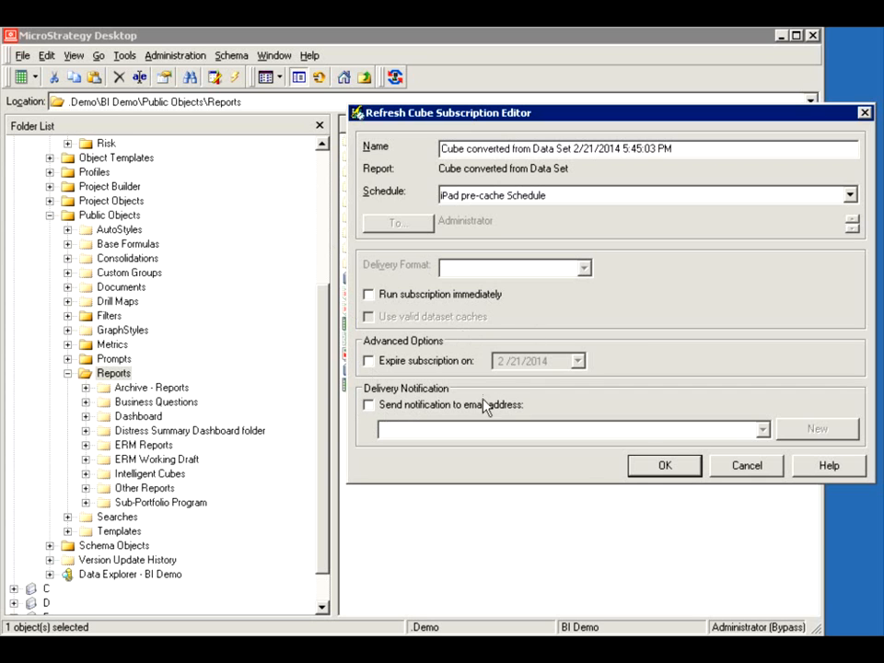
{"action": "mouse_move", "coordinate": [792, 467]}
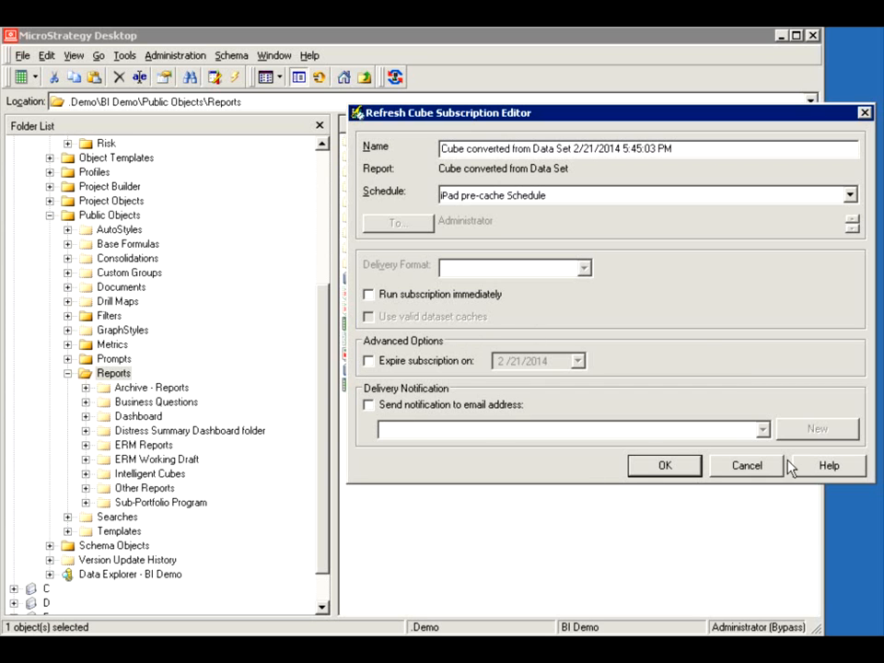
{"action": "left_click", "coordinate": [368, 295]}
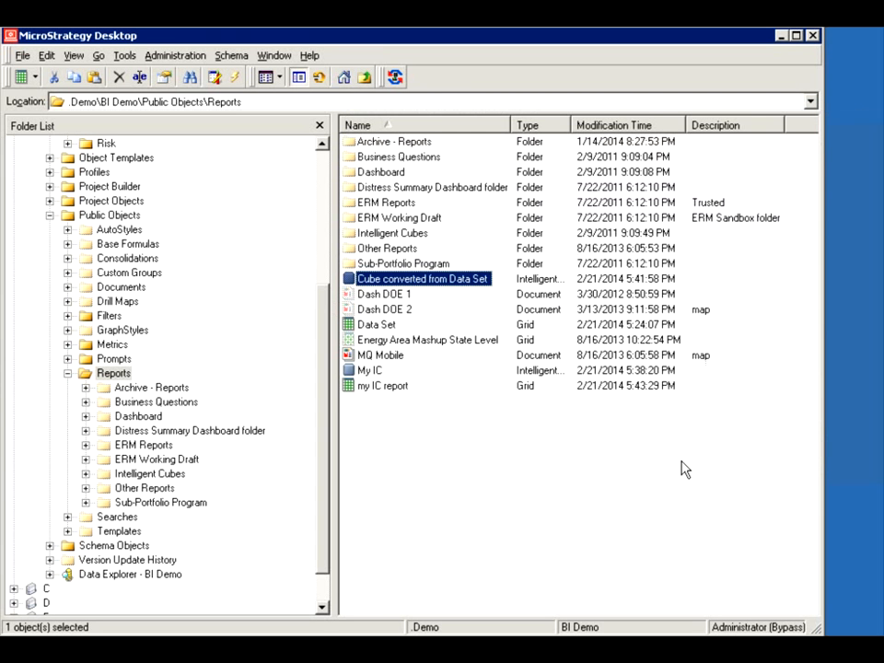
{"action": "mouse_move", "coordinate": [321, 366]}
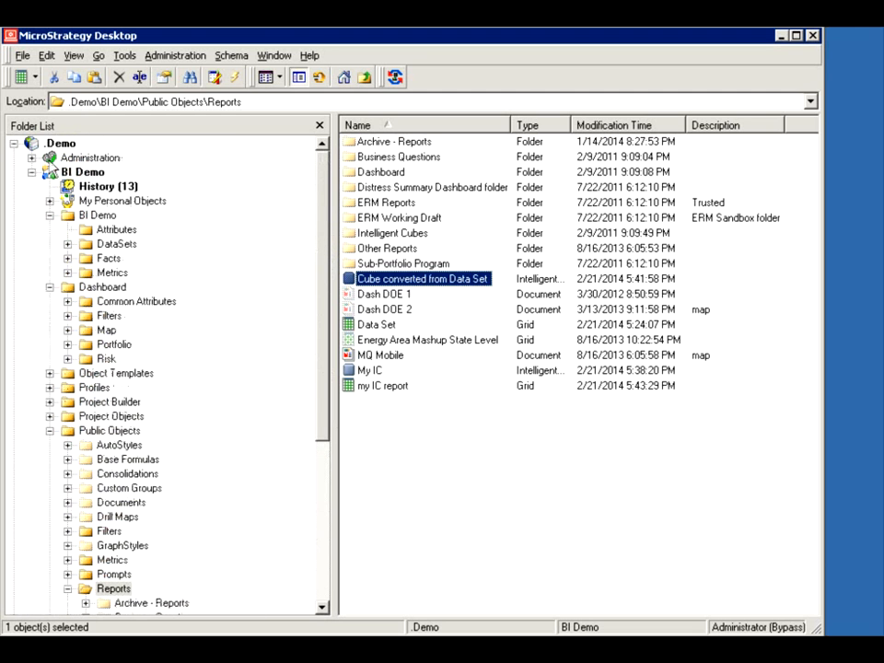
Navigate Administration > System Monitors > Caches and select the Intelligent Cubes category
{"action": "left_click", "coordinate": [33, 158]}
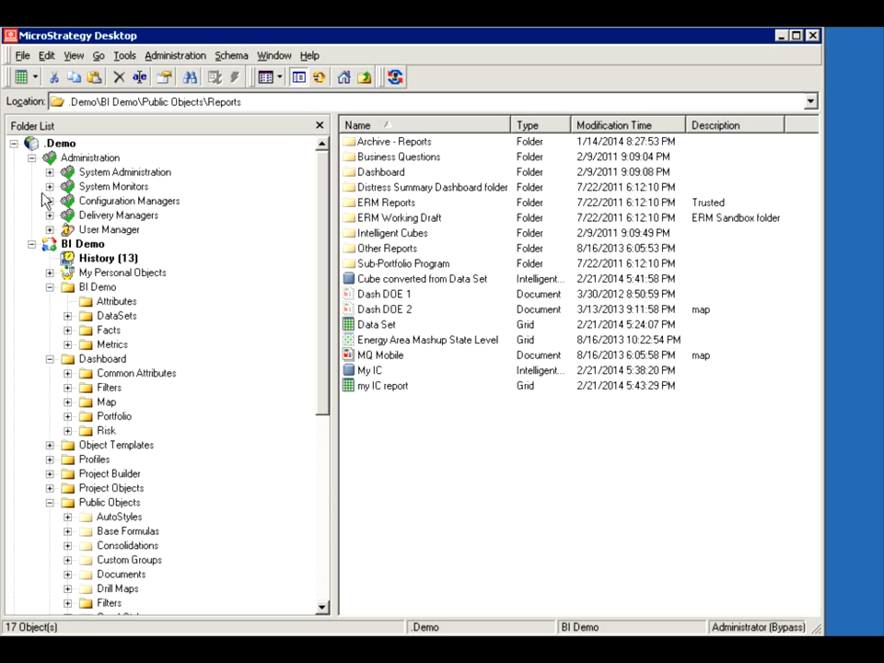
{"action": "left_click", "coordinate": [48, 186]}
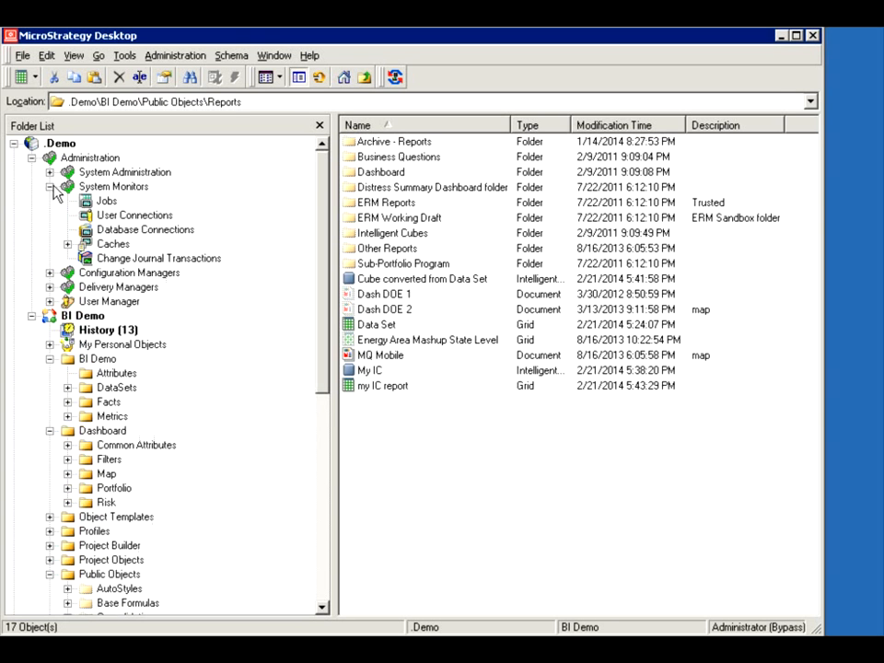
{"action": "left_click", "coordinate": [112, 243]}
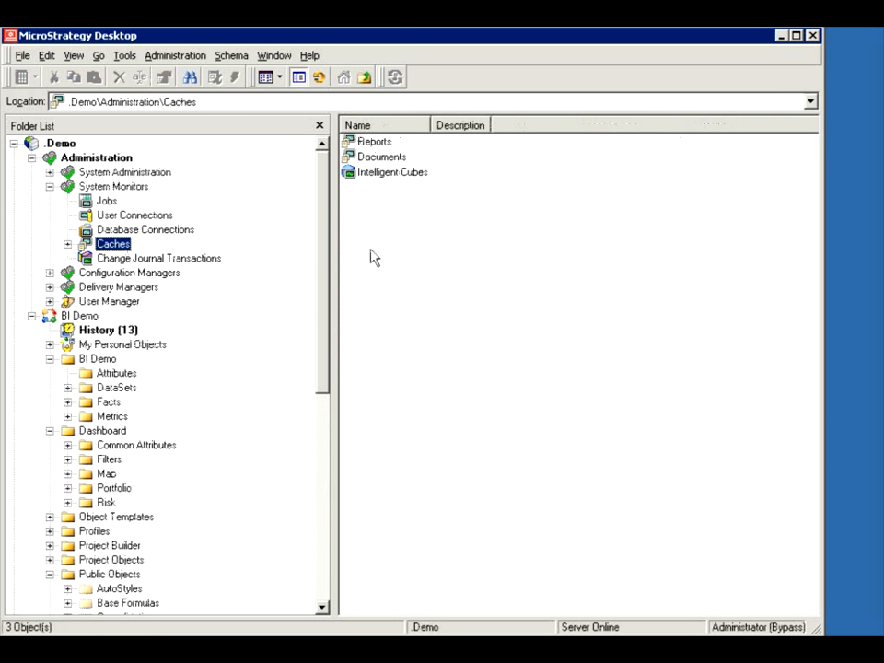
{"action": "left_click", "coordinate": [394, 173]}
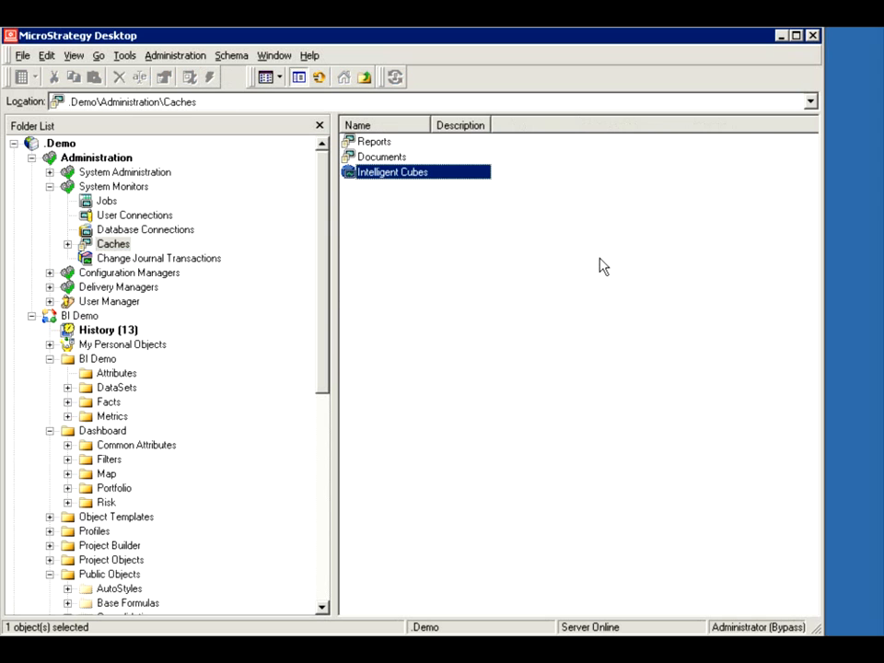
{"action": "mouse_move", "coordinate": [402, 182]}
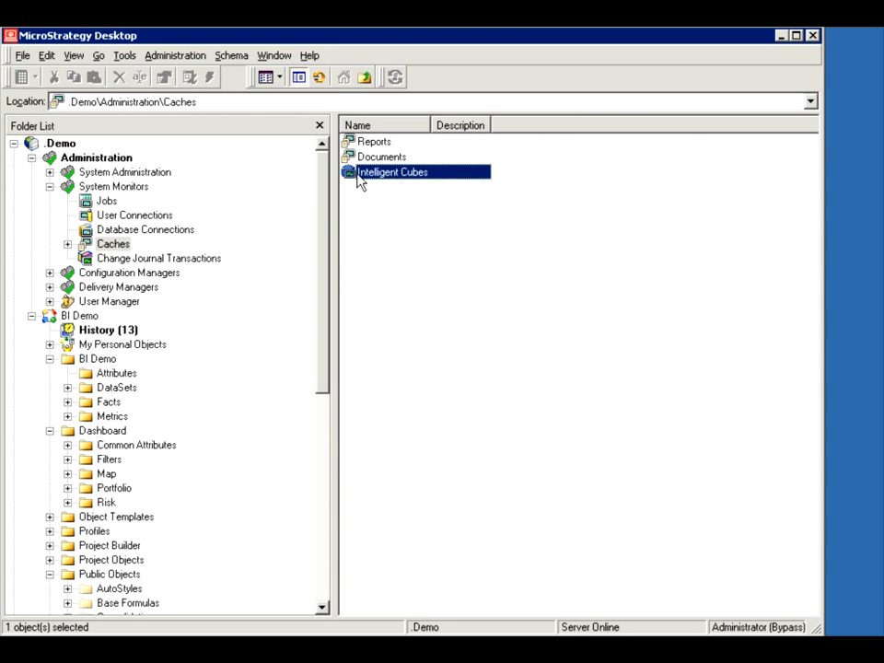
Unload My IC from memory and deactivate it so its status shows only F
{"action": "double_click", "coordinate": [394, 173]}
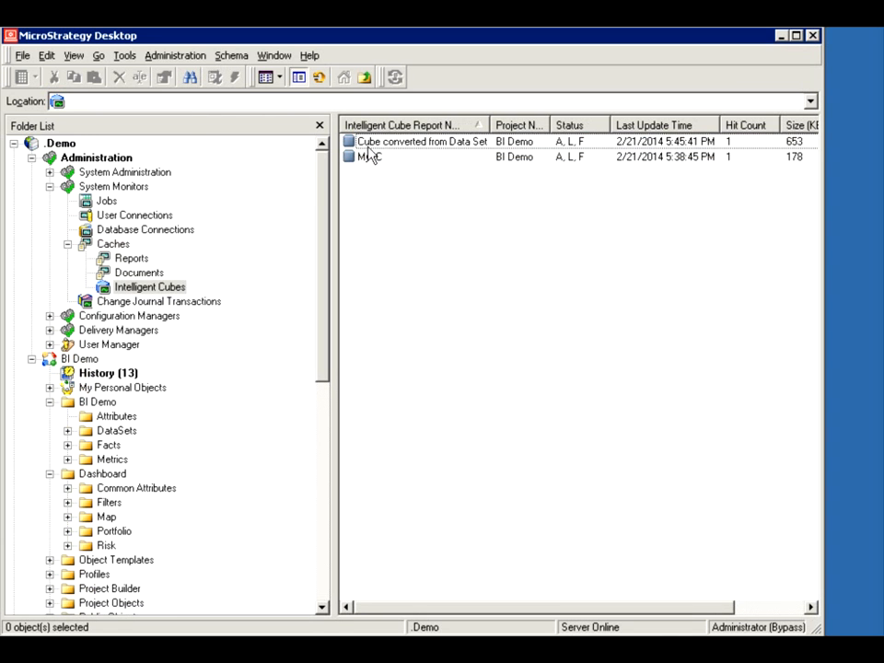
{"action": "mouse_move", "coordinate": [497, 181]}
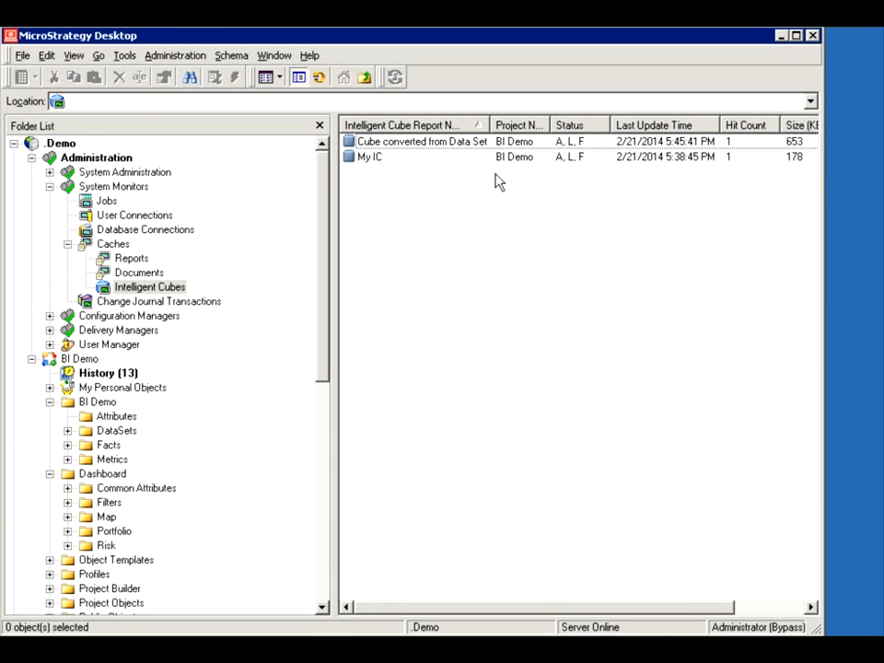
{"action": "mouse_move", "coordinate": [703, 182]}
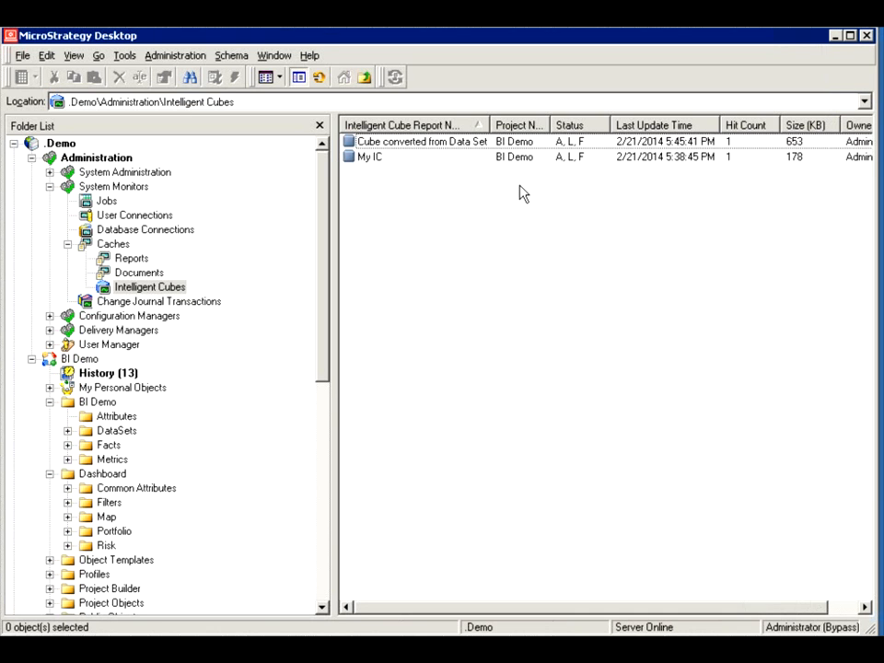
{"action": "mouse_move", "coordinate": [361, 170]}
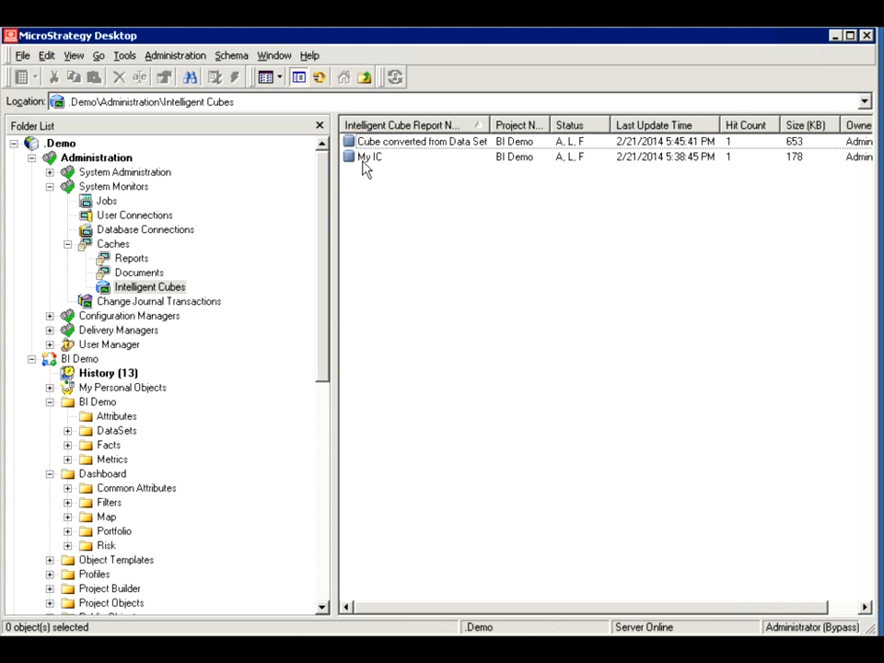
{"action": "right_click", "coordinate": [368, 157]}
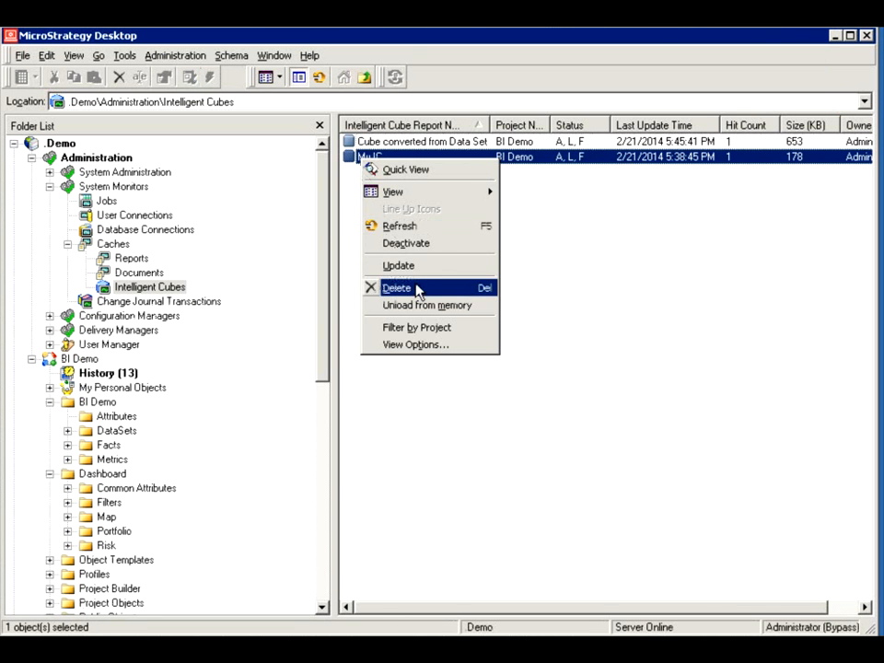
{"action": "mouse_move", "coordinate": [427, 305]}
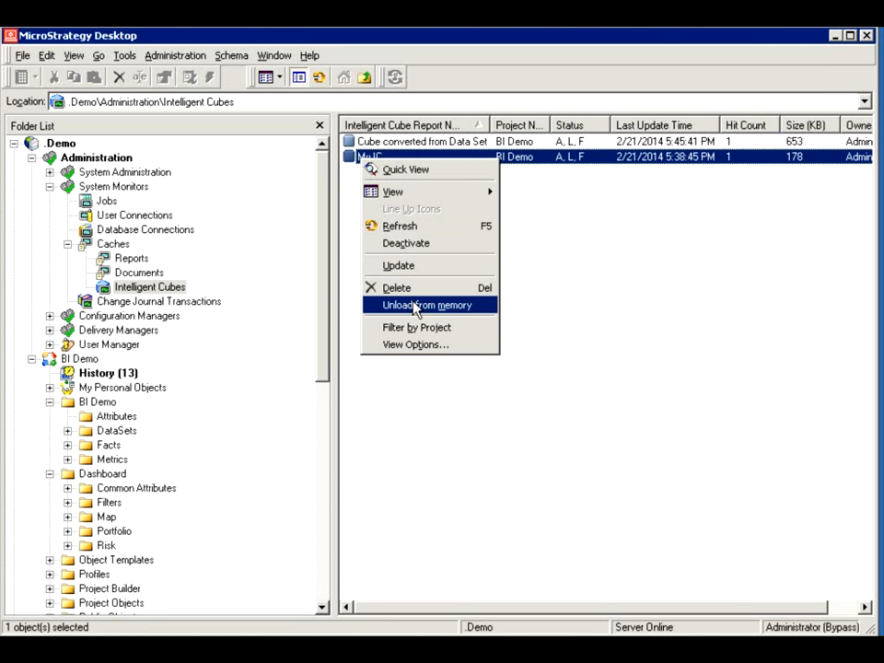
{"action": "mouse_move", "coordinate": [396, 287]}
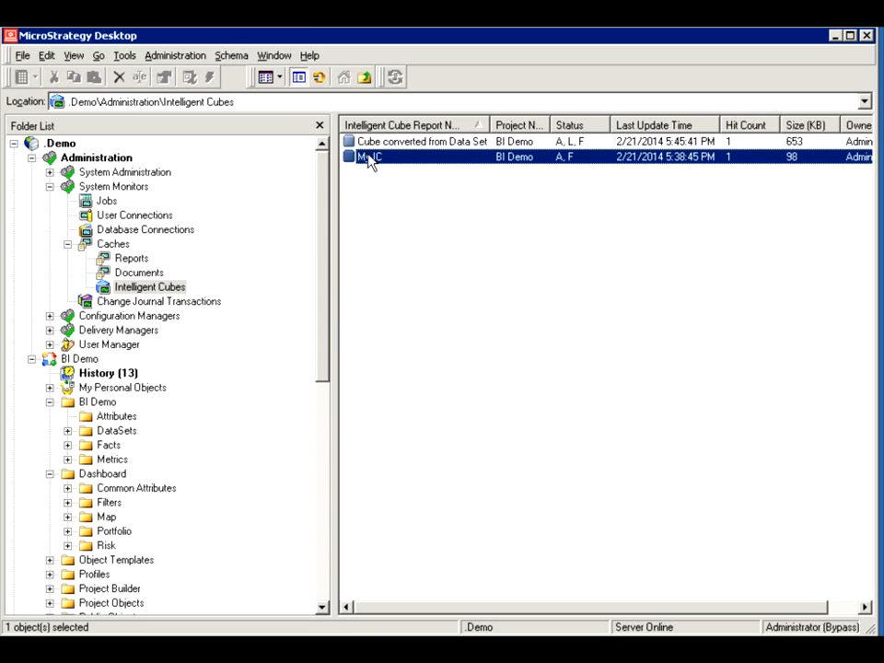
{"action": "right_click", "coordinate": [368, 156]}
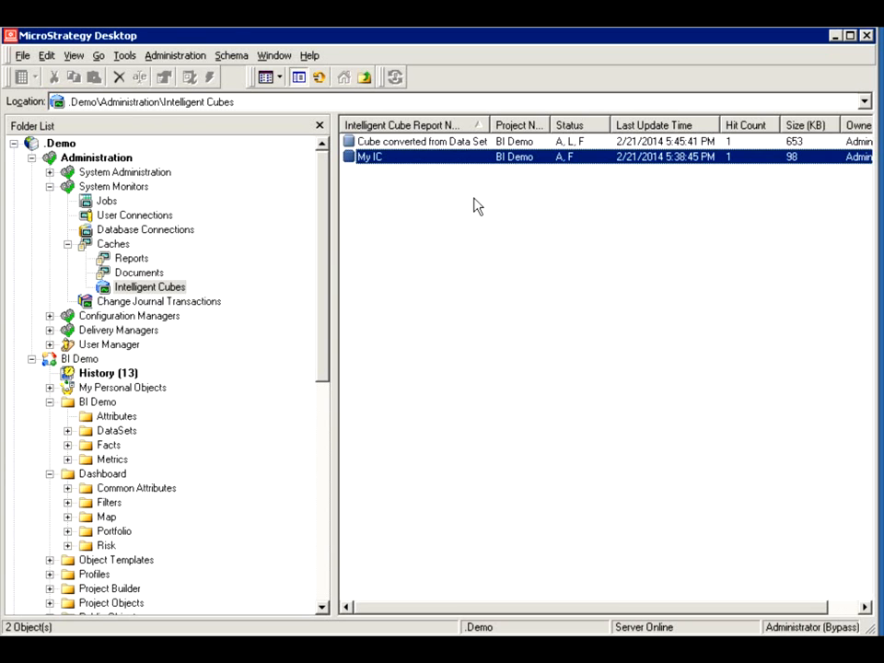
{"action": "right_click", "coordinate": [368, 157]}
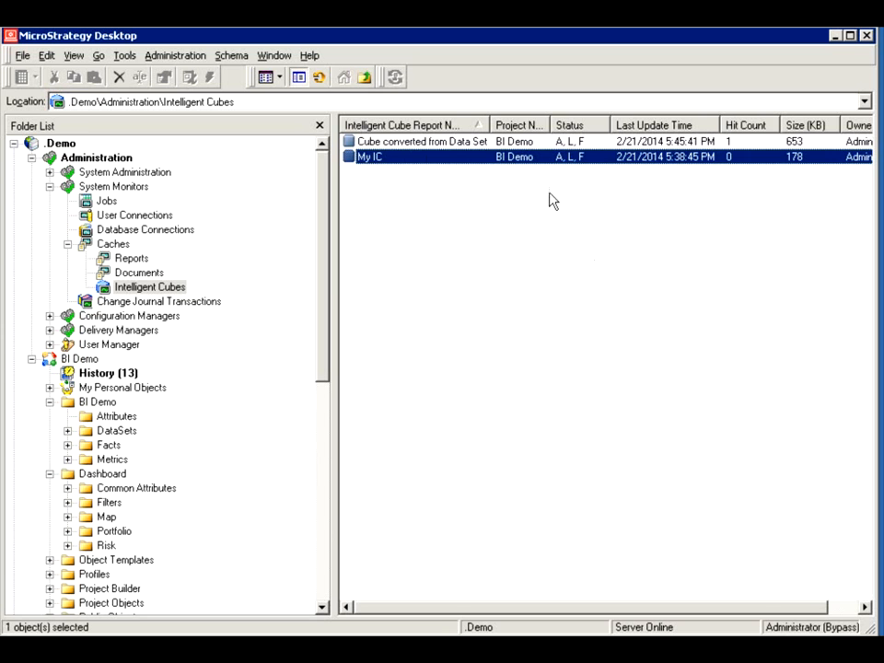
{"action": "right_click", "coordinate": [368, 156]}
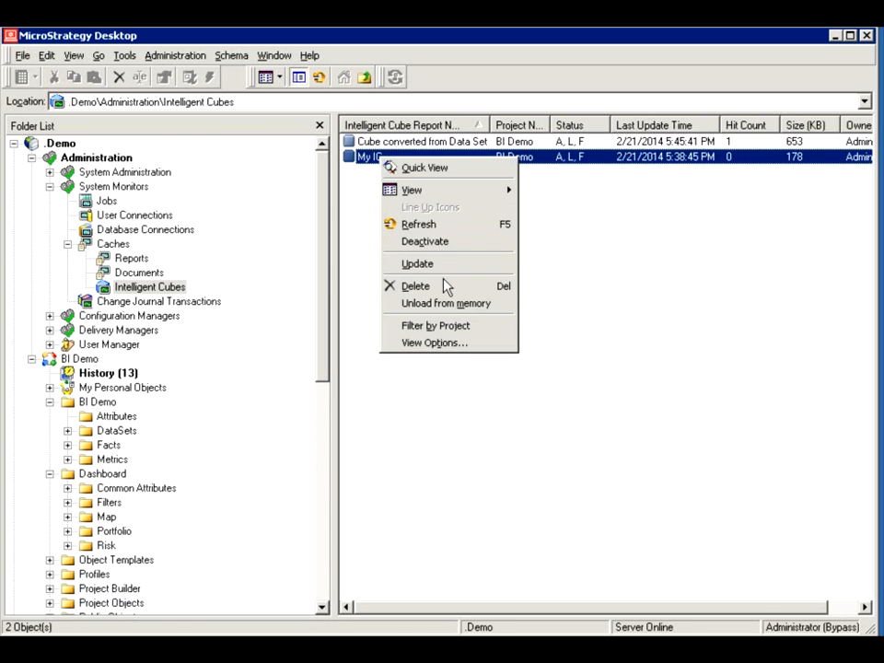
{"action": "mouse_move", "coordinate": [424, 241]}
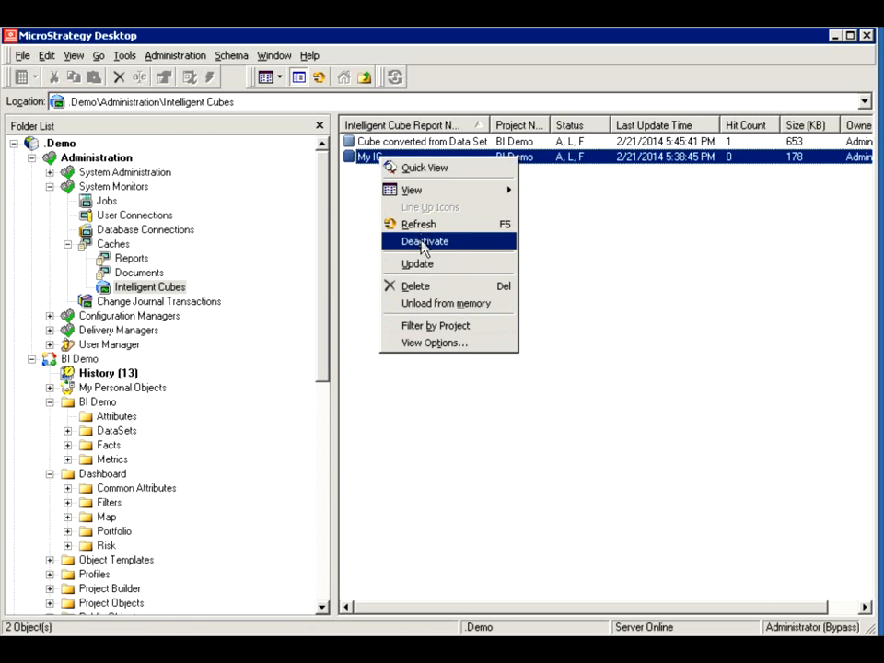
{"action": "left_click", "coordinate": [424, 239]}
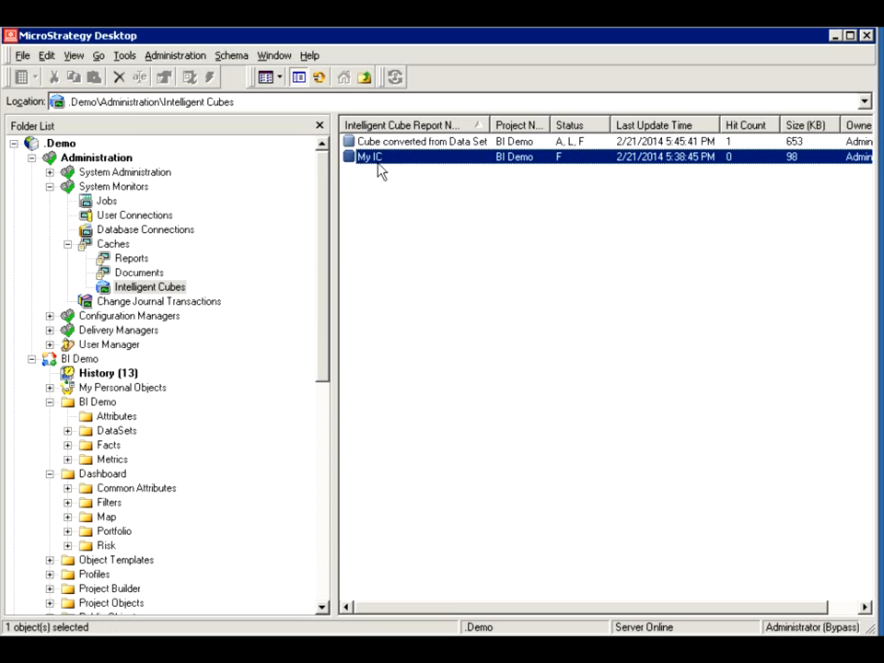
{"action": "mouse_move", "coordinate": [423, 243]}
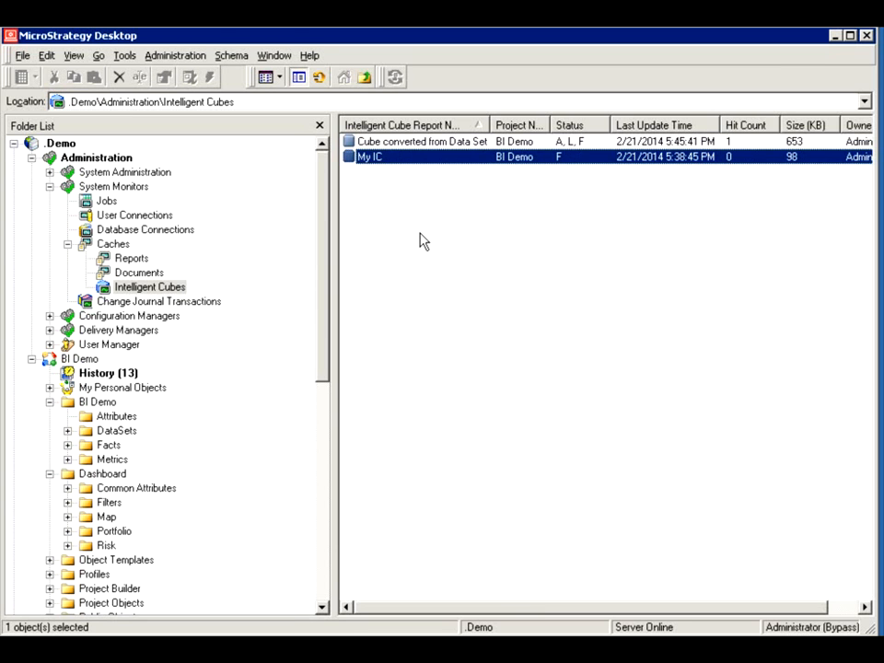
Show the Public Objects folder of the BI Demo project in the Folder List
{"action": "scroll", "scroll_direction": "down", "scroll_amount": 3}
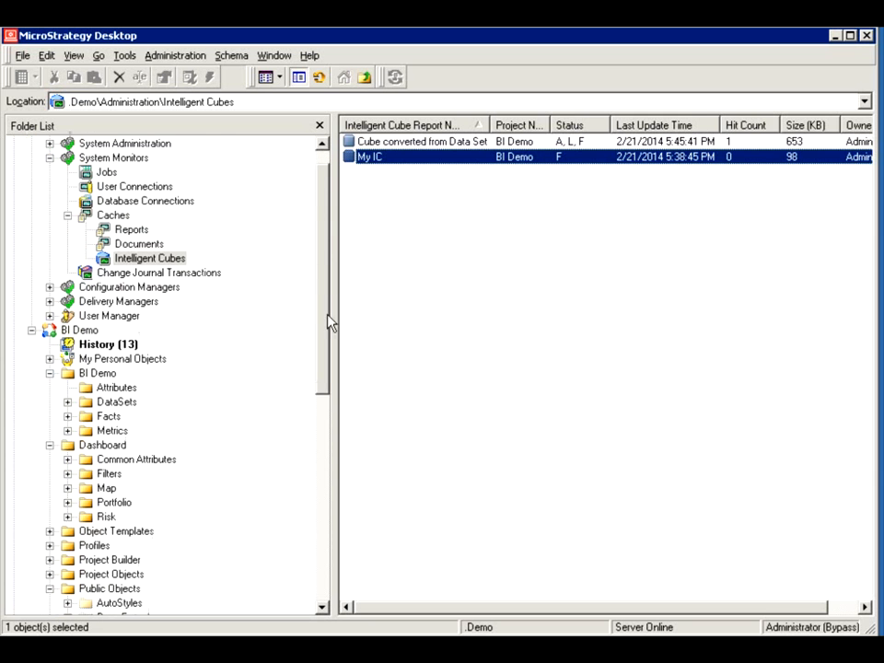
{"action": "scroll", "scroll_direction": "down", "scroll_amount": 3}
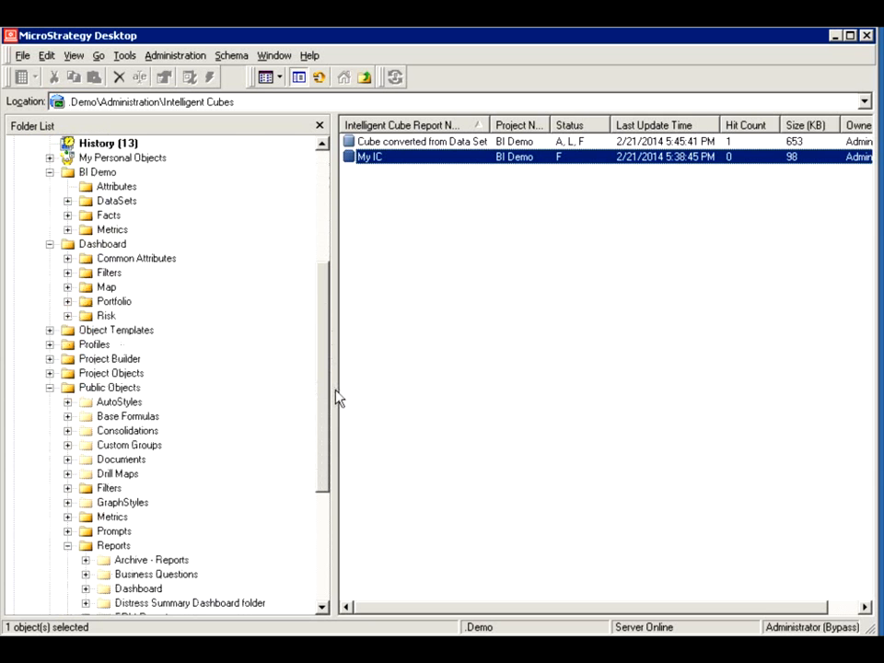
{"action": "scroll", "scroll_direction": "down", "scroll_amount": 3}
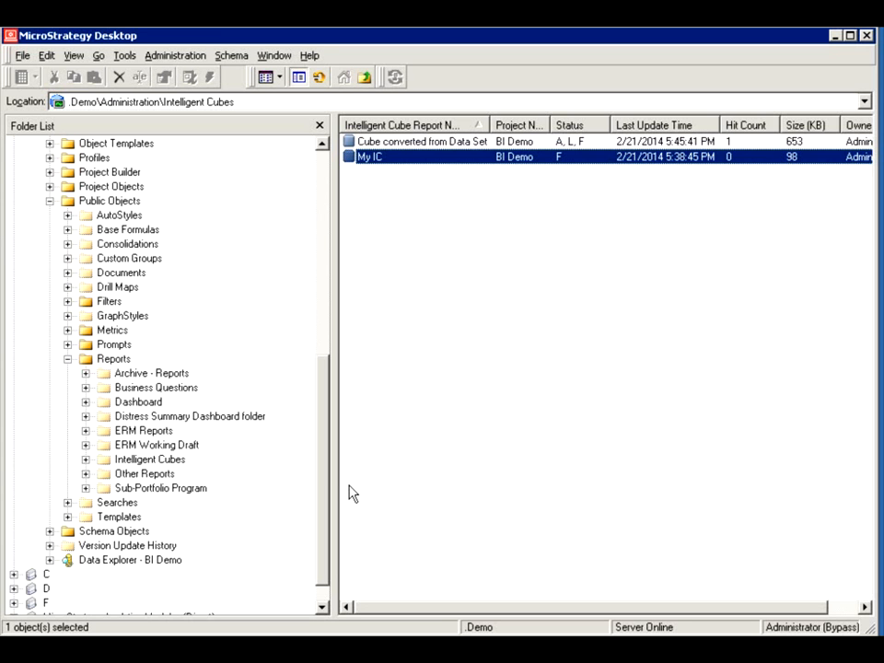
{"action": "mouse_move", "coordinate": [209, 407]}
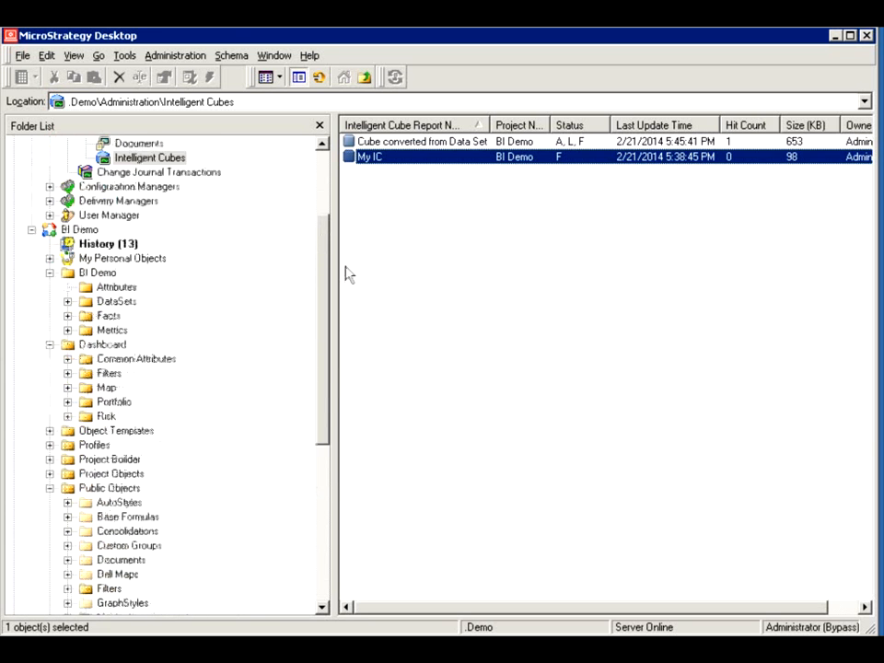
{"action": "scroll", "scroll_direction": "up", "scroll_amount": 3}
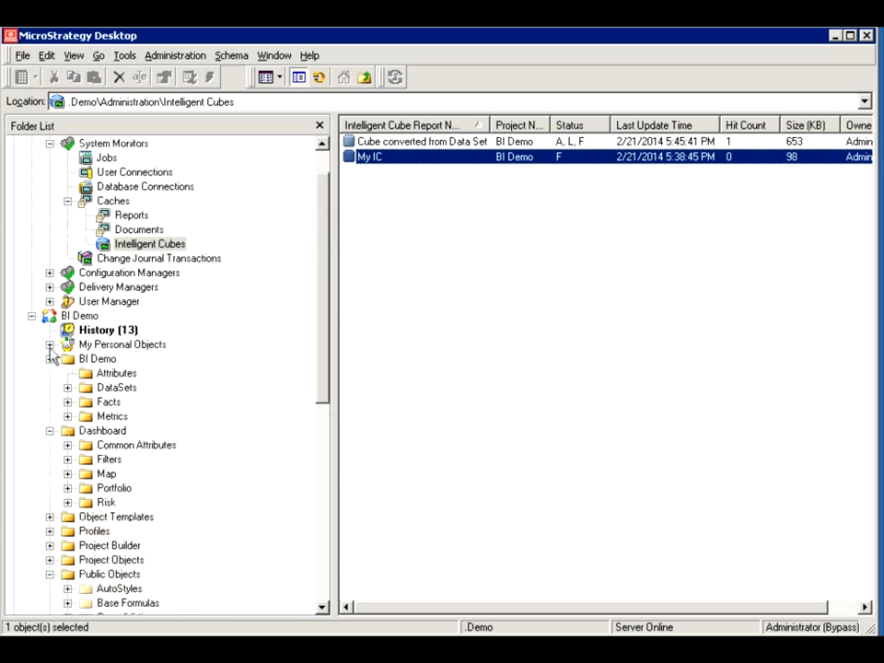
{"action": "left_click", "coordinate": [49, 357]}
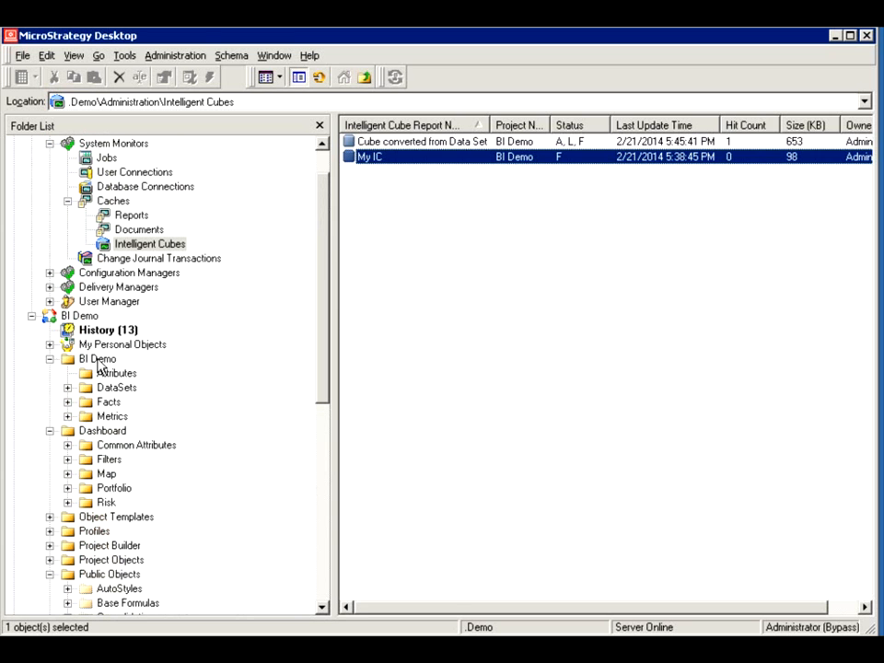
{"action": "left_click", "coordinate": [108, 574]}
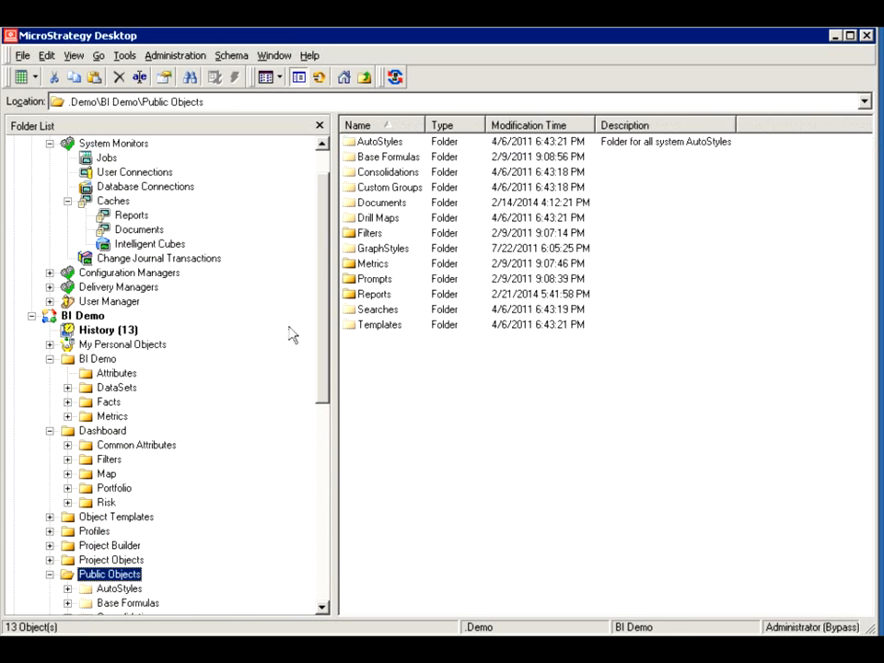
Enter the Reports folder and bring up the New object menu on an empty area
{"action": "double_click", "coordinate": [377, 295]}
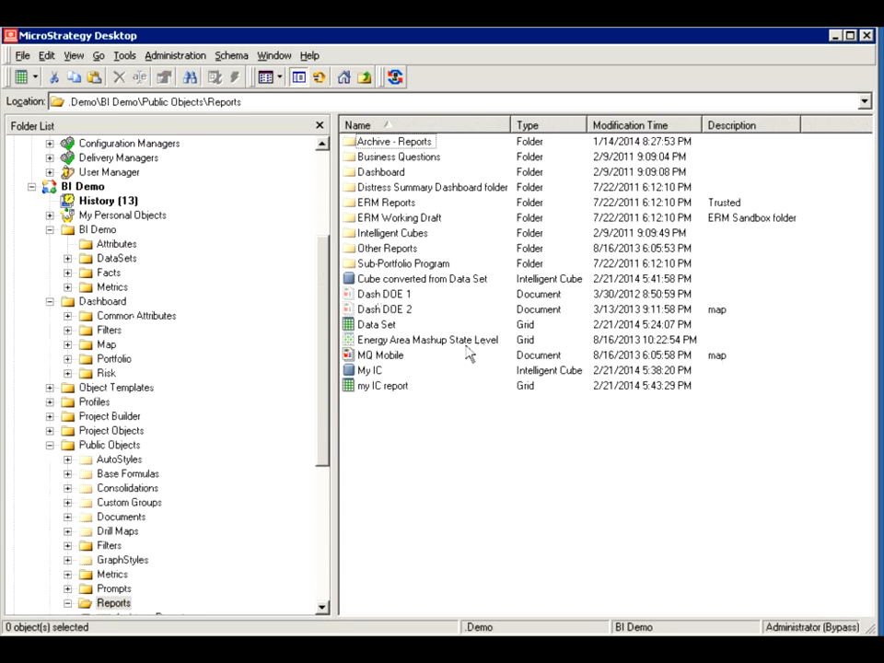
{"action": "left_click", "coordinate": [381, 384]}
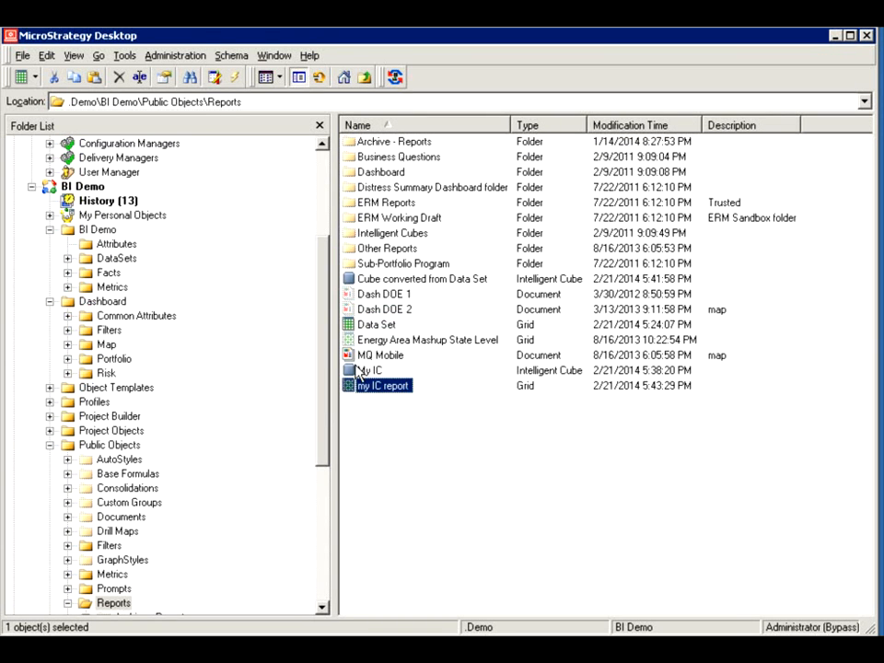
{"action": "mouse_move", "coordinate": [387, 302]}
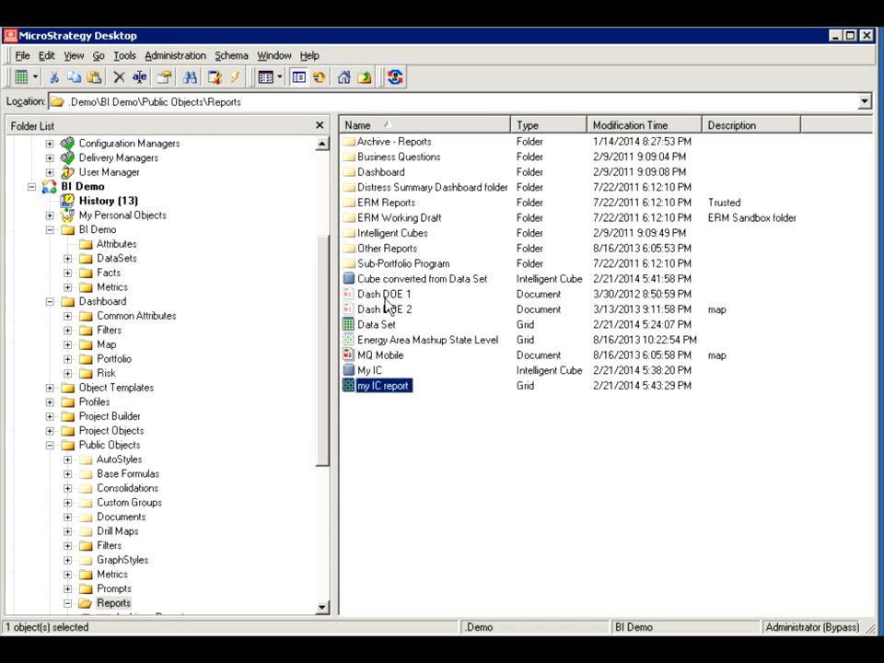
{"action": "mouse_move", "coordinate": [372, 414]}
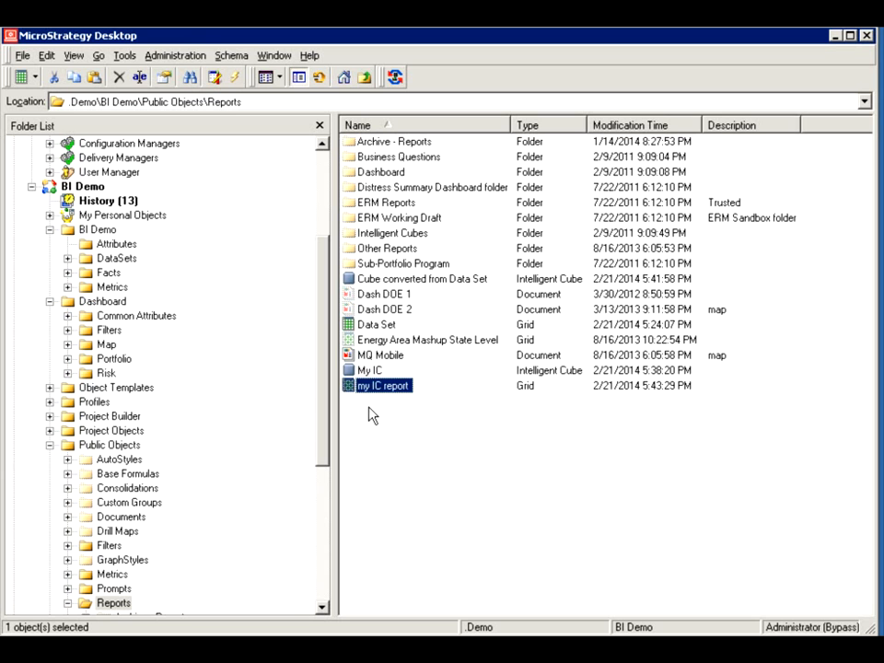
{"action": "right_click", "coordinate": [370, 415]}
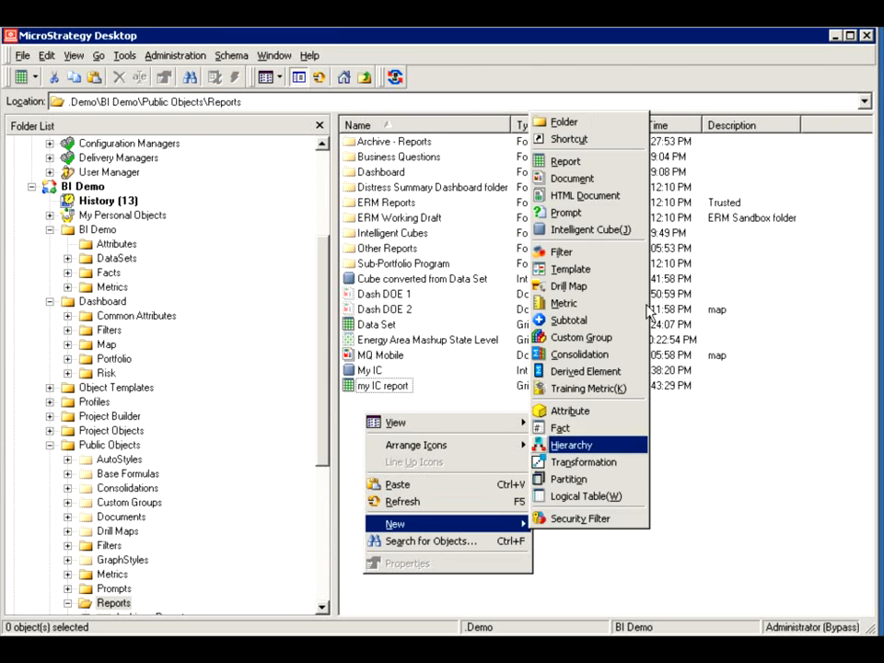
Create a blank report and browse BI Demo's Attributes folder in the Object Browser
{"action": "left_click", "coordinate": [565, 162]}
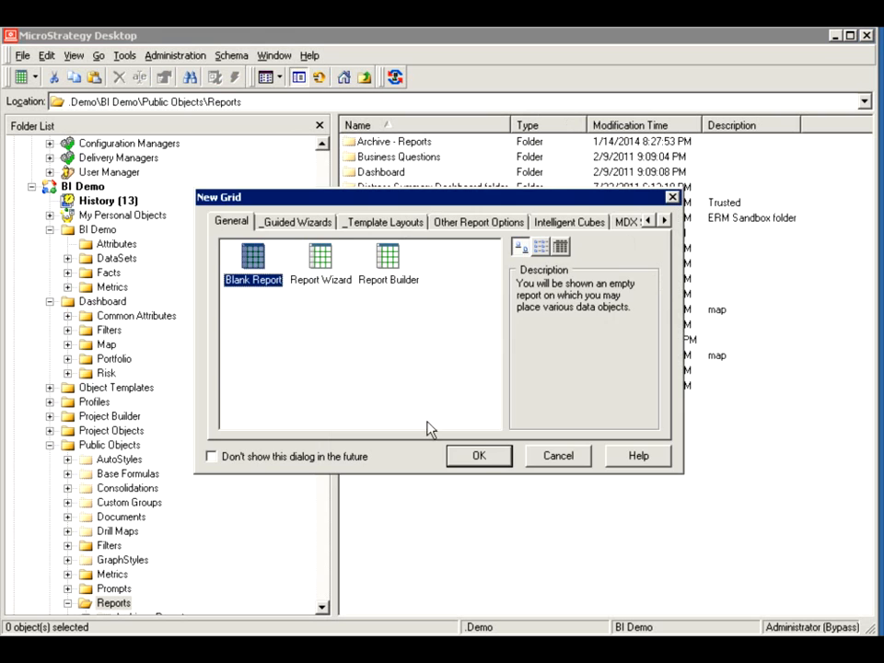
{"action": "left_click", "coordinate": [478, 454]}
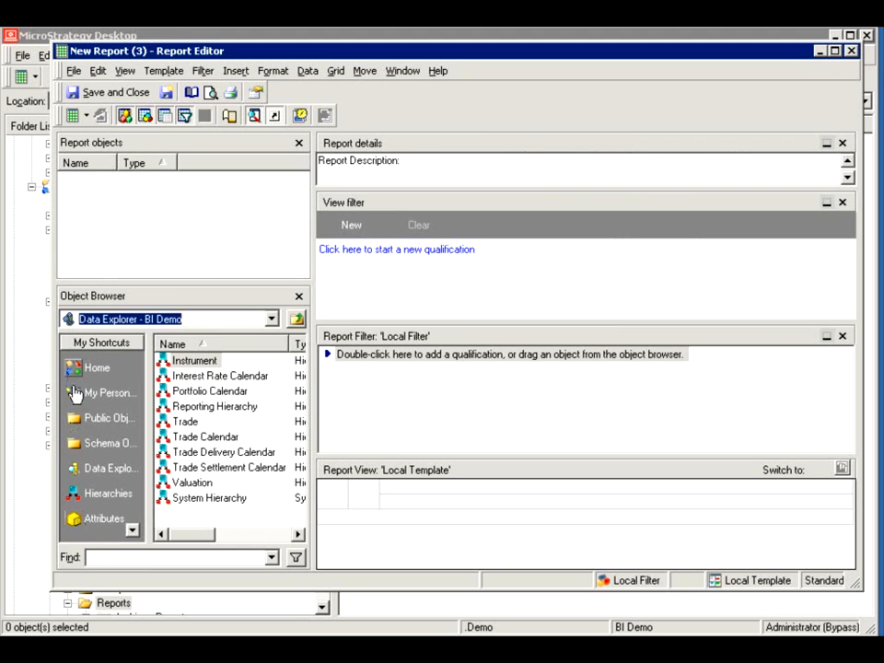
{"action": "left_click", "coordinate": [268, 319]}
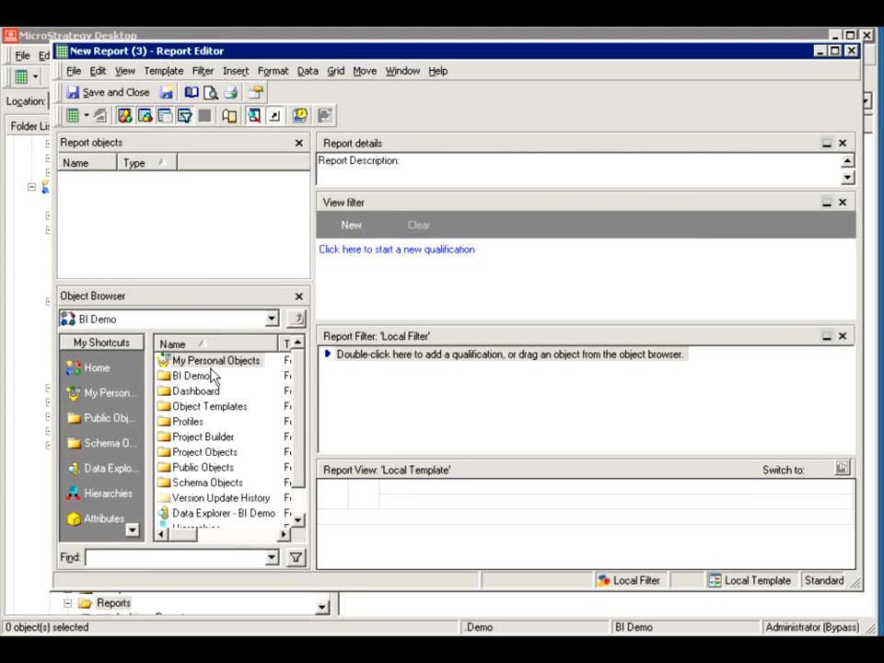
{"action": "mouse_move", "coordinate": [206, 401]}
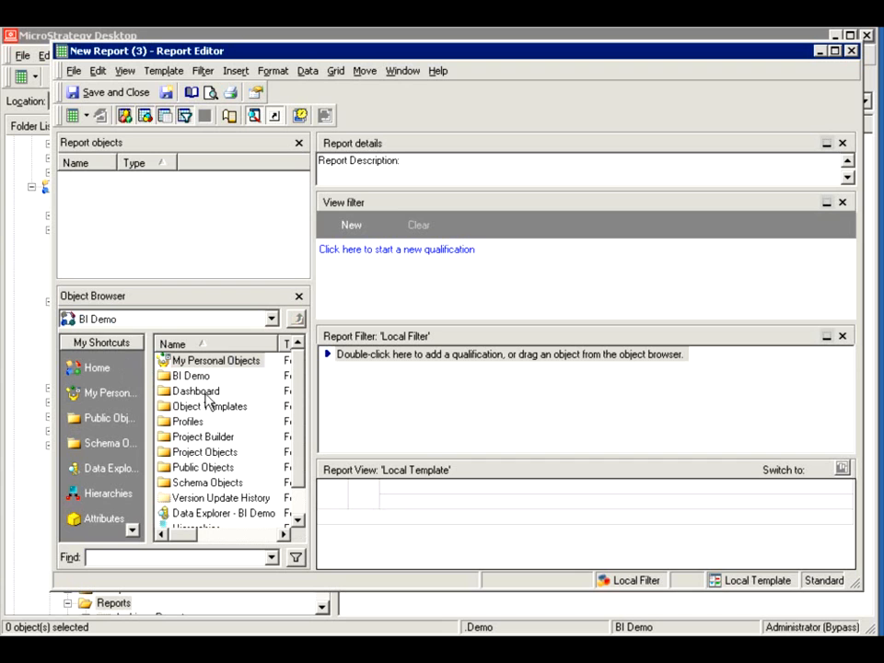
{"action": "mouse_move", "coordinate": [188, 396]}
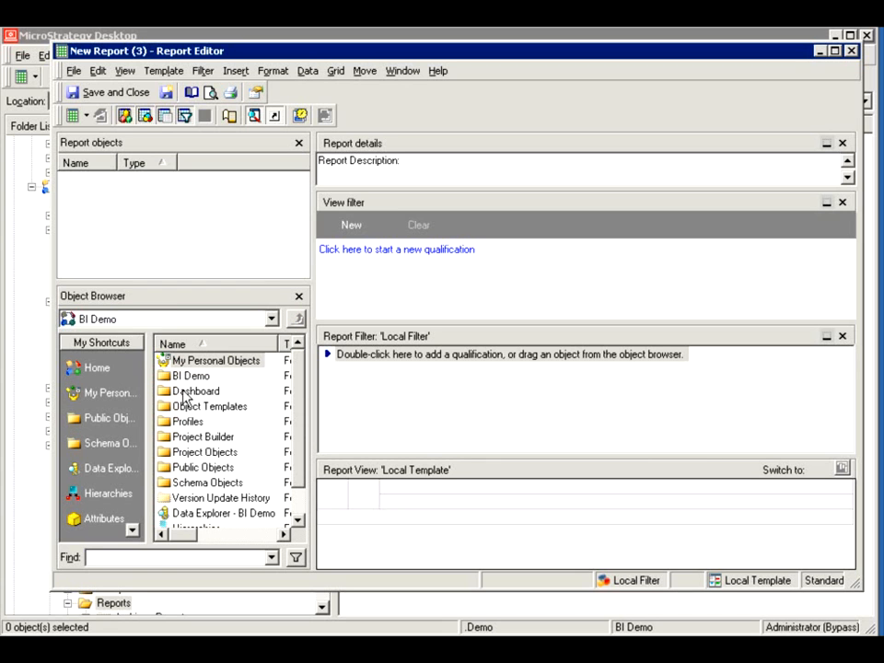
{"action": "mouse_move", "coordinate": [243, 406]}
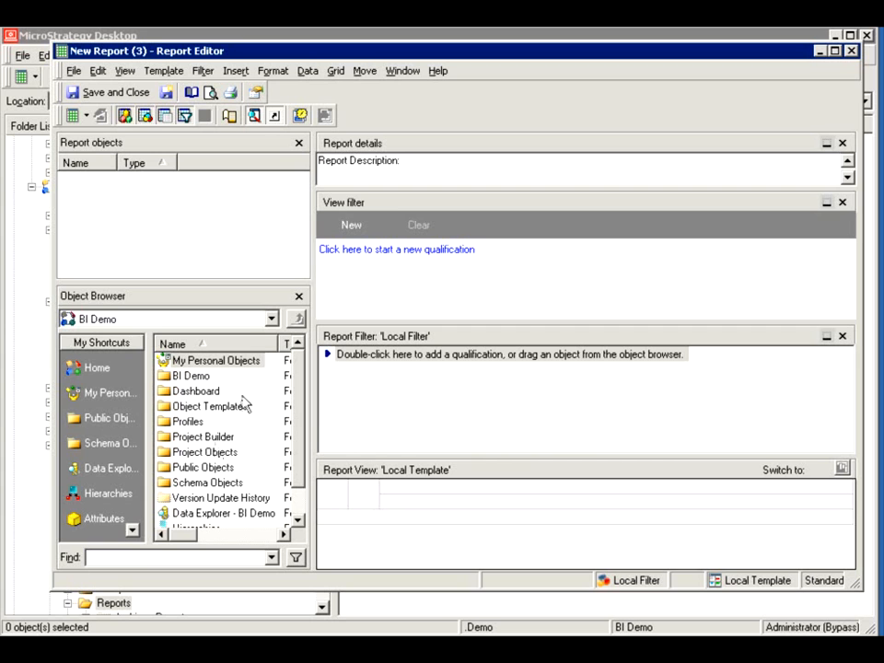
{"action": "mouse_move", "coordinate": [302, 427]}
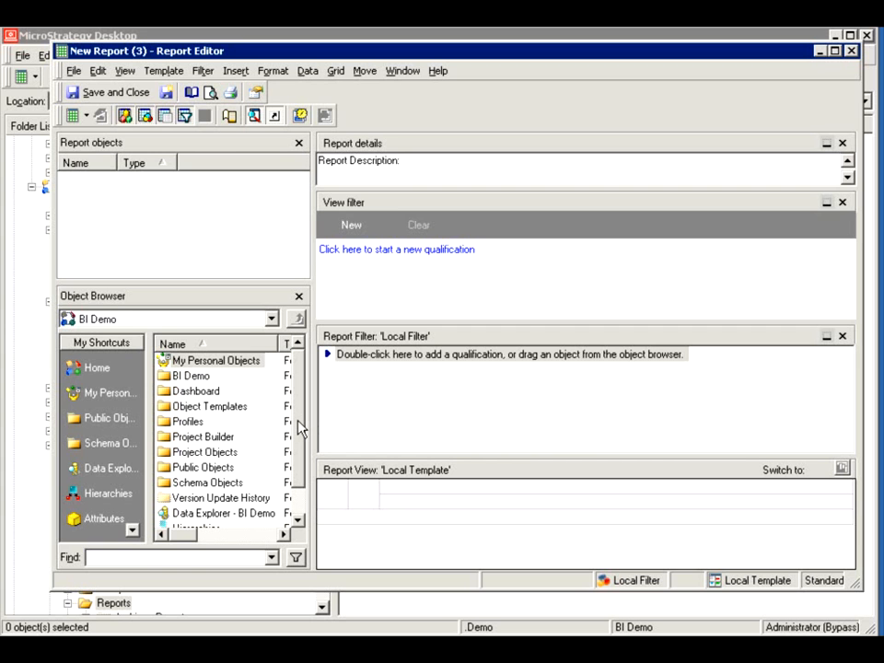
{"action": "mouse_move", "coordinate": [214, 405]}
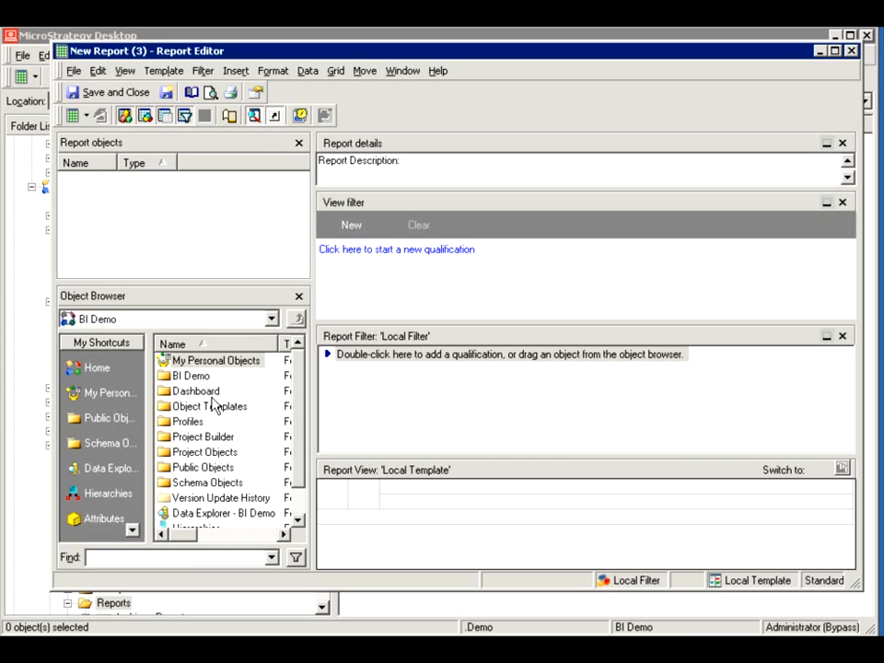
{"action": "left_click", "coordinate": [195, 390]}
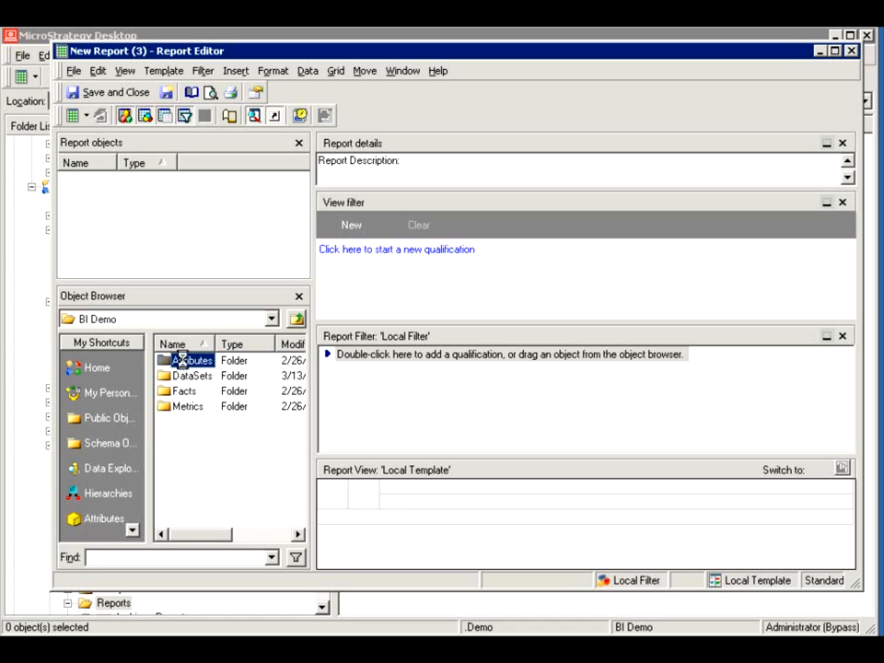
{"action": "double_click", "coordinate": [192, 359]}
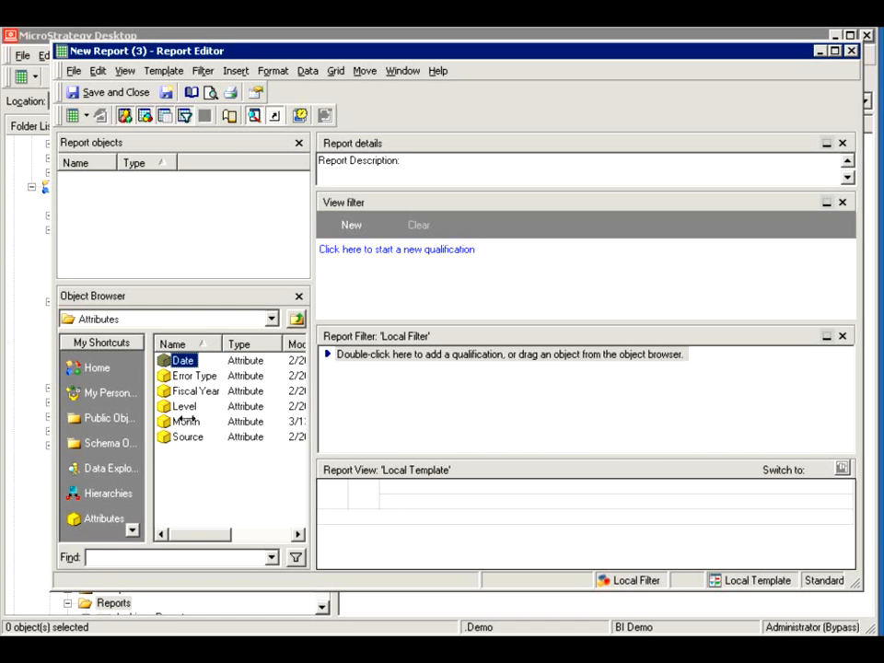
{"action": "mouse_move", "coordinate": [193, 432]}
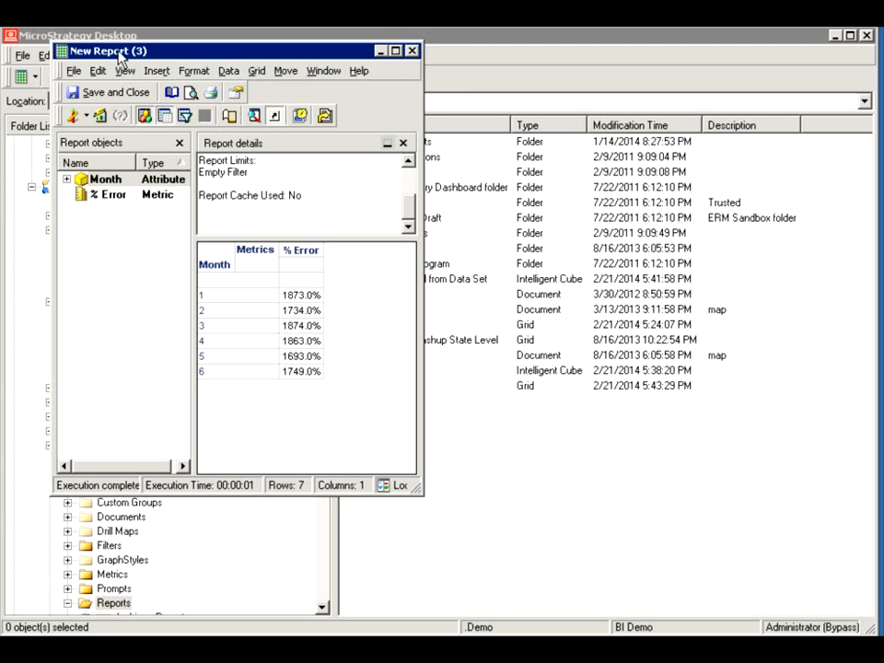
{"action": "left_click", "coordinate": [138, 66]}
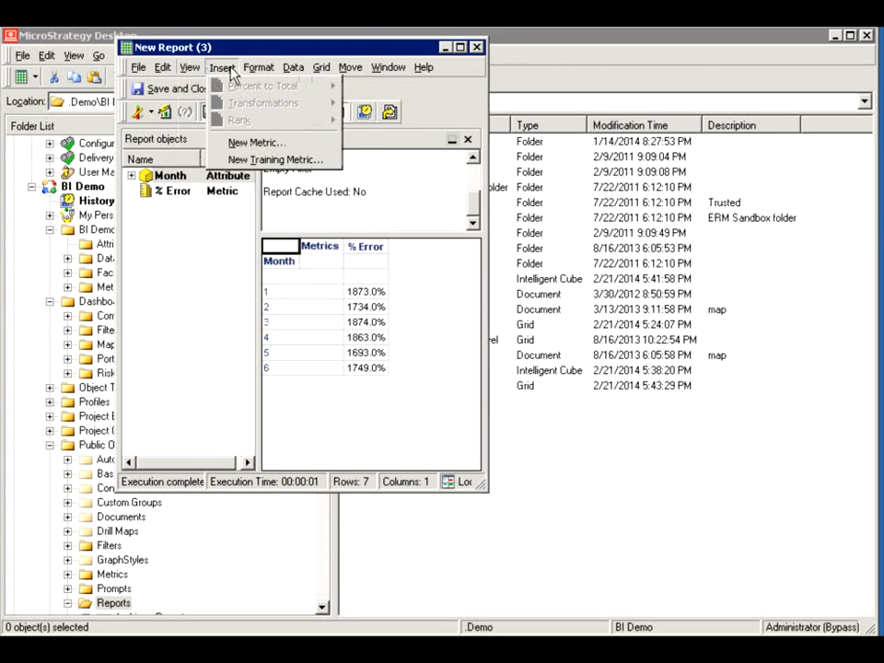
{"action": "left_click", "coordinate": [292, 66]}
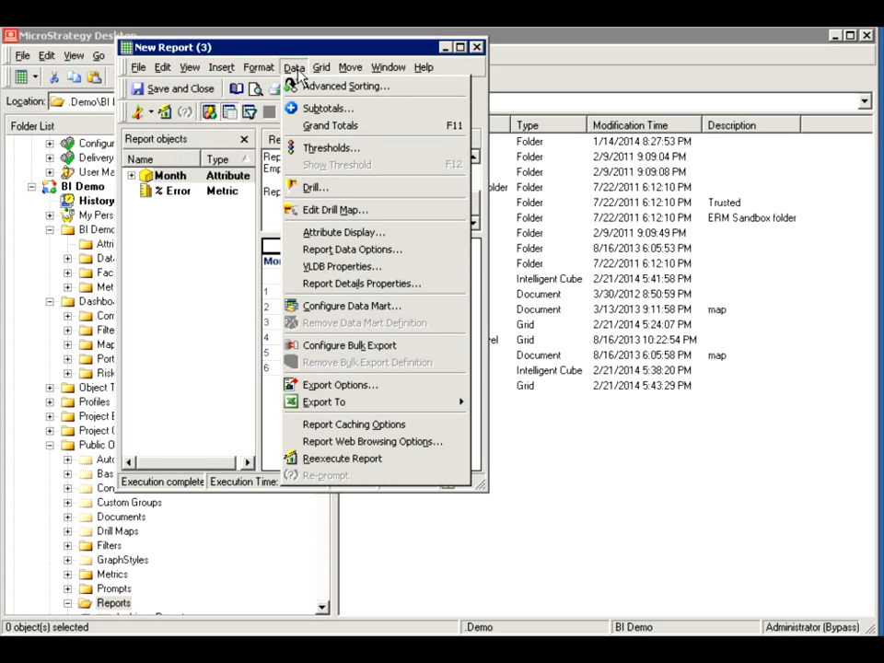
{"action": "mouse_move", "coordinate": [339, 385]}
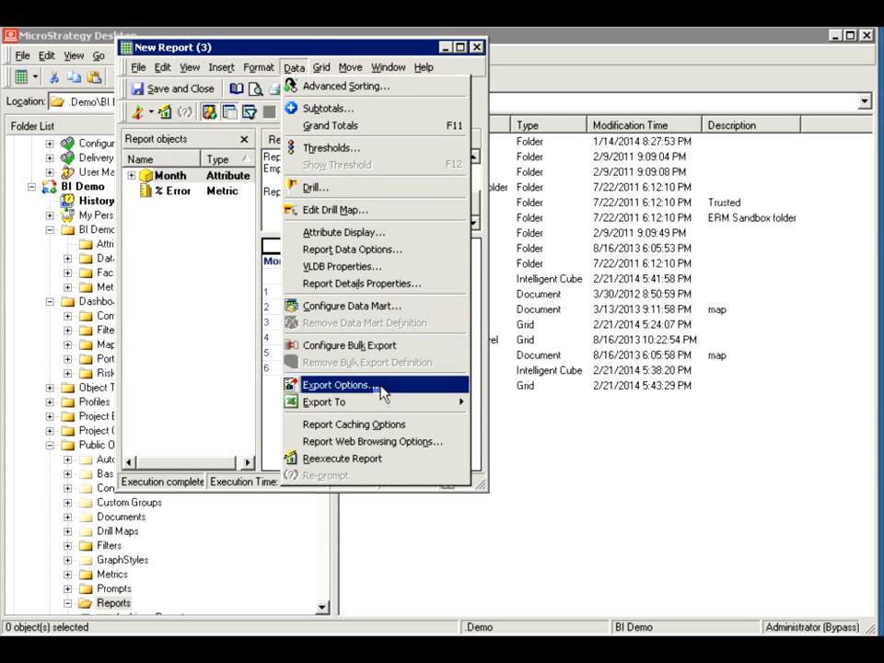
{"action": "mouse_move", "coordinate": [376, 423]}
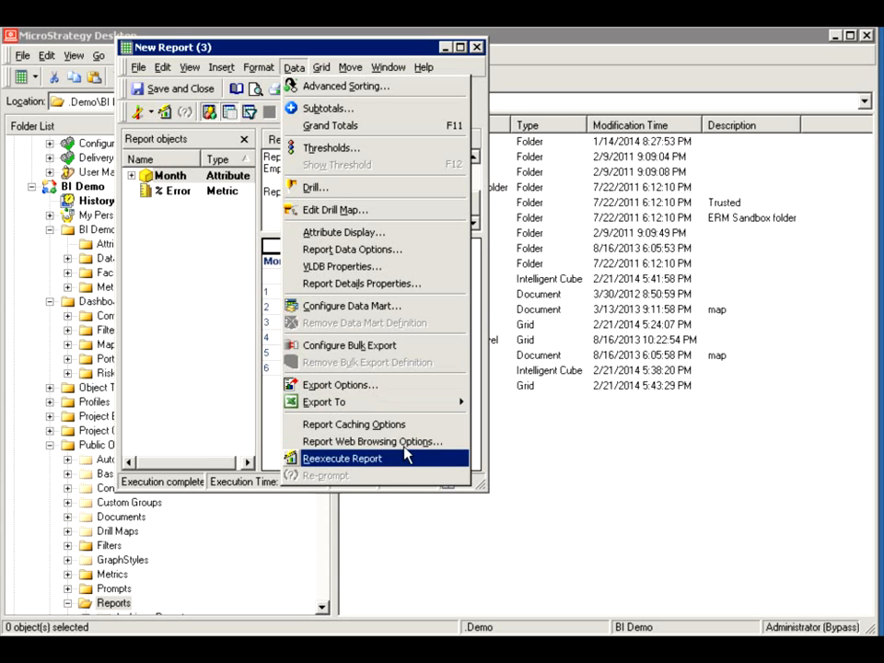
{"action": "left_click", "coordinate": [343, 458]}
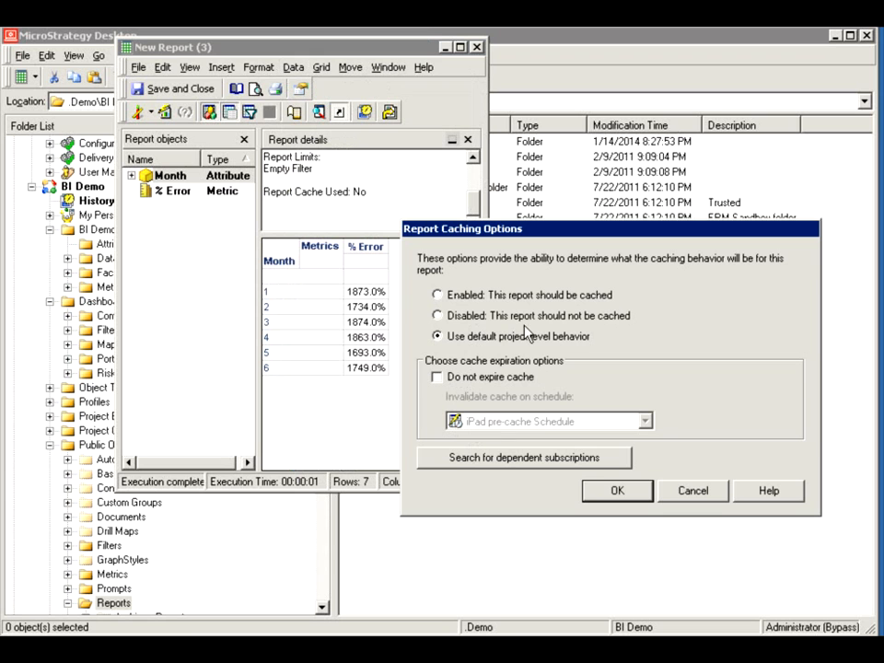
{"action": "mouse_move", "coordinate": [490, 342]}
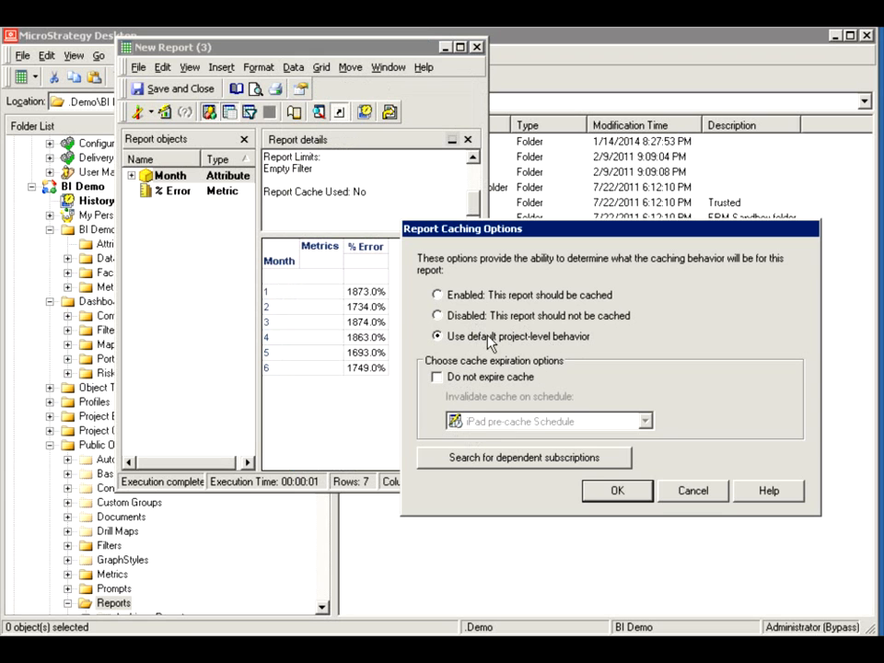
{"action": "mouse_move", "coordinate": [530, 346]}
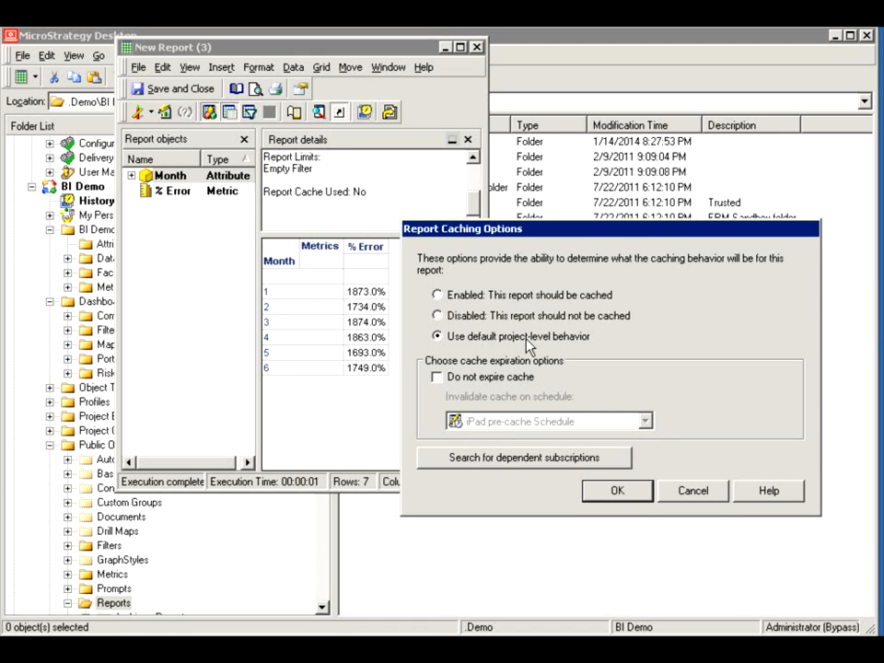
{"action": "mouse_move", "coordinate": [692, 479]}
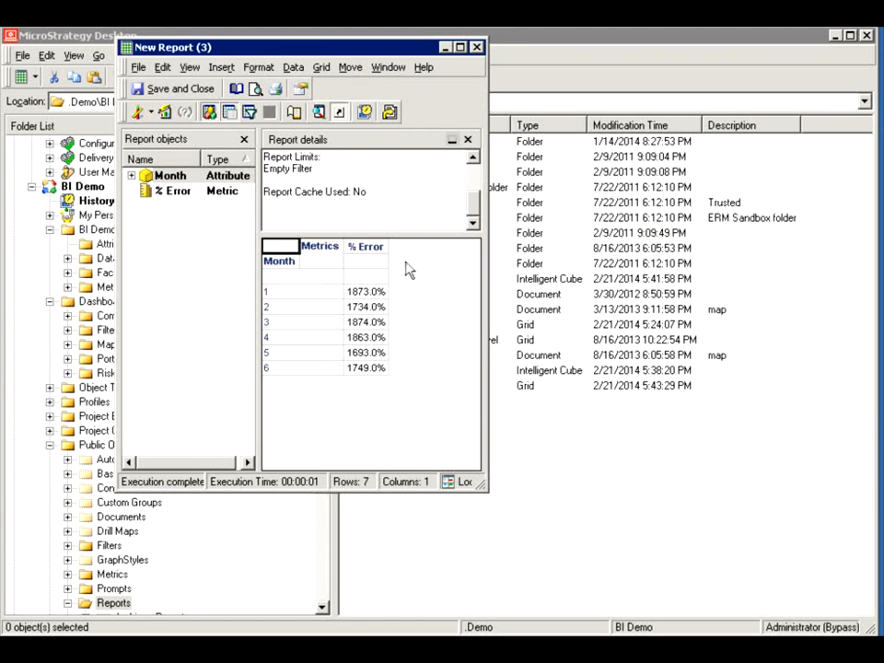
Open VLDB Properties and browse the Query Optimizations, Select/Insert and Tables categories
{"action": "left_click", "coordinate": [293, 66]}
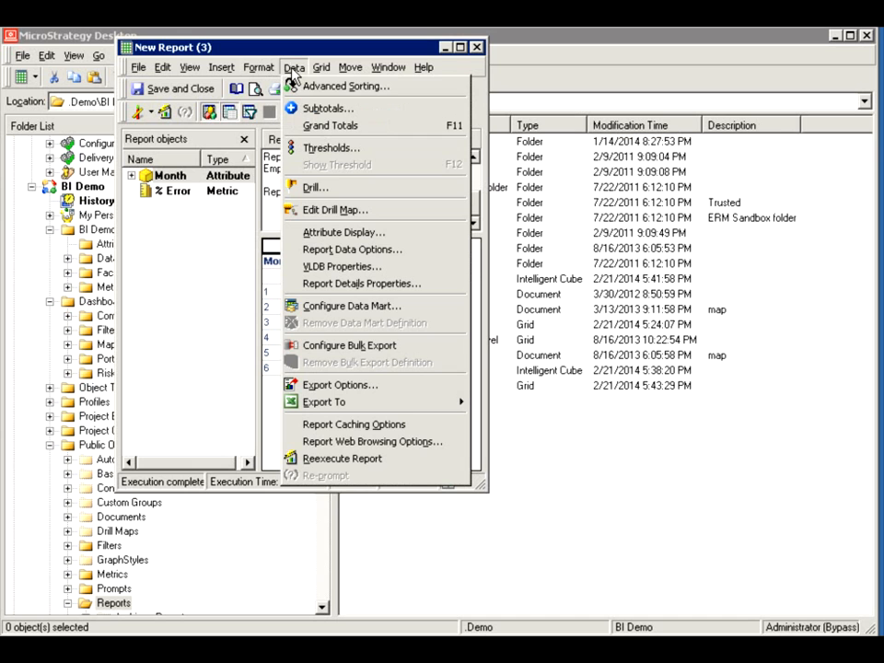
{"action": "mouse_move", "coordinate": [346, 265]}
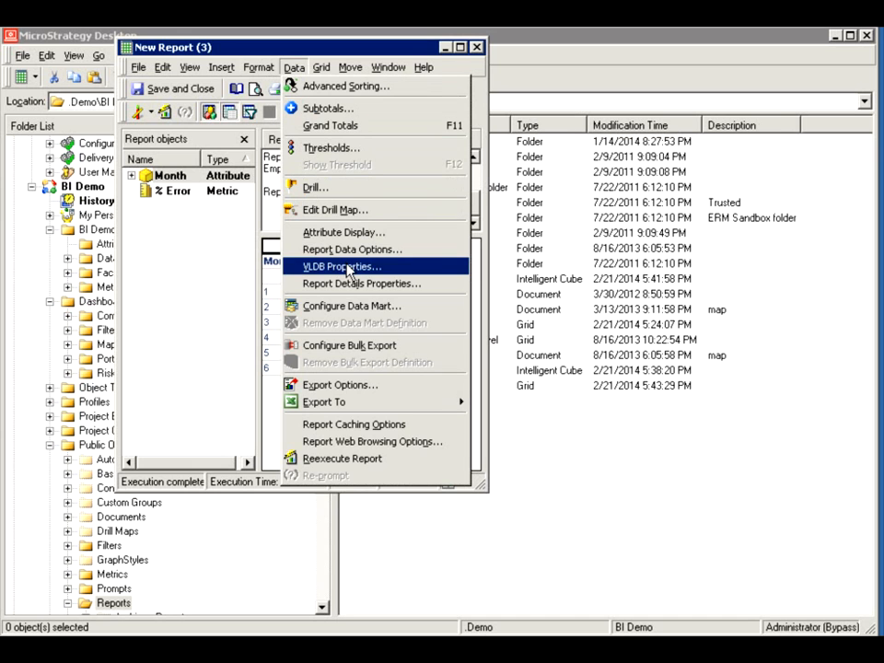
{"action": "left_click", "coordinate": [340, 265]}
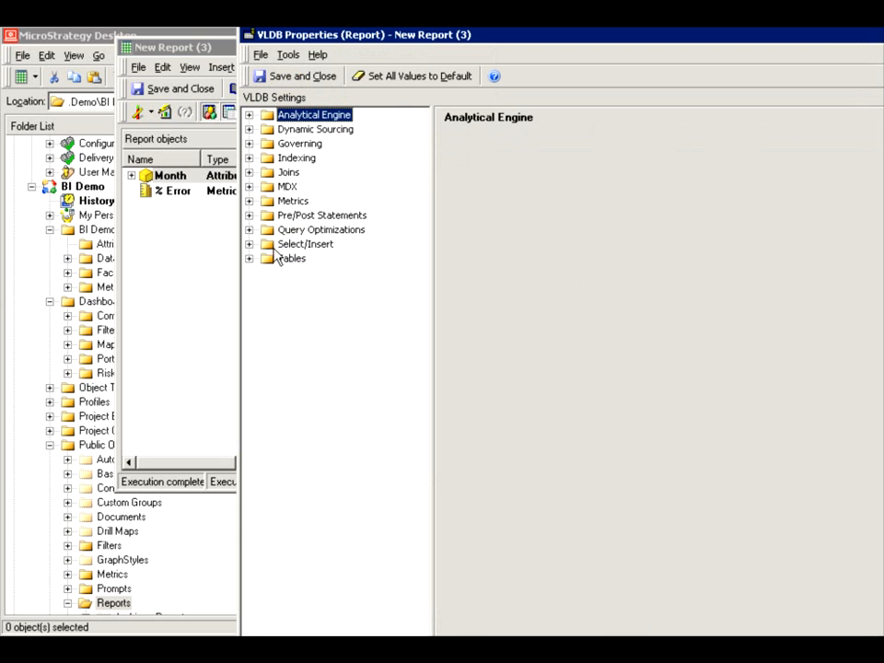
{"action": "left_click", "coordinate": [248, 228]}
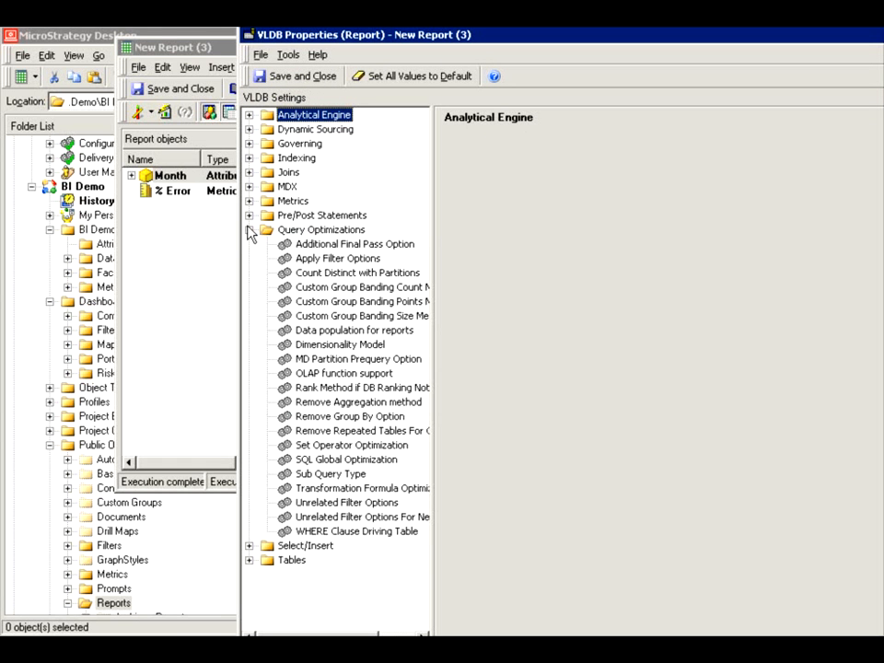
{"action": "mouse_move", "coordinate": [265, 184]}
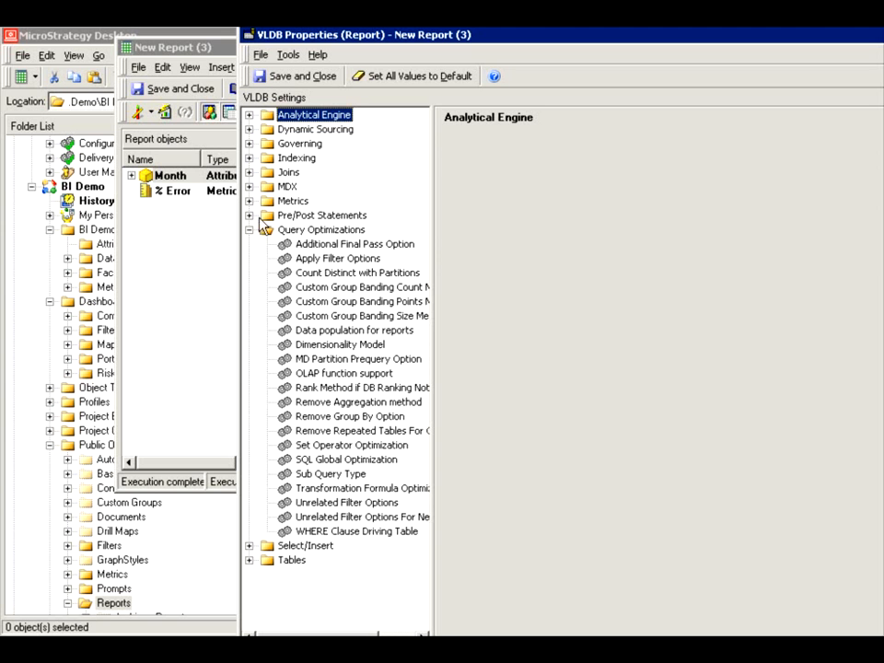
{"action": "left_click", "coordinate": [251, 228]}
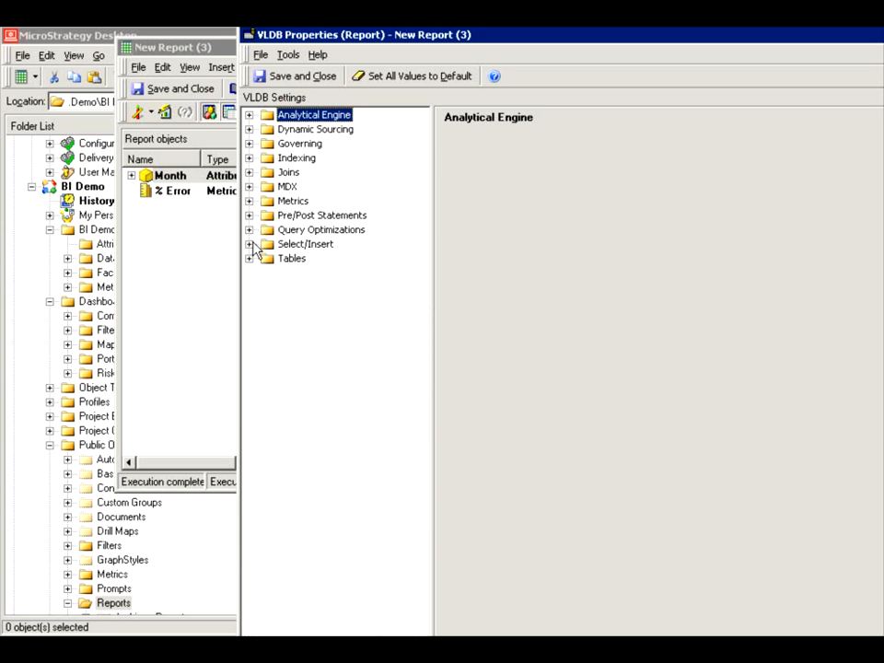
{"action": "left_click", "coordinate": [248, 243]}
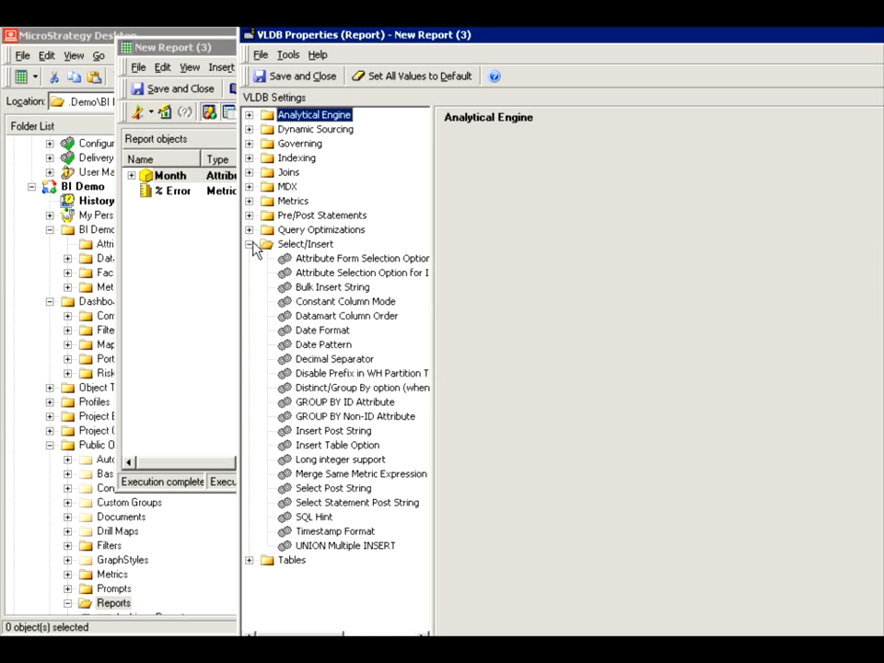
{"action": "left_click", "coordinate": [249, 243]}
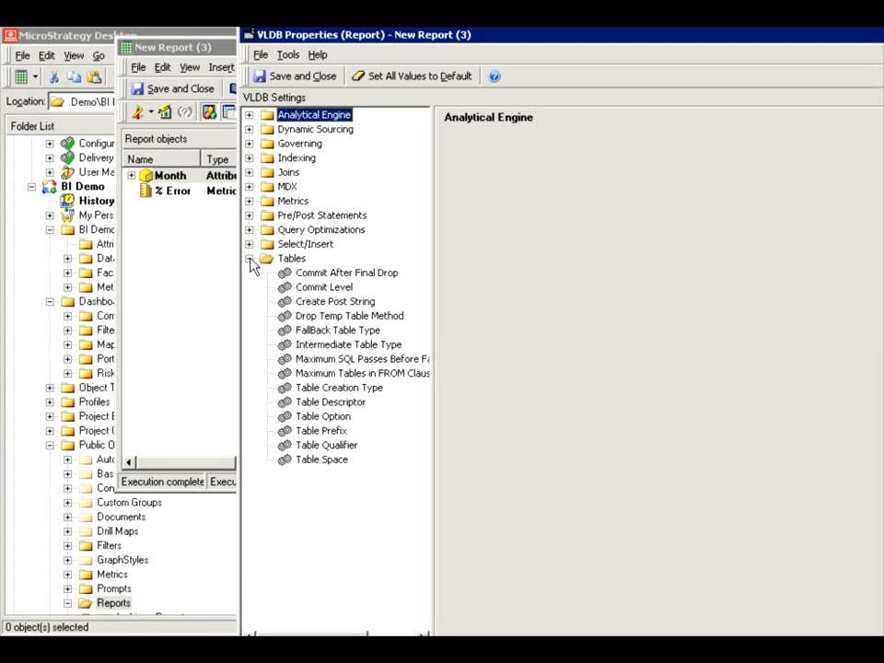
Browse the Query Optimizations, Joins and Indexing setting categories
{"action": "left_click", "coordinate": [249, 228]}
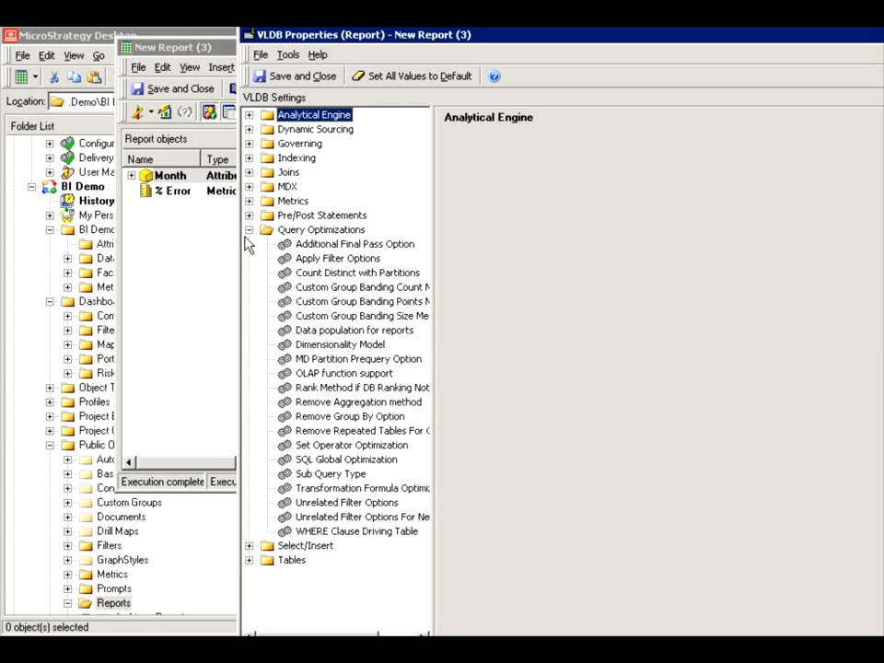
{"action": "left_click", "coordinate": [248, 213]}
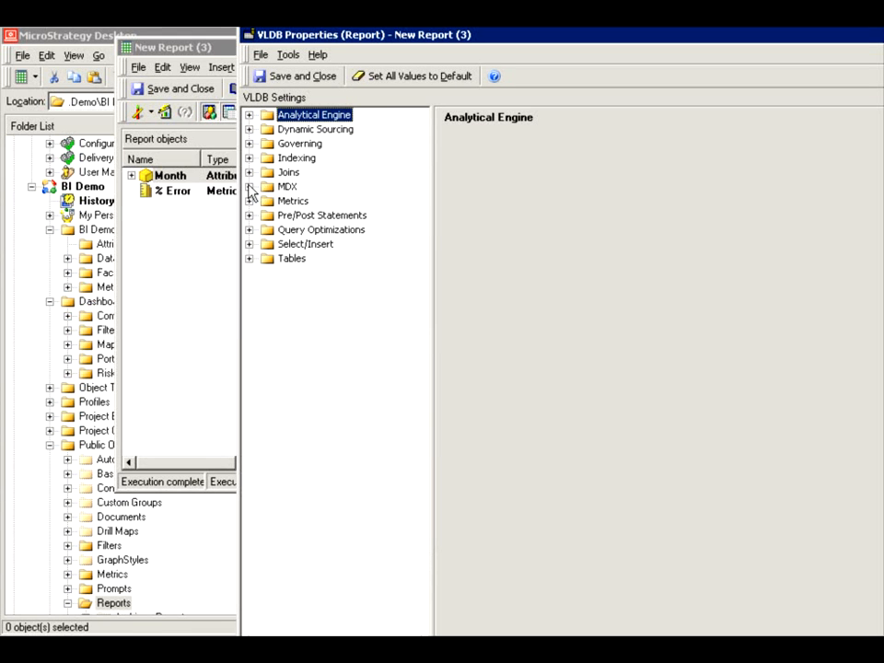
{"action": "left_click", "coordinate": [248, 173]}
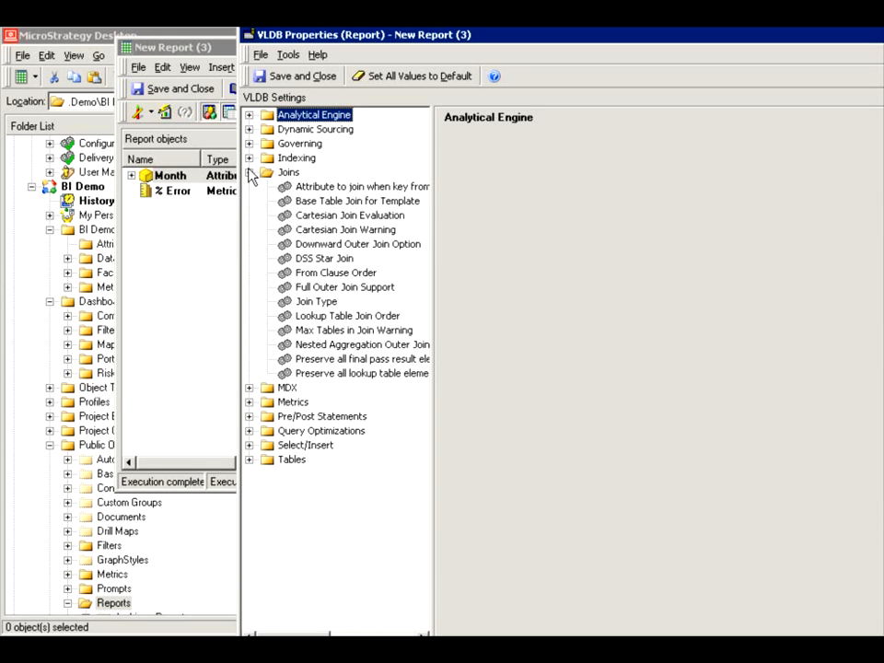
{"action": "left_click", "coordinate": [249, 158]}
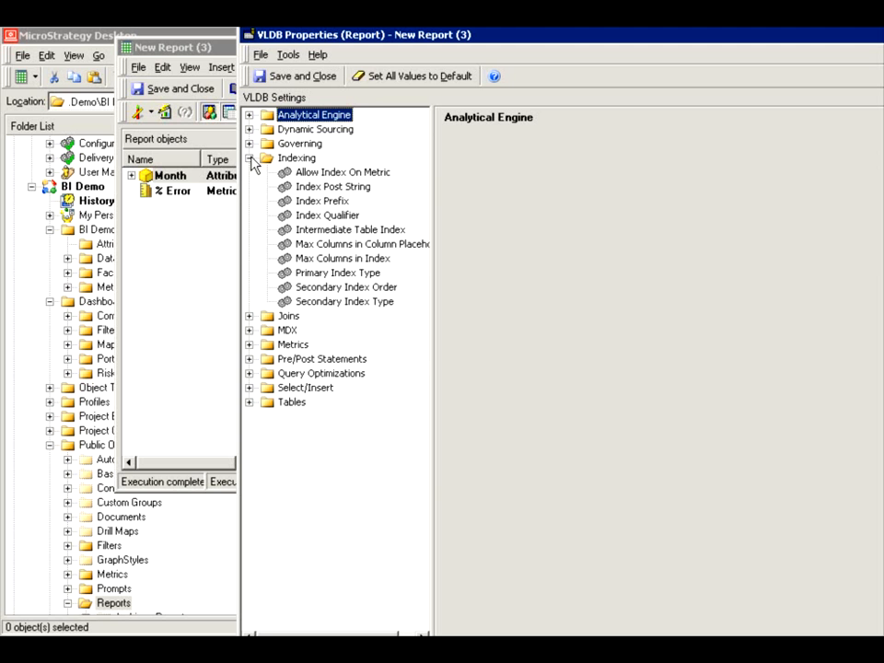
{"action": "left_click", "coordinate": [249, 159]}
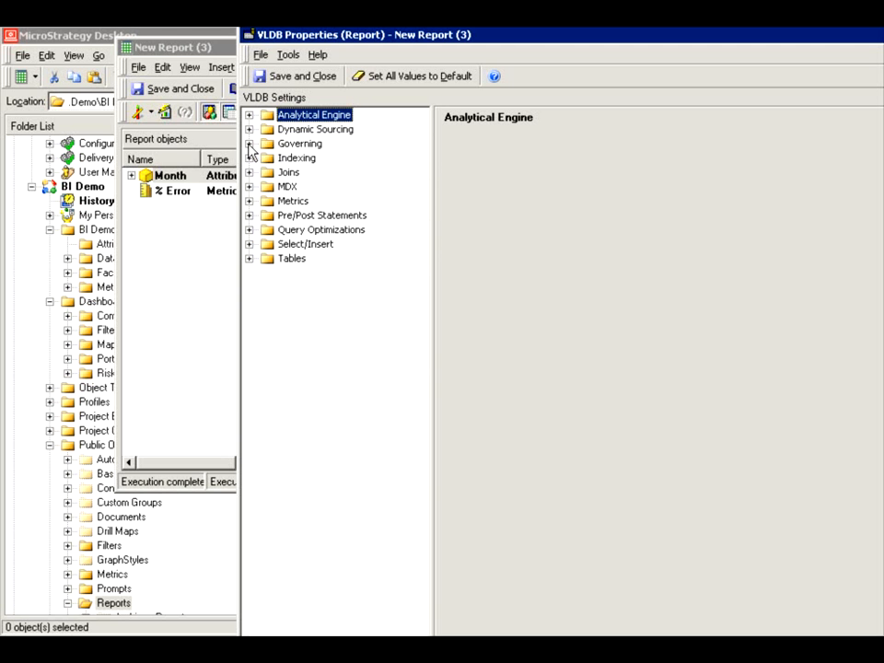
Locate the Enable Dynamic Sourcing for report setting under Dynamic Sourcing in VLDB Properties
{"action": "left_click", "coordinate": [249, 129]}
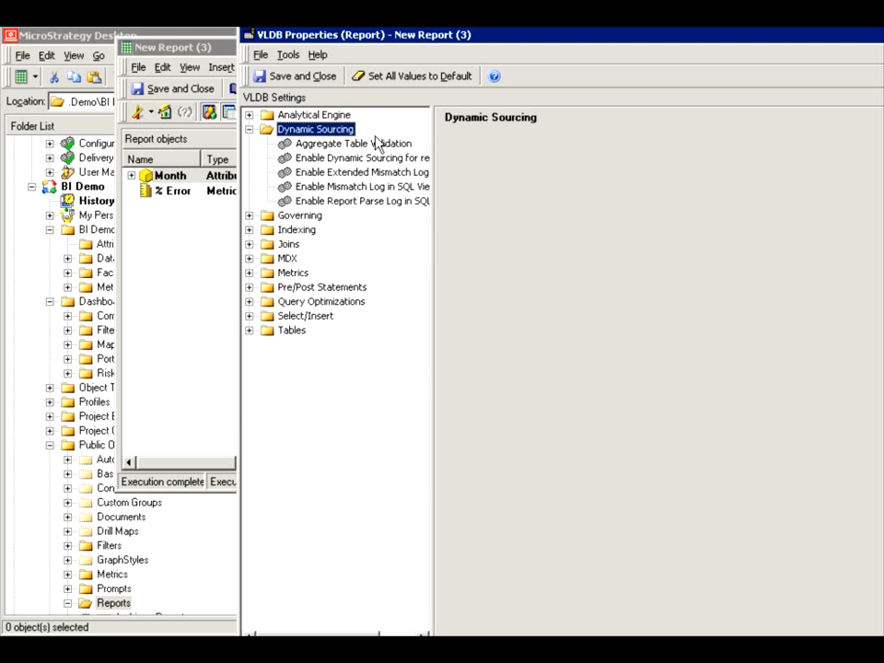
{"action": "left_click", "coordinate": [359, 158]}
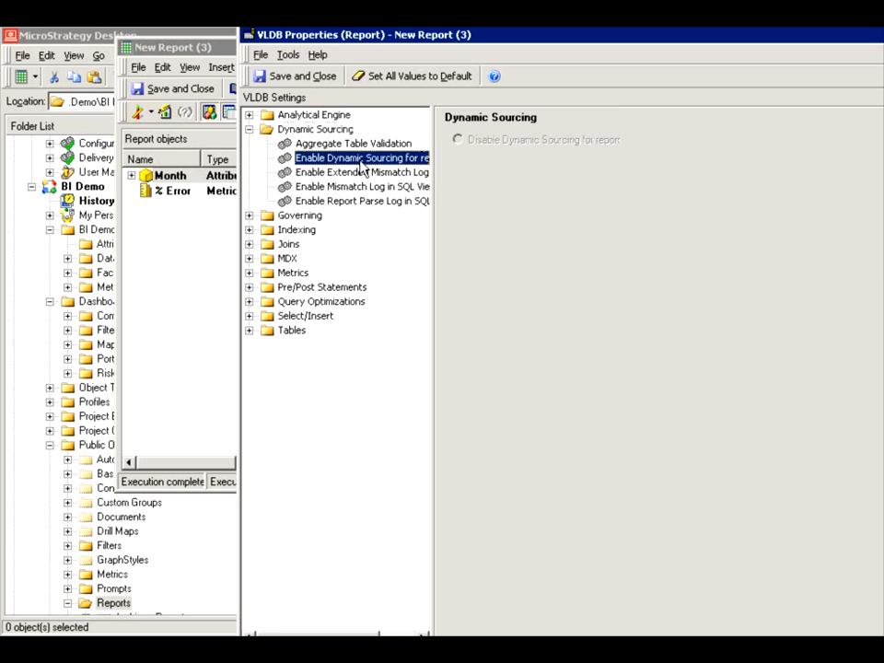
{"action": "left_click", "coordinate": [361, 186]}
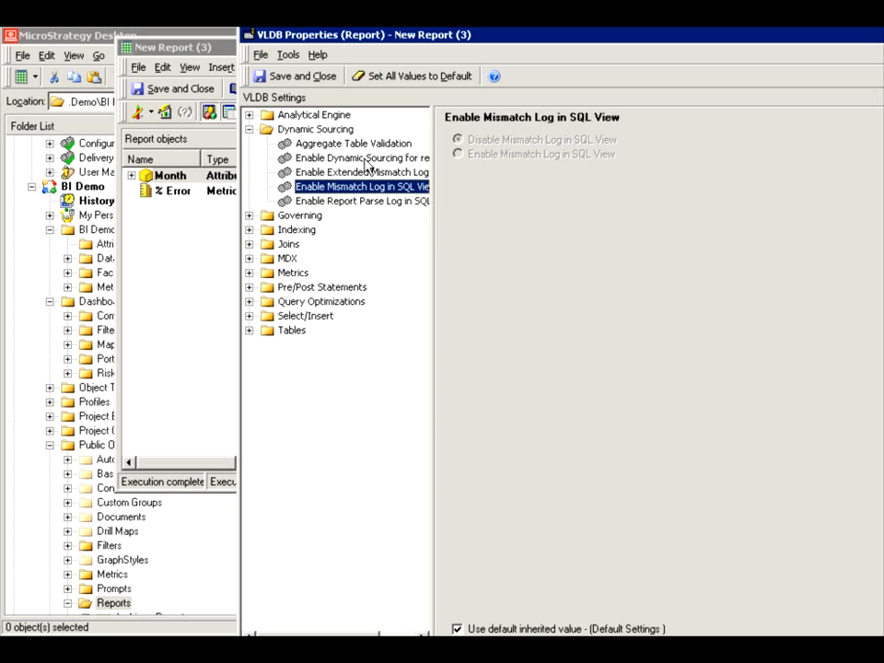
{"action": "left_click", "coordinate": [359, 158]}
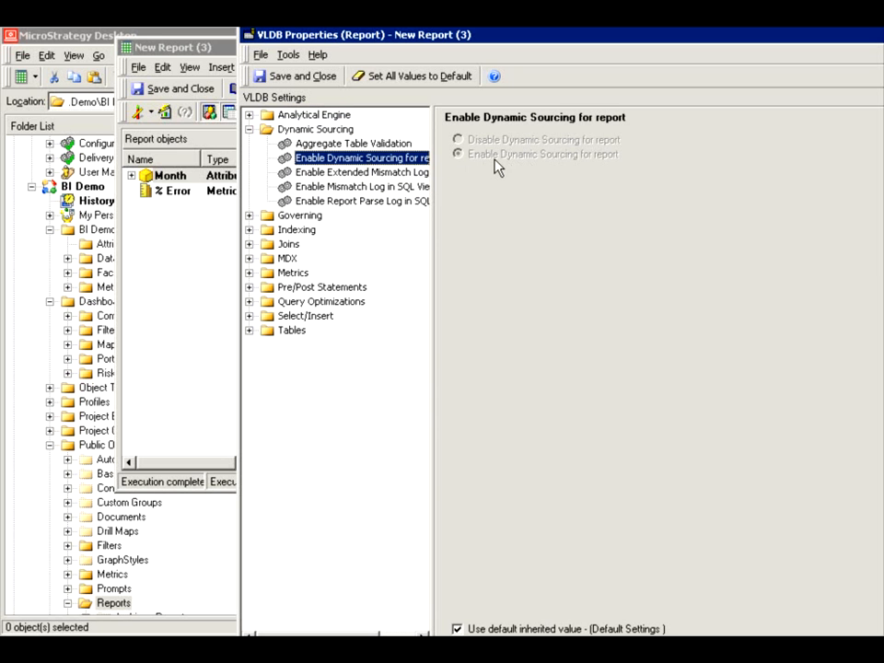
{"action": "mouse_move", "coordinate": [451, 175]}
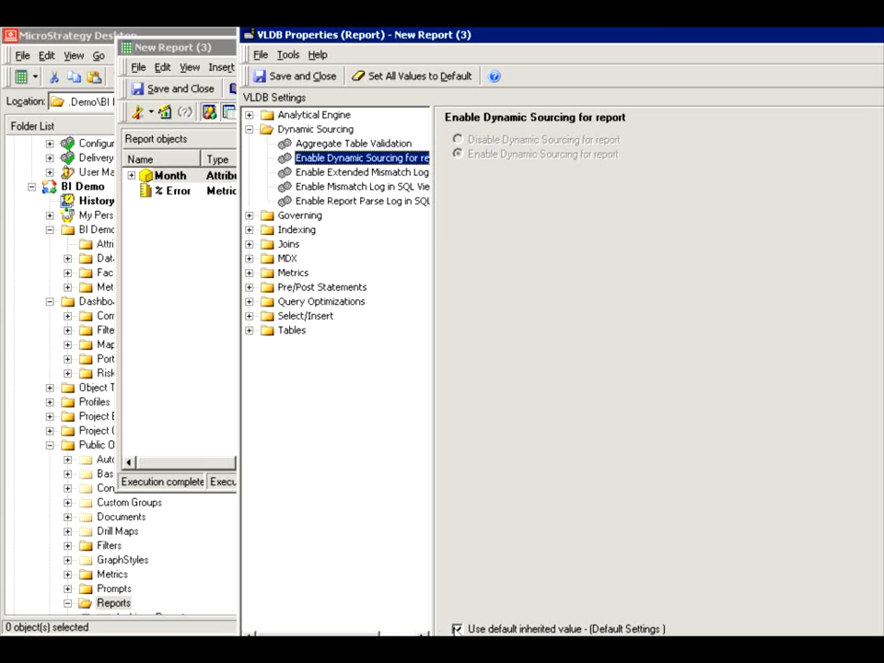
Stop inheriting the default value and set dynamic sourcing to enabled for the report
{"action": "left_click", "coordinate": [457, 630]}
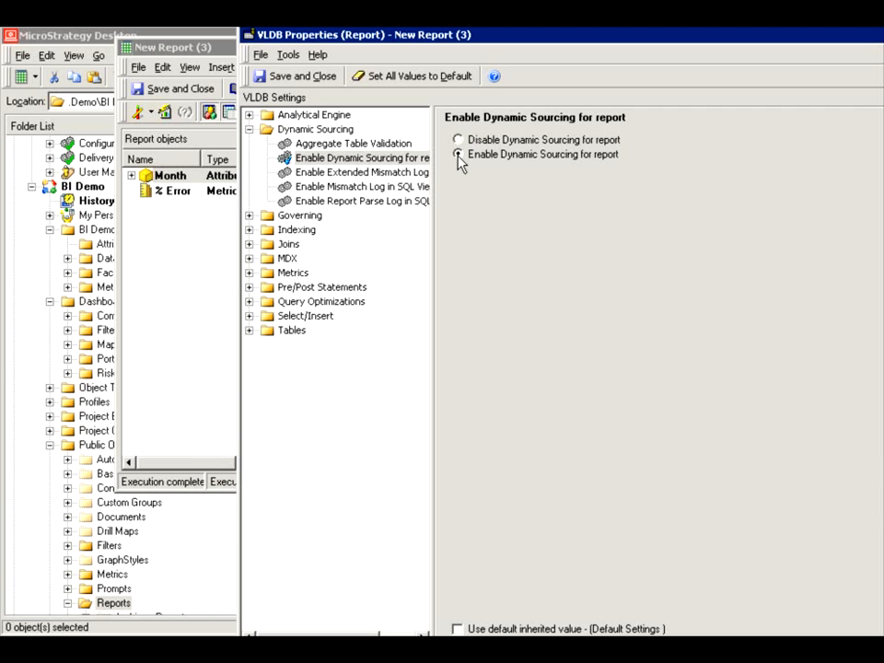
{"action": "left_click", "coordinate": [457, 140]}
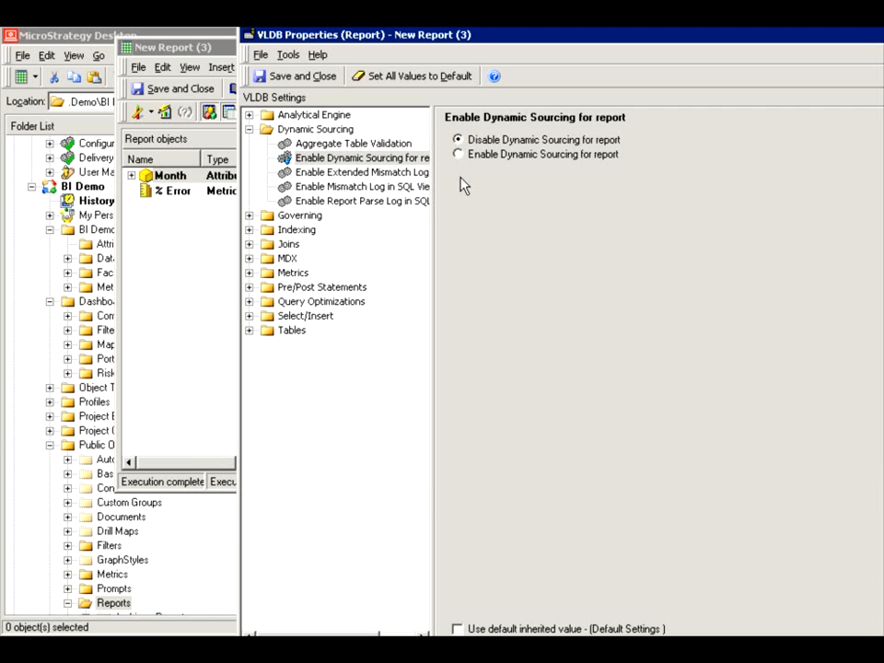
{"action": "left_click", "coordinate": [457, 154]}
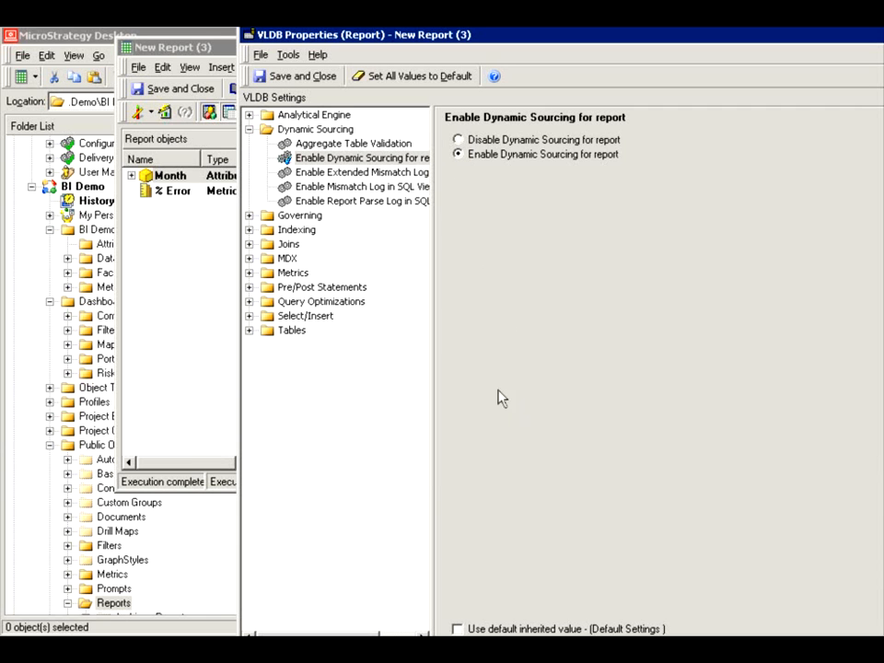
{"action": "mouse_move", "coordinate": [493, 416]}
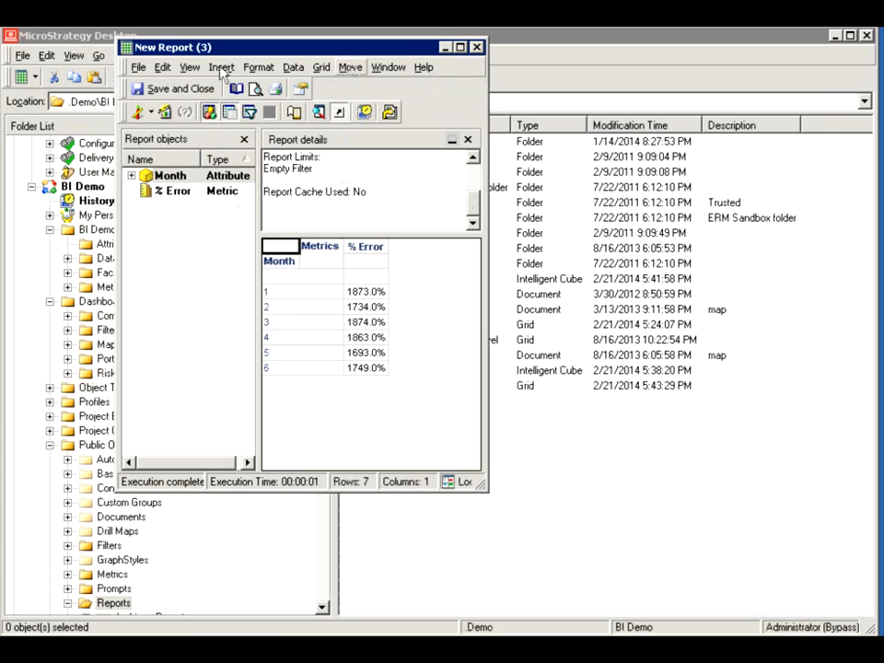
{"action": "mouse_move", "coordinate": [522, 288]}
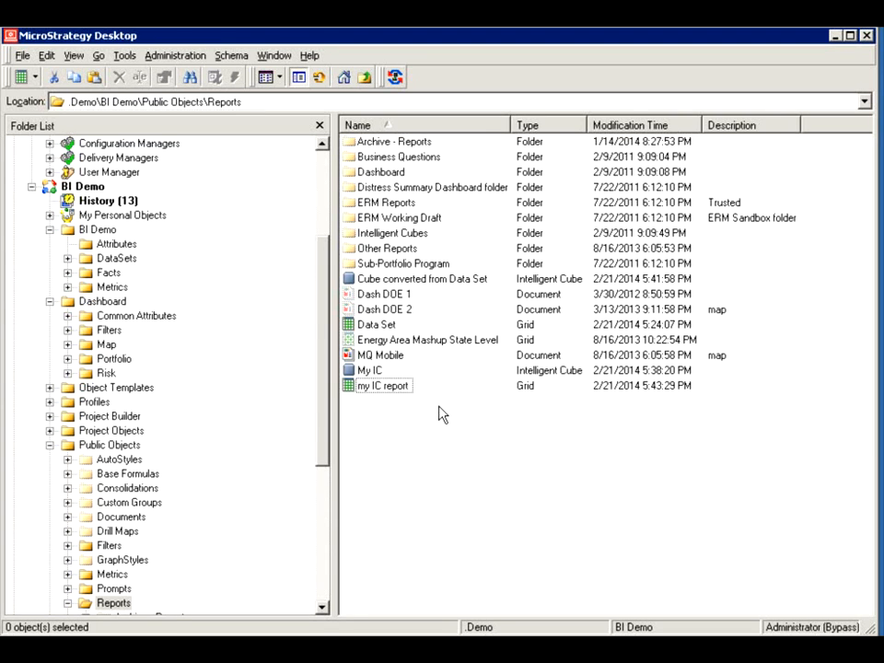
{"action": "mouse_move", "coordinate": [385, 386]}
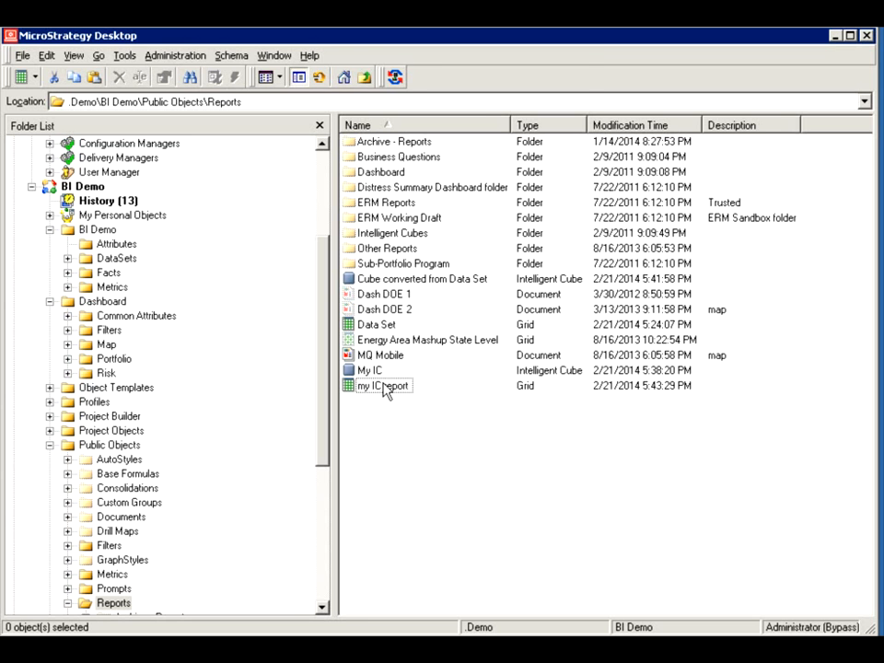
Edit my IC report from the Reports folder, showing % Error by Error Type
{"action": "right_click", "coordinate": [383, 387]}
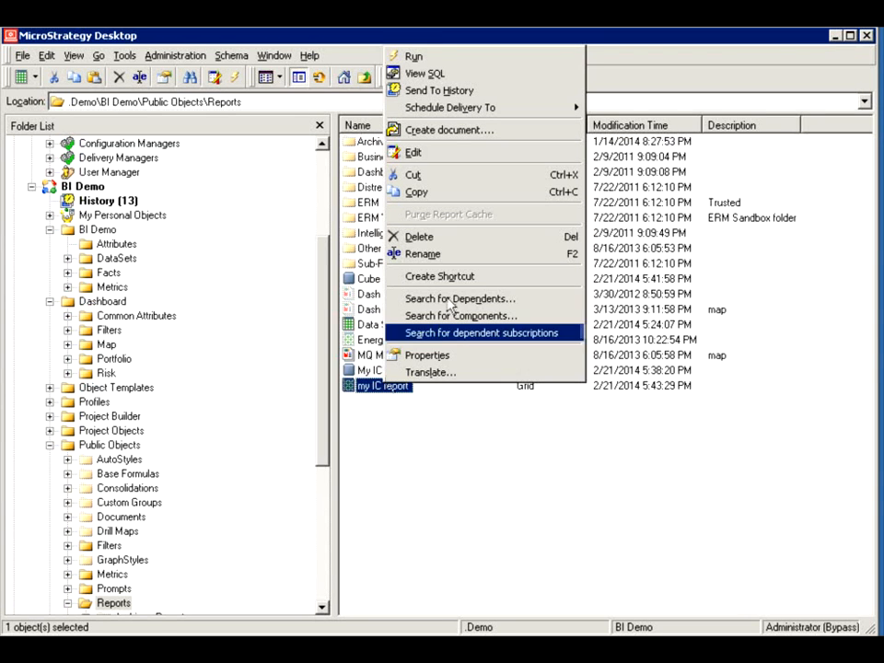
{"action": "mouse_move", "coordinate": [413, 151]}
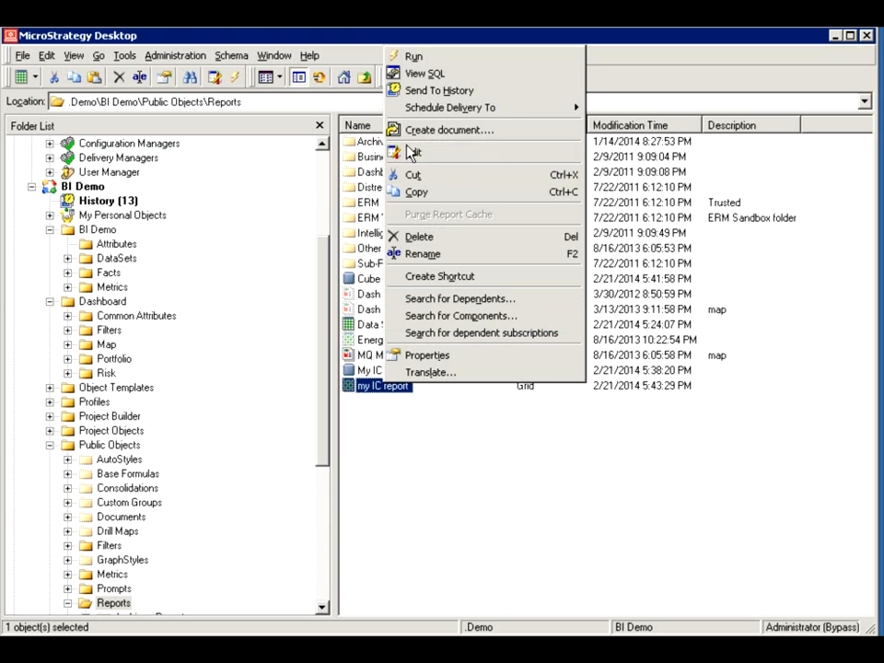
{"action": "left_click", "coordinate": [414, 153]}
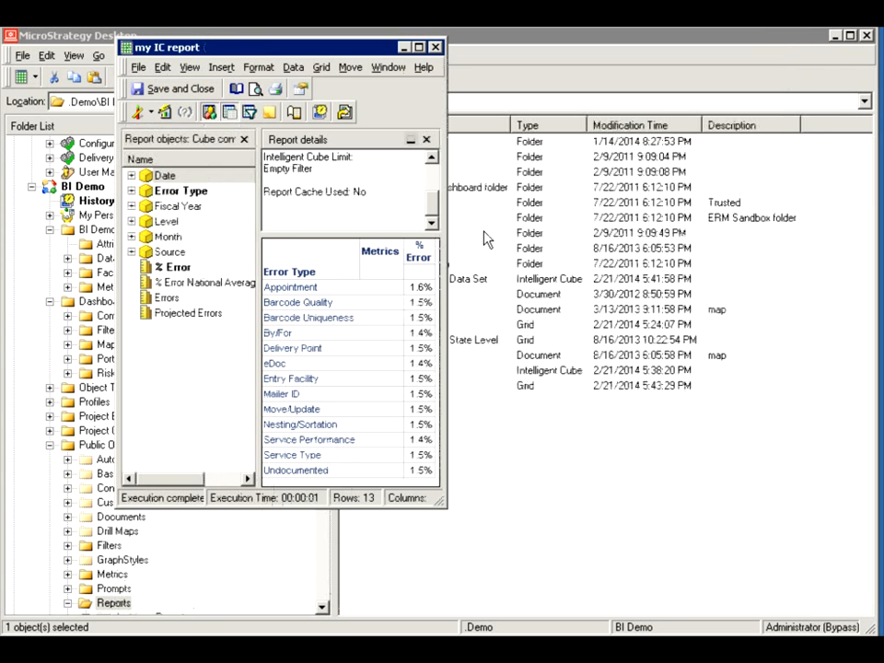
Add the Month attribute and move it to page-by so the grid shows month 1
{"action": "left_click", "coordinate": [718, 48]}
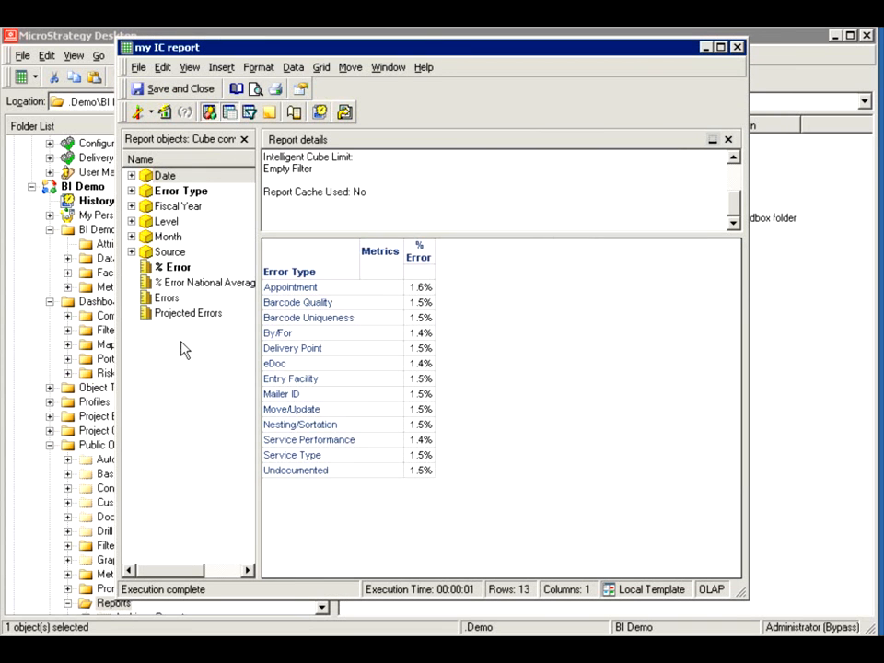
{"action": "mouse_move", "coordinate": [182, 206]}
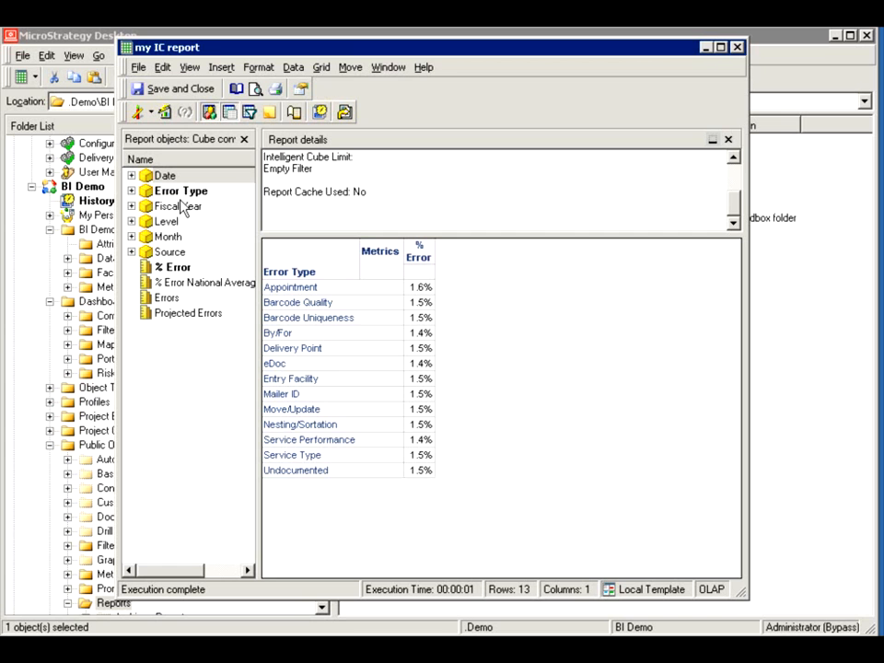
{"action": "left_click", "coordinate": [169, 236]}
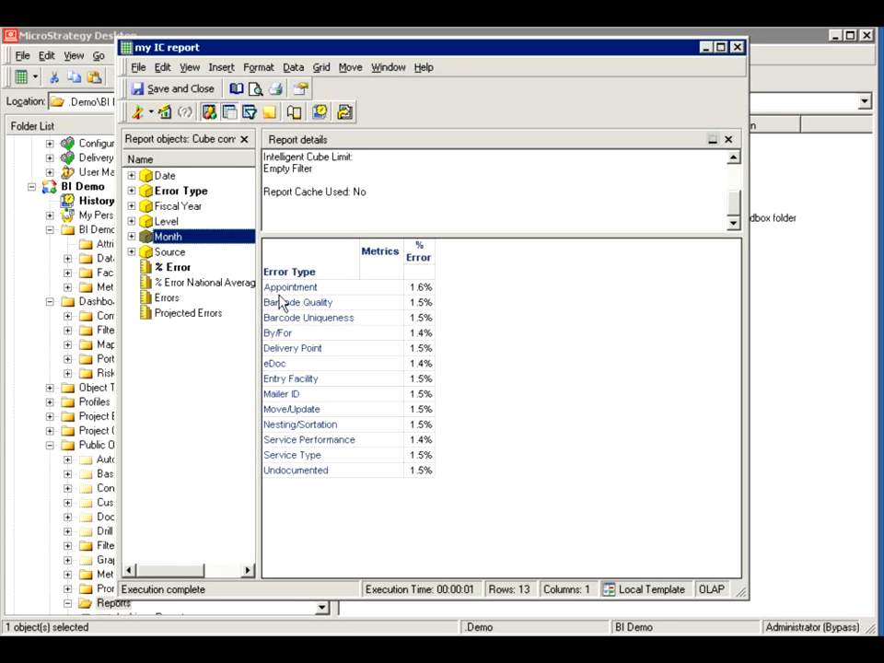
{"action": "left_click", "coordinate": [166, 175]}
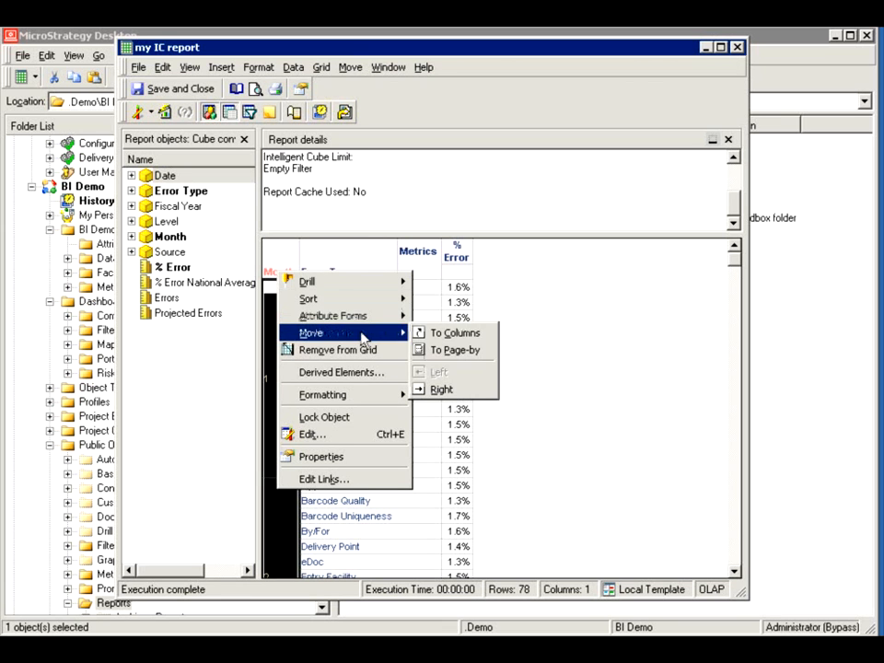
{"action": "left_click", "coordinate": [453, 350]}
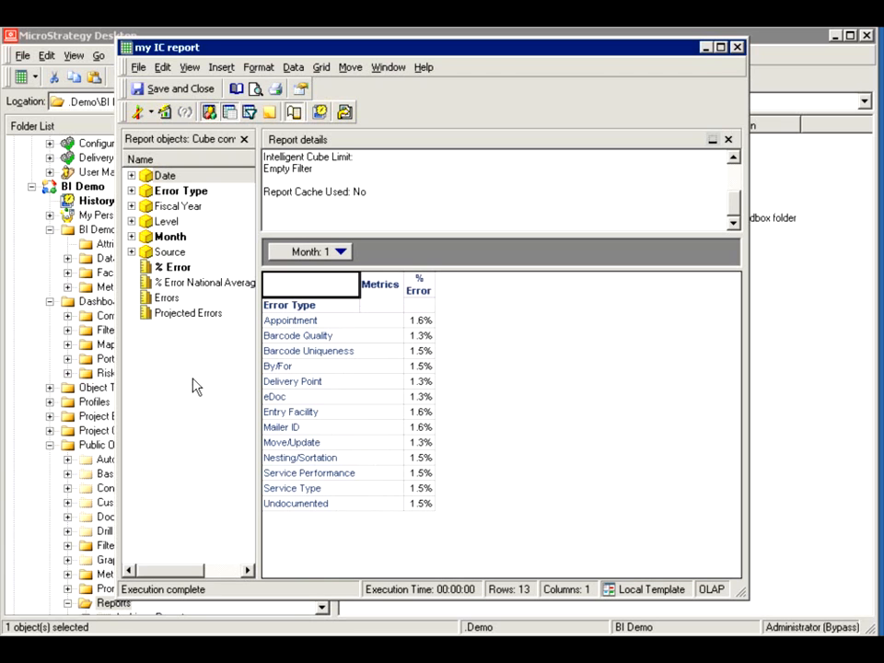
Insert a New Metric computing [% Error] / [% Error National Average] as a report column
{"action": "right_click", "coordinate": [187, 313]}
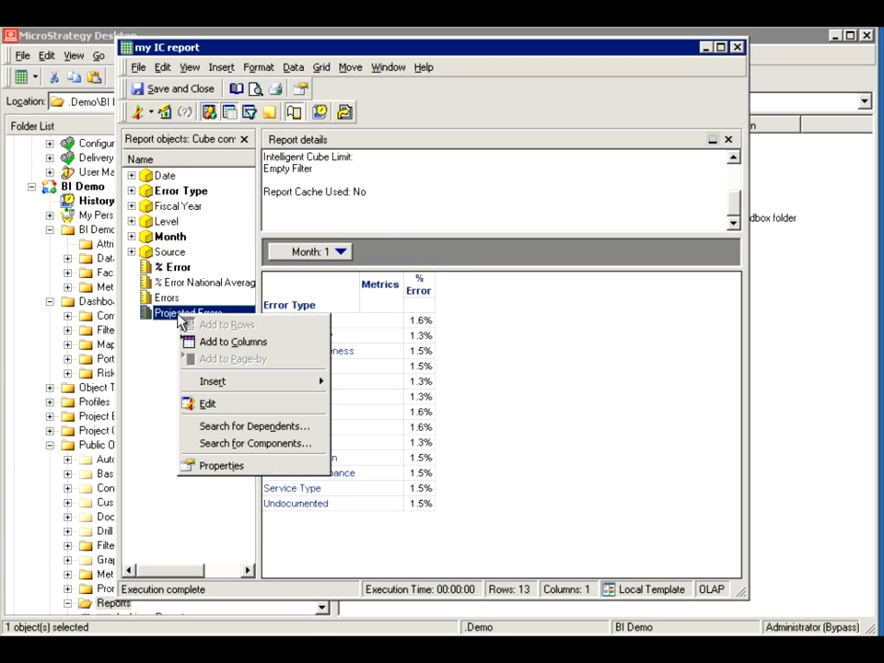
{"action": "mouse_move", "coordinate": [213, 381]}
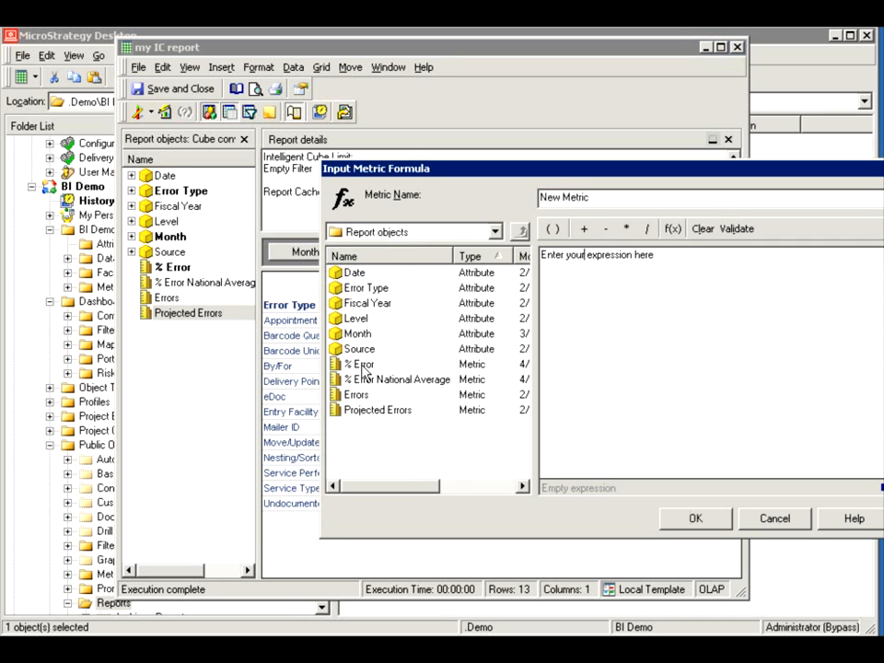
{"action": "double_click", "coordinate": [361, 364]}
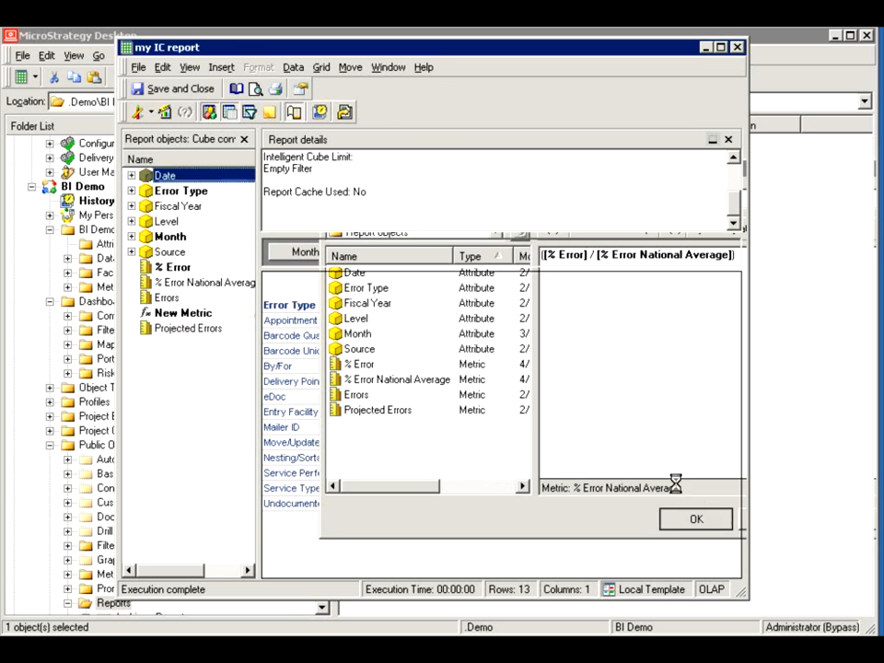
{"action": "left_click", "coordinate": [696, 519]}
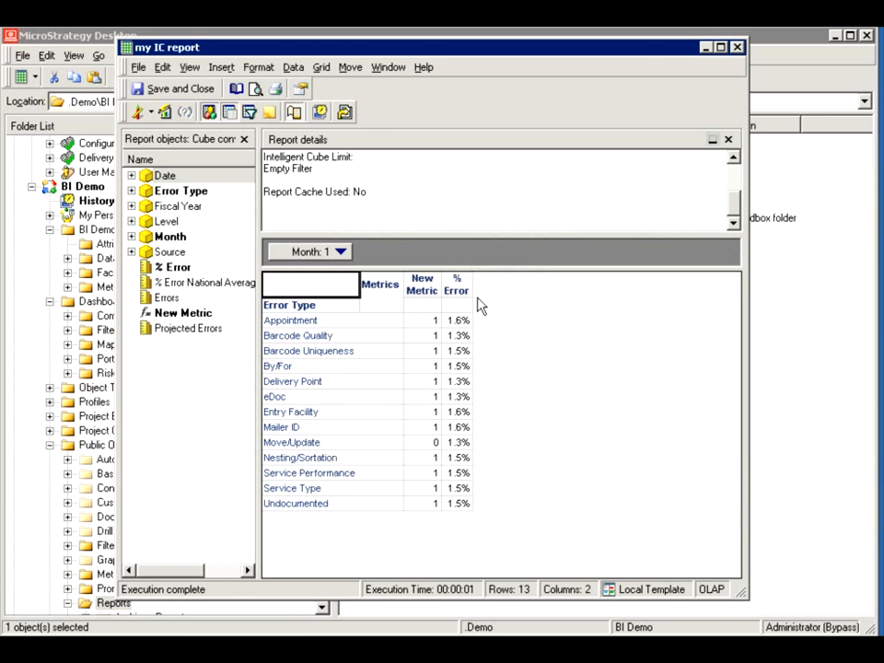
{"action": "left_click", "coordinate": [421, 284]}
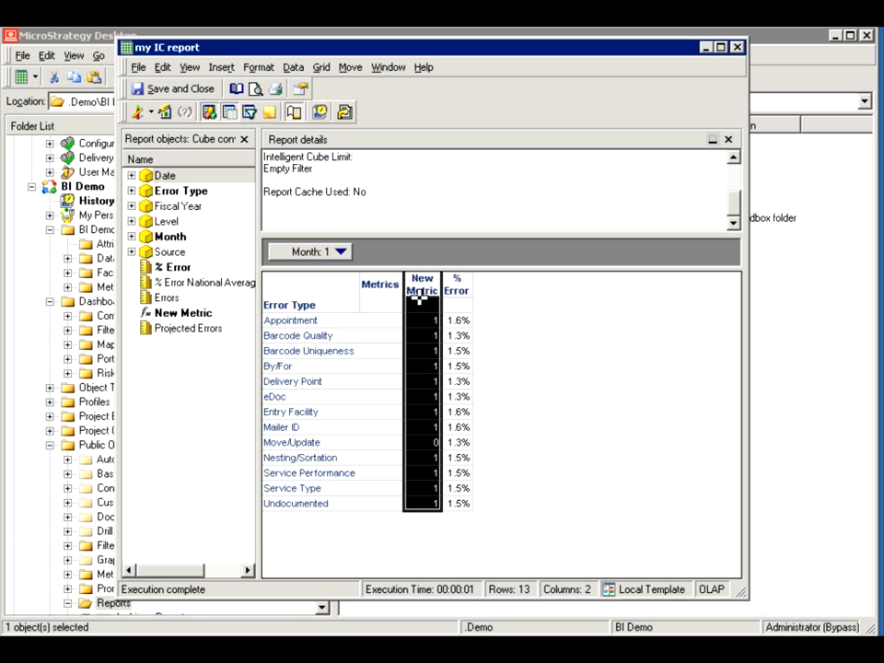
Format the New Metric values as Percent with two decimals (e.g. 65.54%)
{"action": "right_click", "coordinate": [422, 291]}
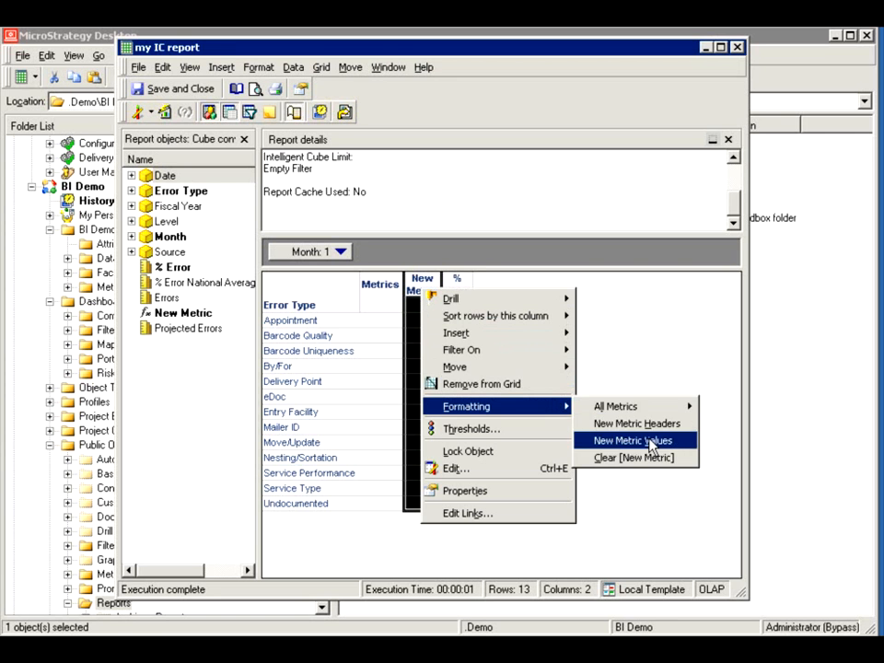
{"action": "left_click", "coordinate": [631, 440]}
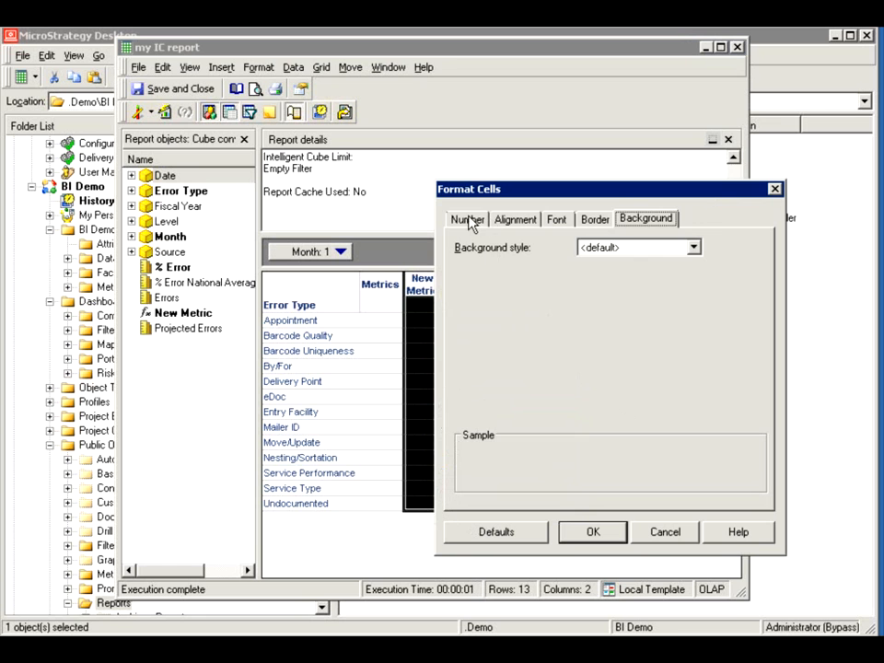
{"action": "left_click", "coordinate": [467, 219]}
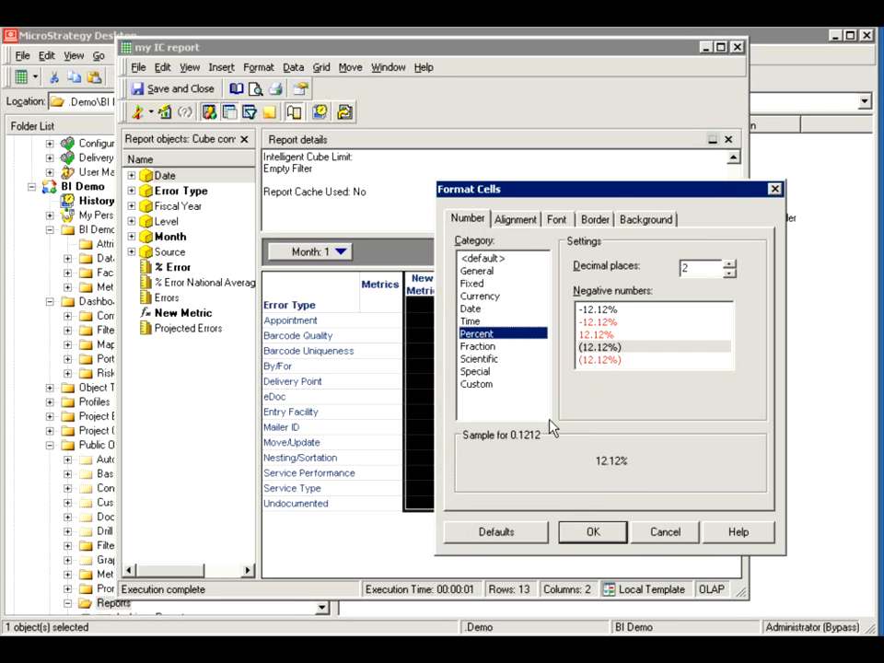
{"action": "left_click", "coordinate": [593, 530]}
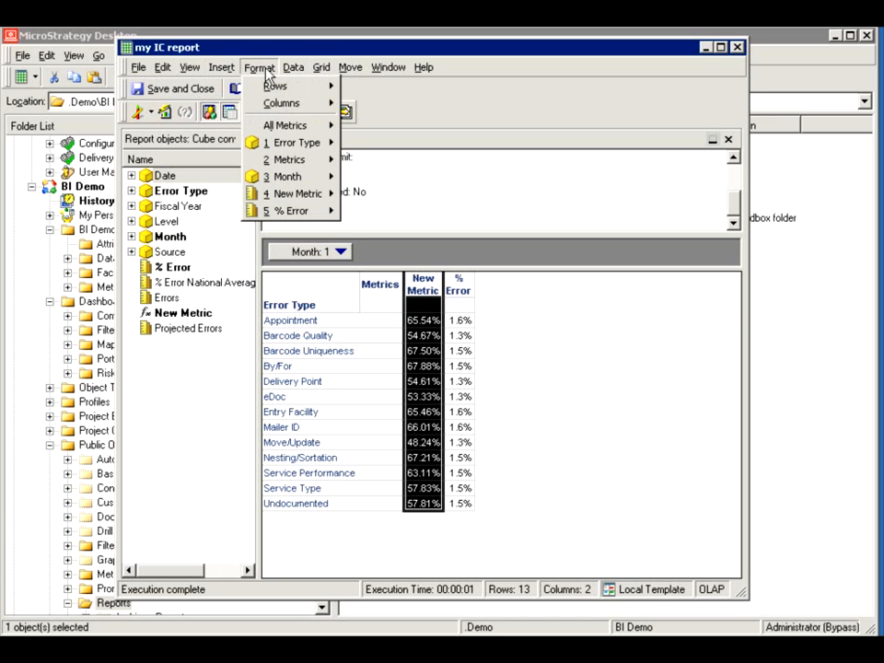
{"action": "left_click", "coordinate": [293, 66]}
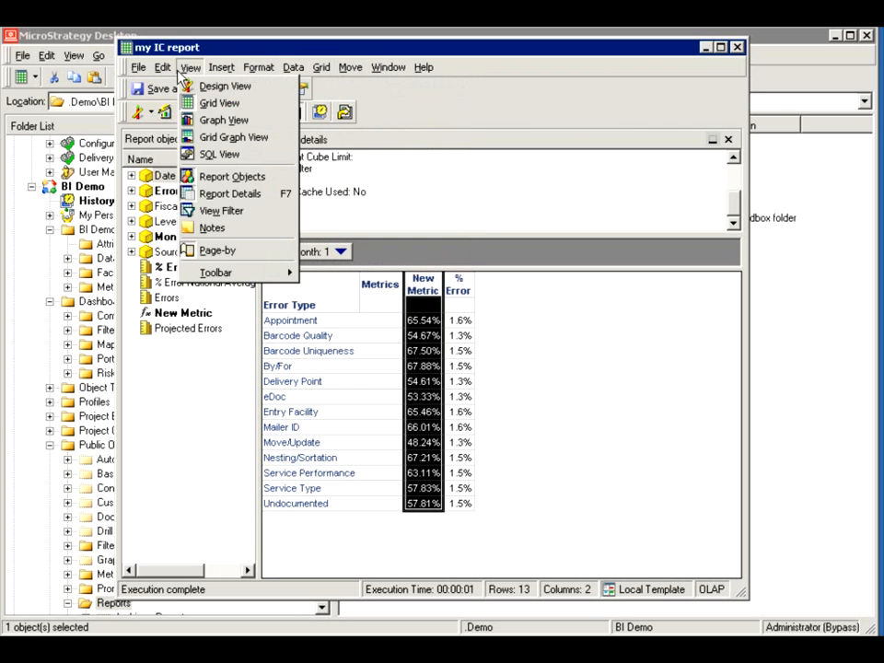
{"action": "left_click", "coordinate": [140, 66]}
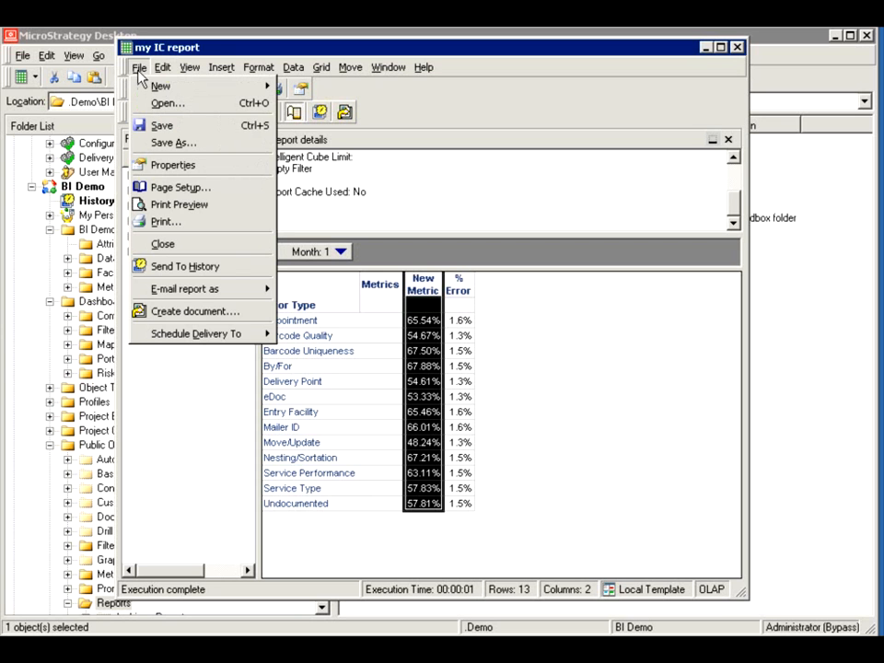
{"action": "left_click", "coordinate": [138, 66]}
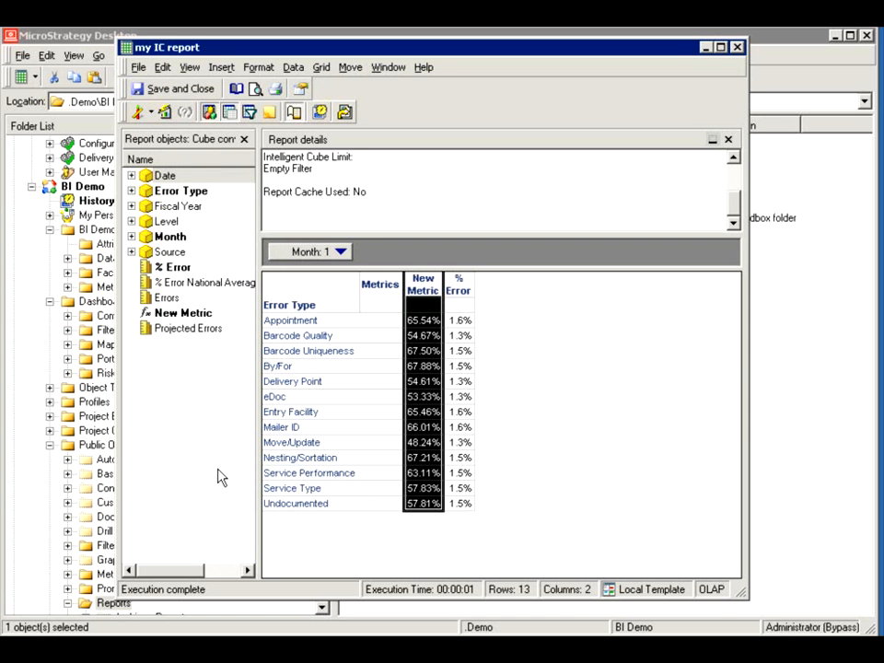